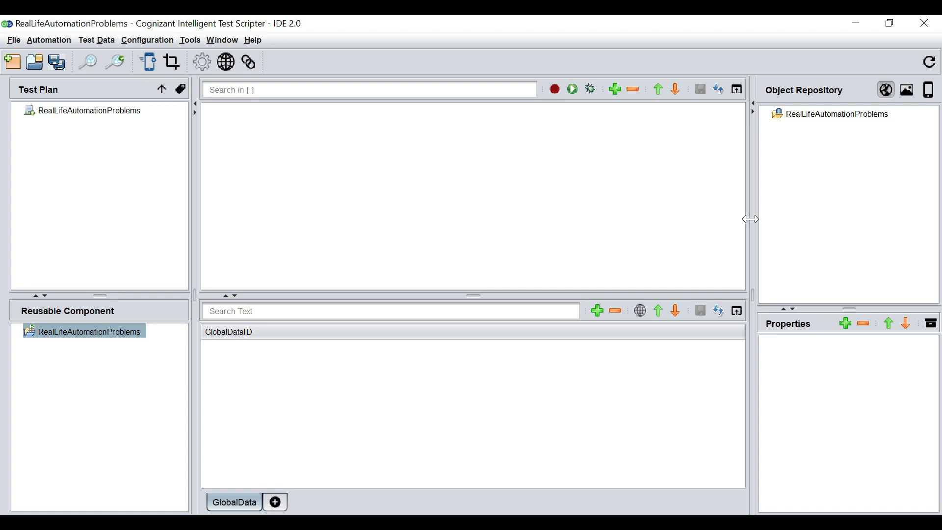
mouse_move(68, 142)
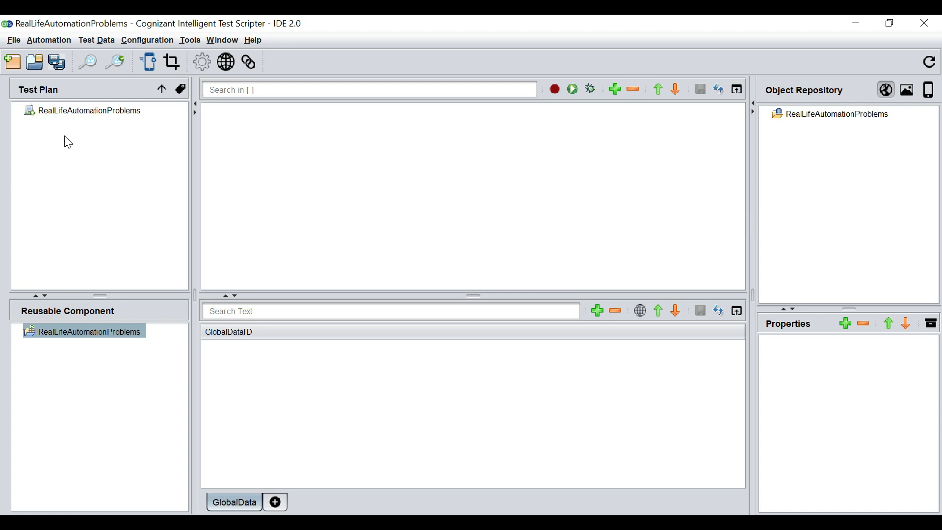
Step: Add a new scenario to the project and name it CustomMethod
left_click(89, 110)
type("C")
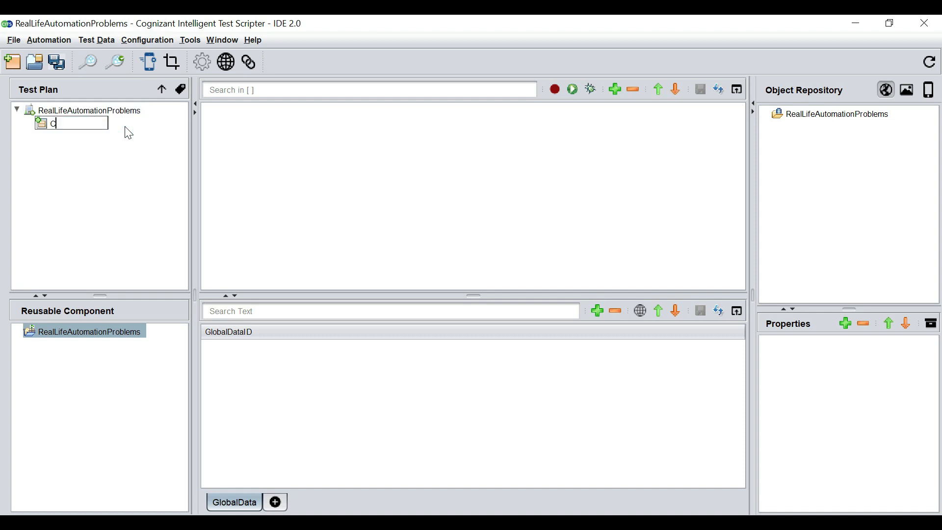
type("ustomM")
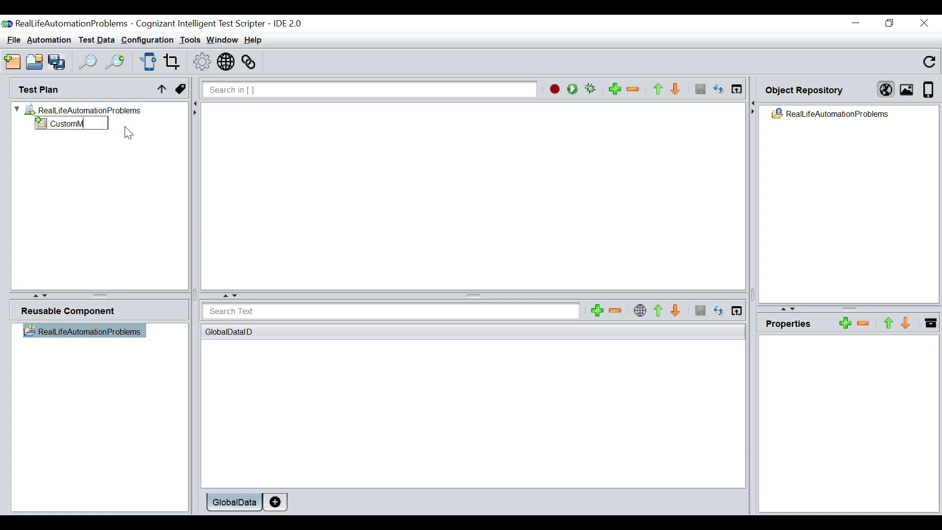
type("ethod")
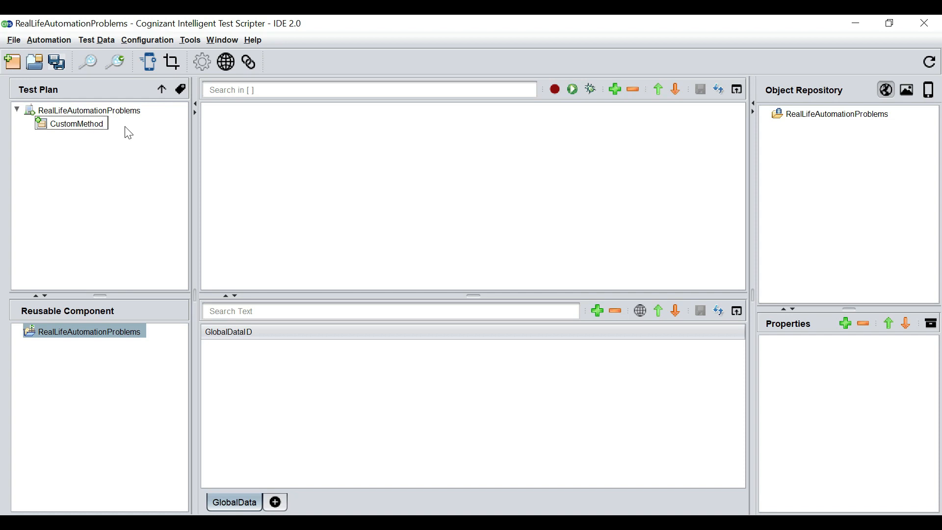
Step: Add a test case under CustomMethod and rename it TC1
right_click(77, 124)
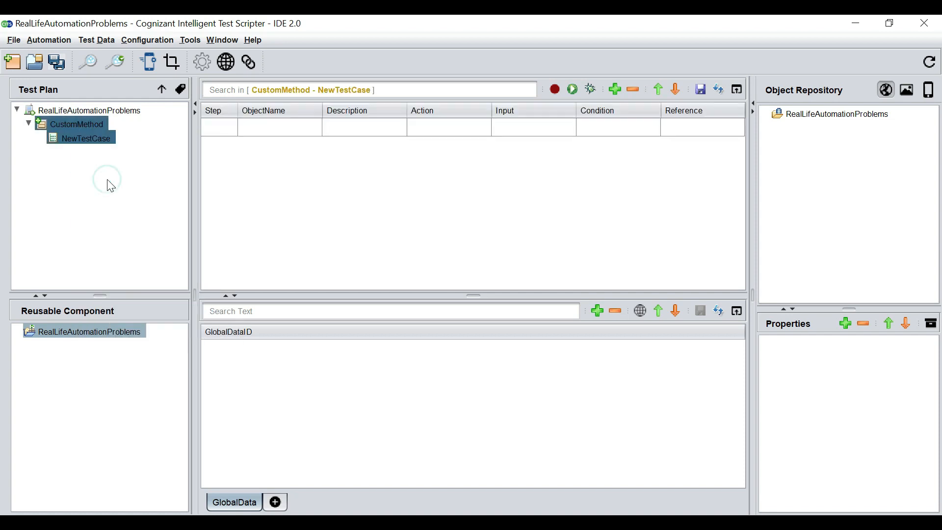
type("Tes")
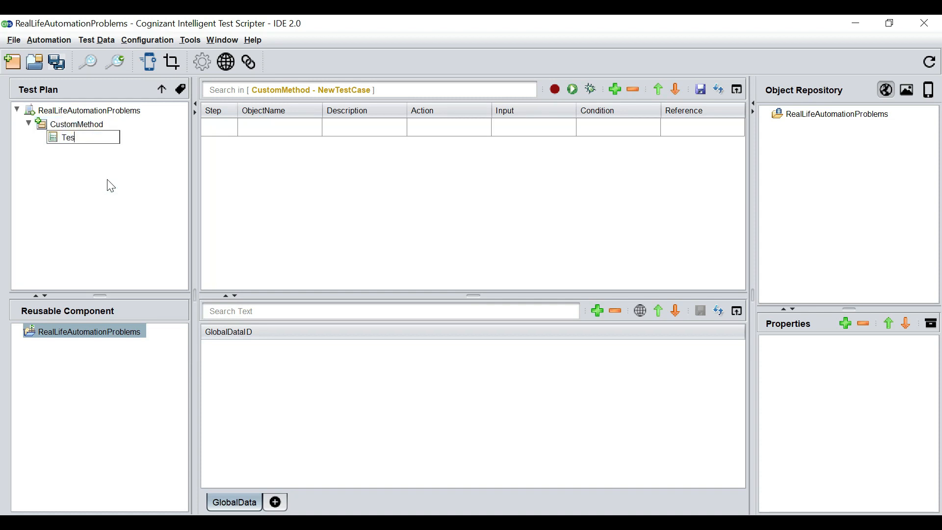
type("TC1")
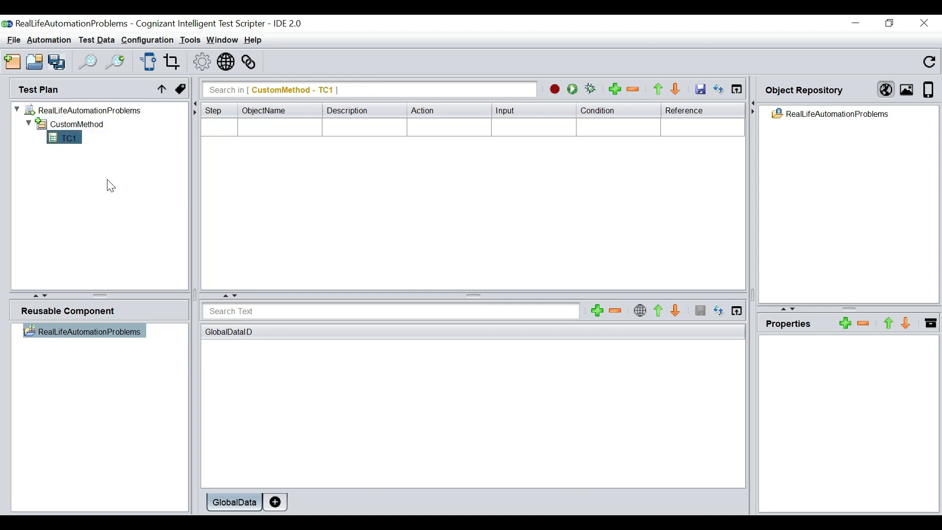
mouse_move(167, 195)
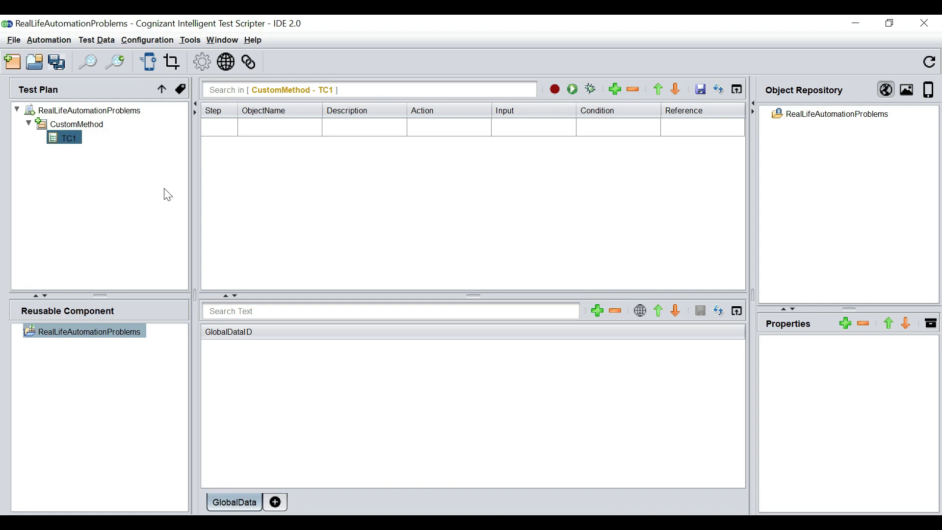
mouse_move(359, 274)
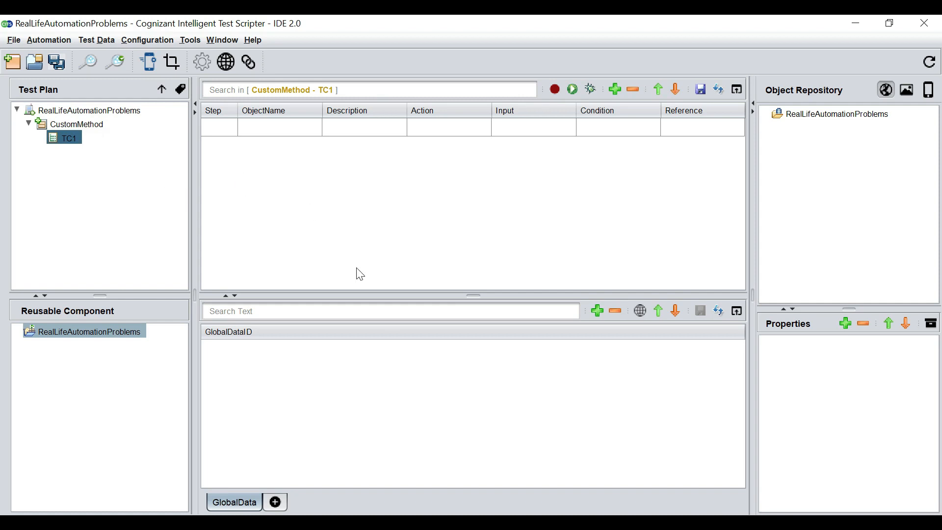
mouse_move(459, 479)
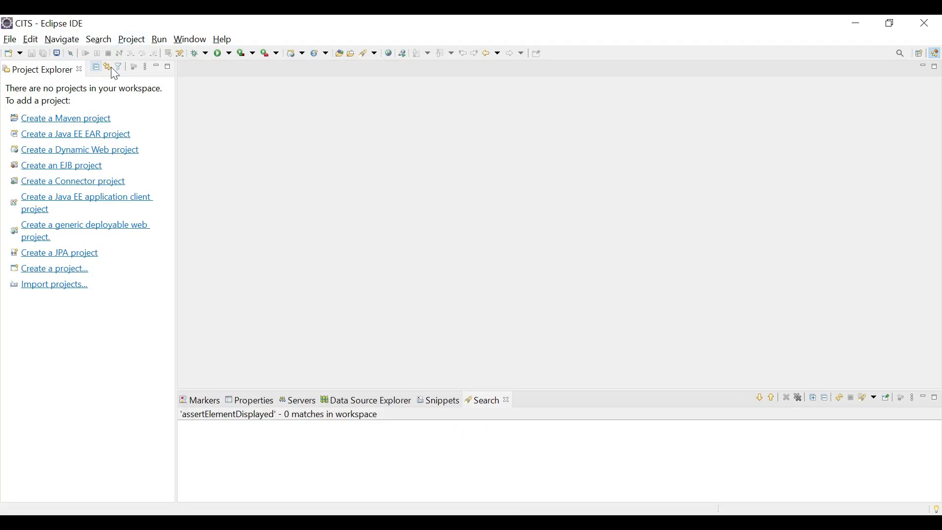
Step: Import cognizant-intelligent-test-scripter-engine as an existing project from the CITS Engine folder
left_click(10, 38)
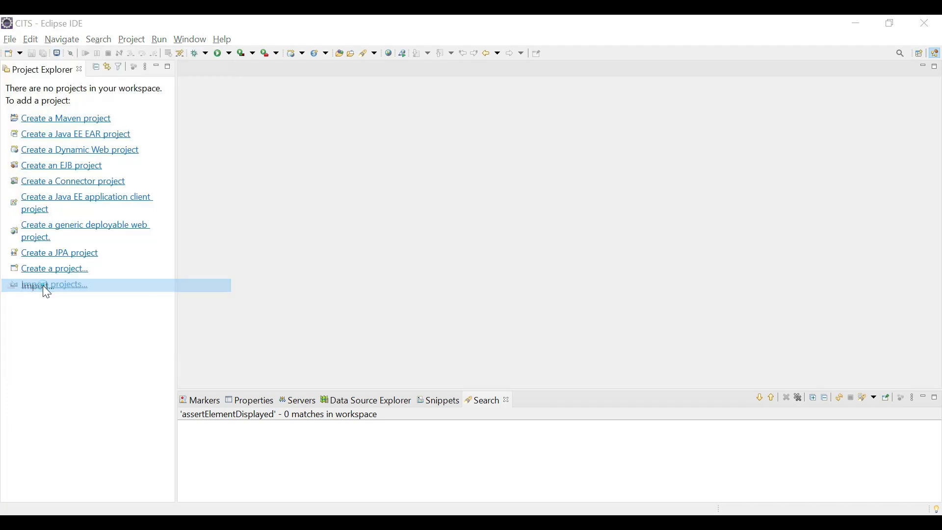
left_click(54, 284)
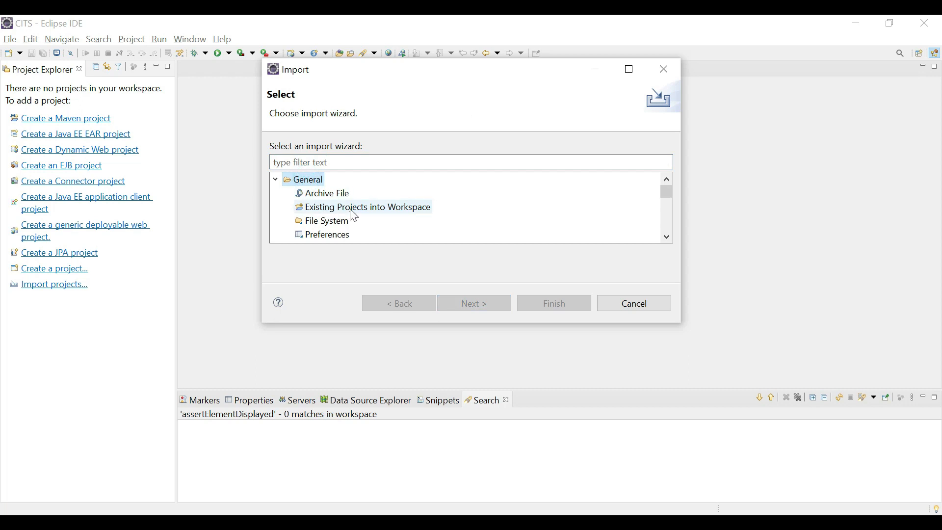
left_click(366, 207)
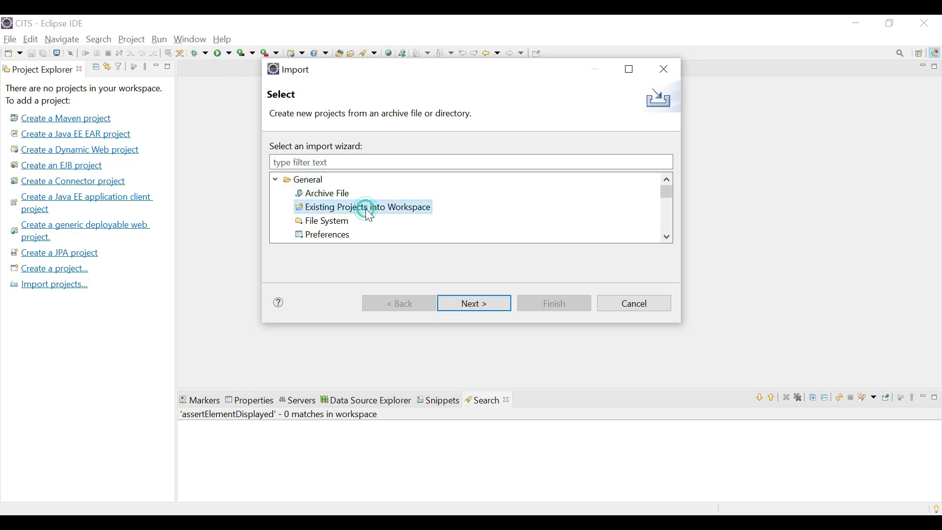
left_click(472, 302)
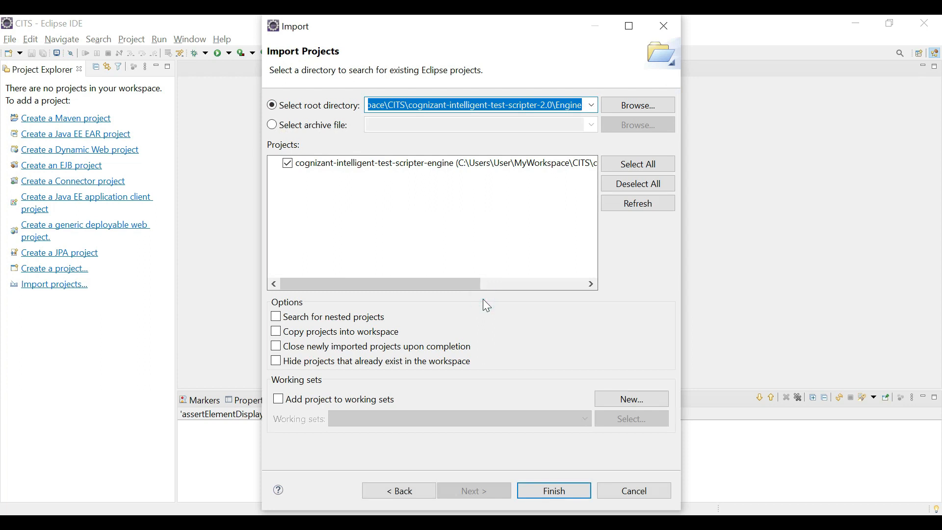
left_click(637, 105)
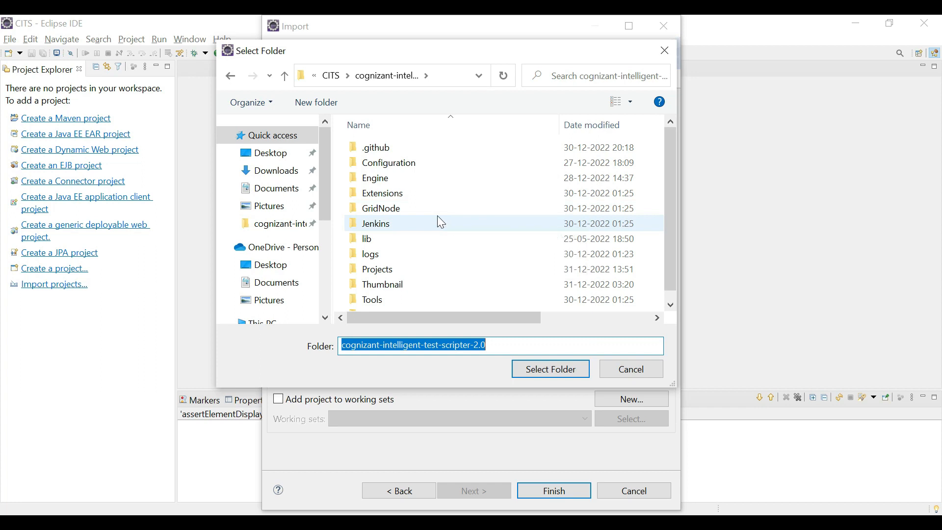
left_click(375, 177)
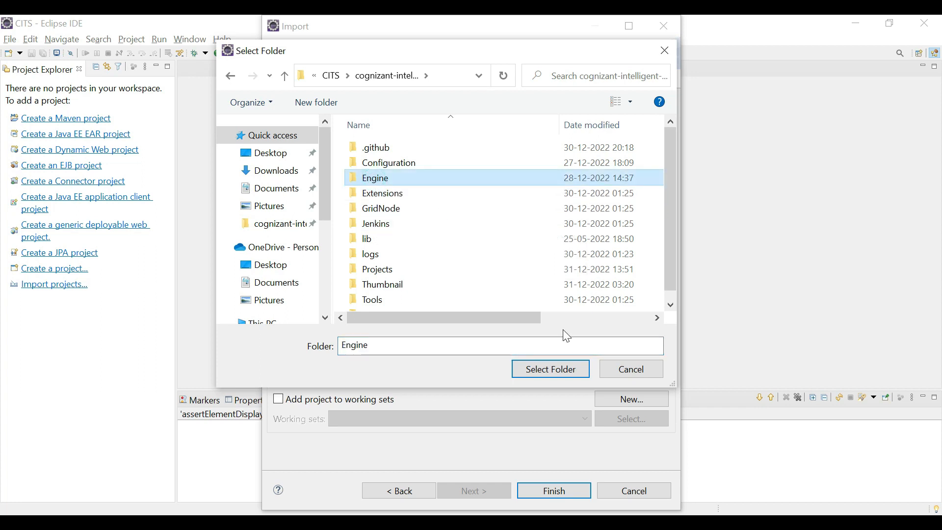
left_click(549, 369)
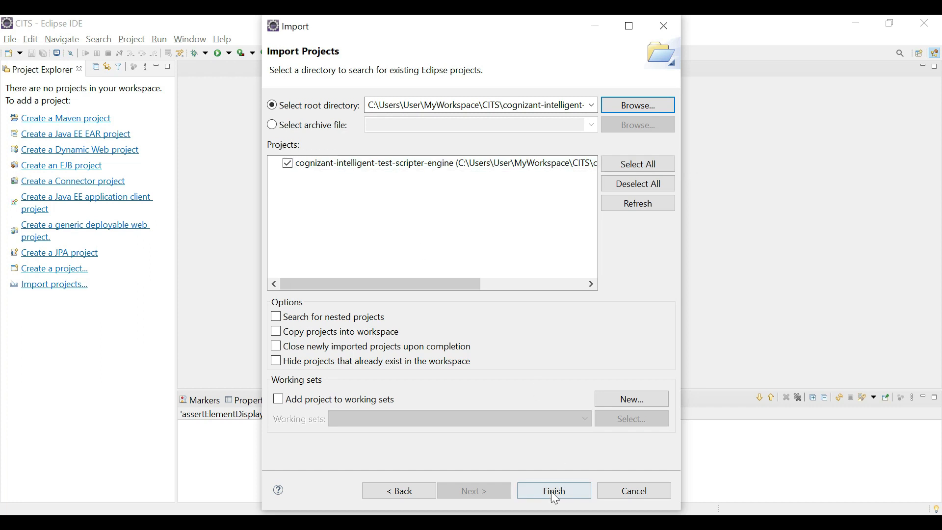
left_click(553, 490)
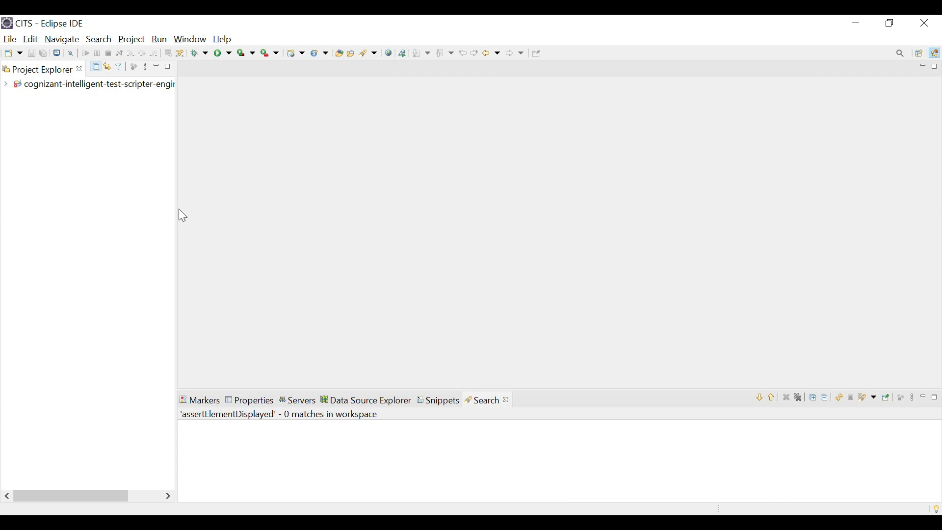
Step: Expand the engine project and list its four errors, expanding Java Build Path Problems
left_click(5, 83)
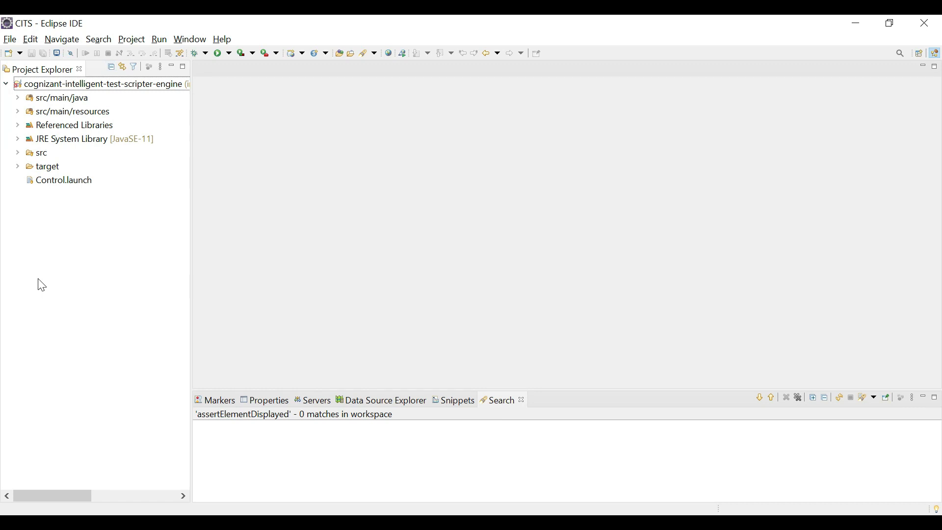
mouse_move(172, 140)
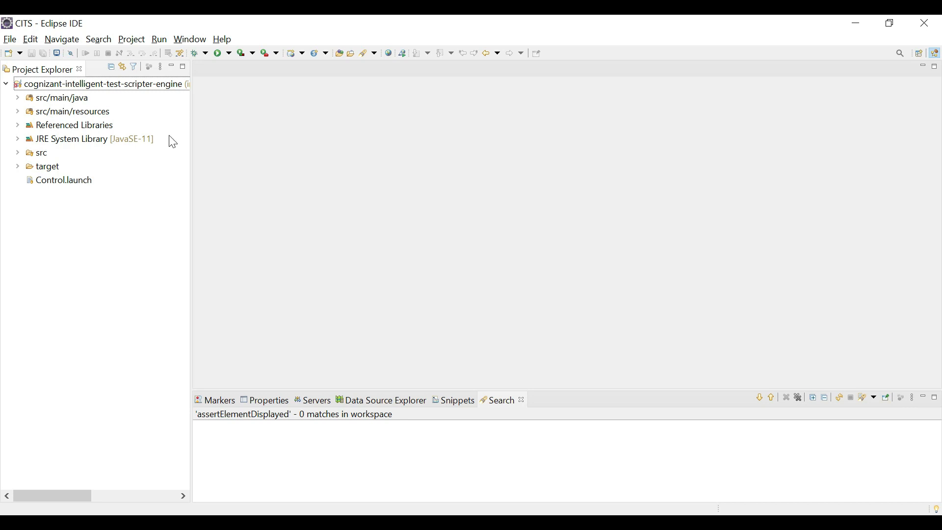
left_click(72, 112)
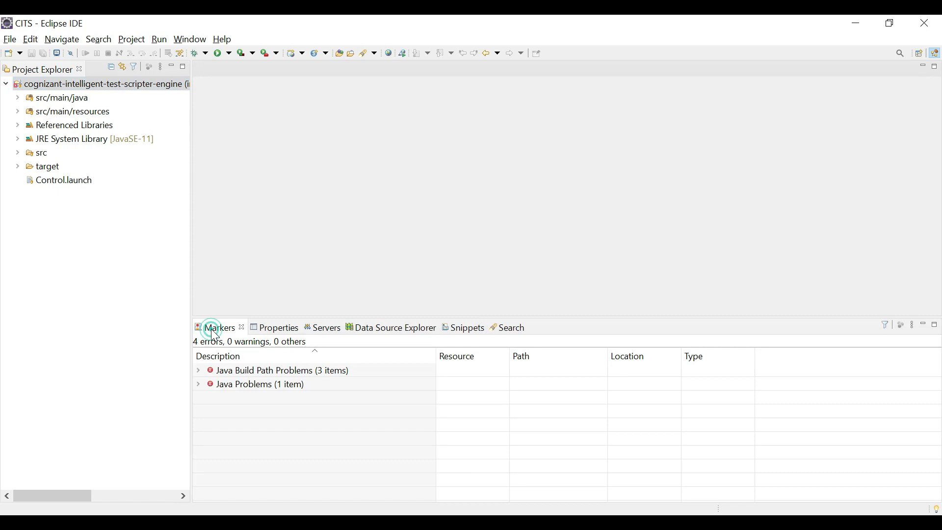
left_click(282, 370)
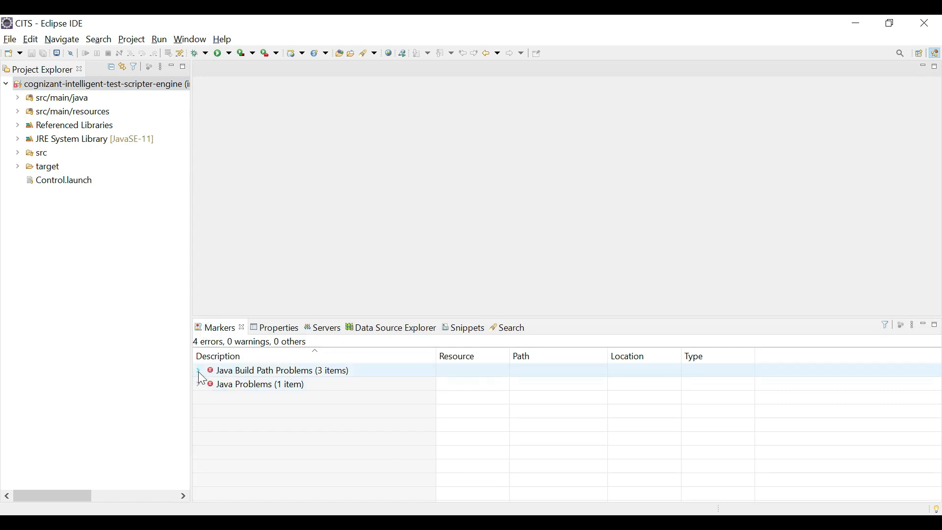
left_click(198, 370)
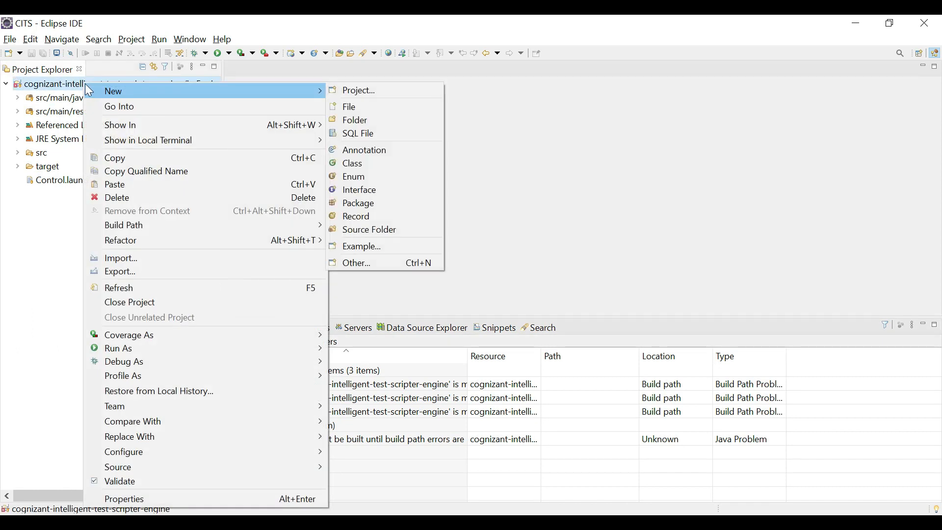
mouse_move(120, 257)
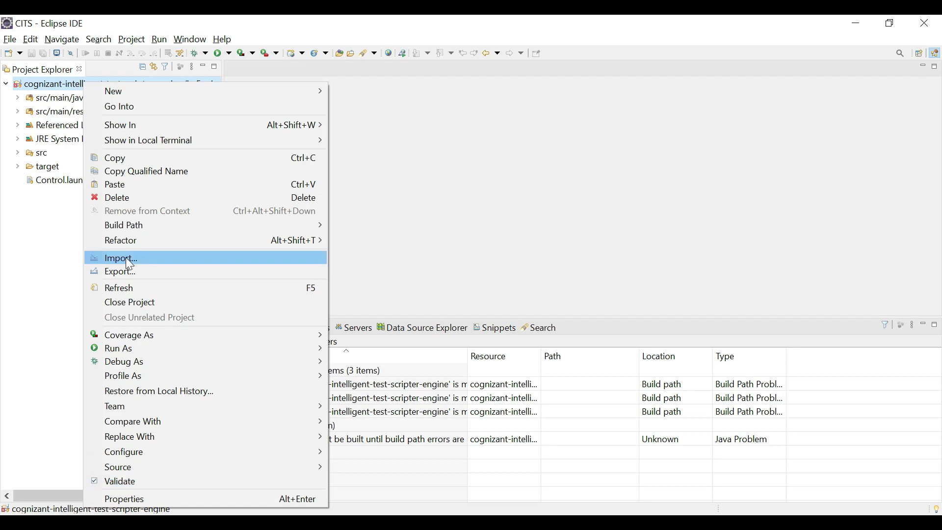
mouse_move(123, 225)
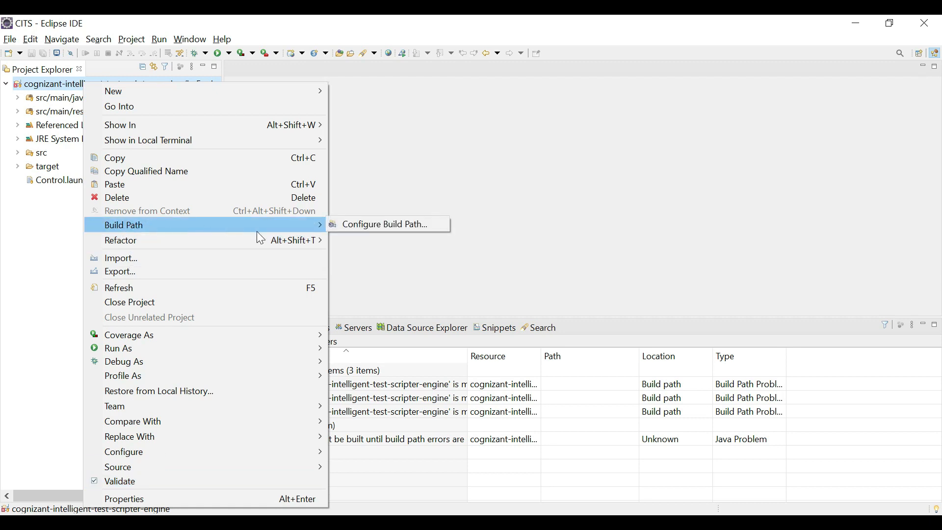
Step: Remove all library JARs from the engine project's Classpath under Java Build Path Libraries
left_click(382, 224)
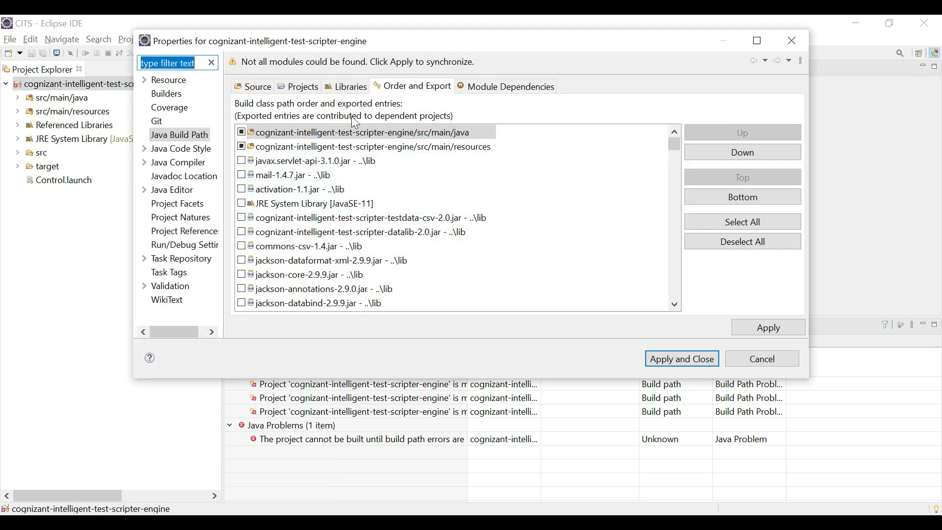
left_click(345, 86)
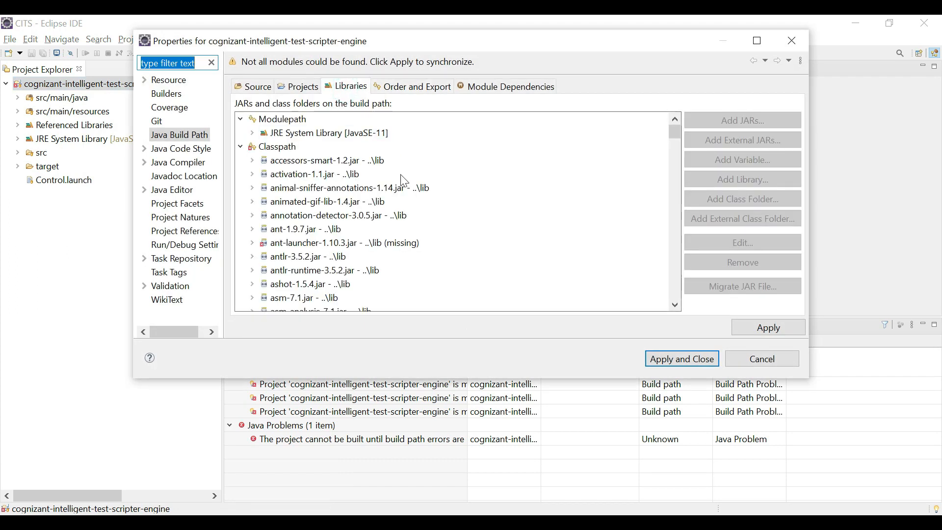
left_click(324, 160)
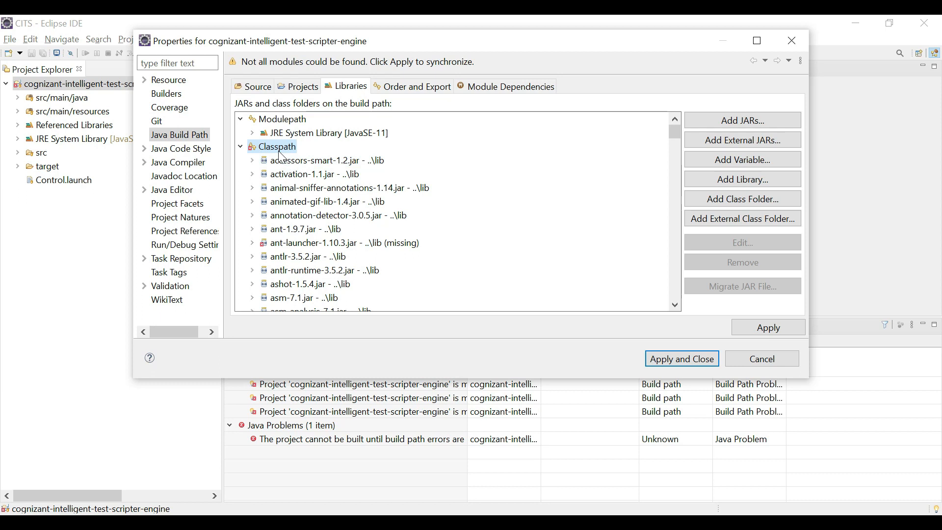
left_click(325, 160)
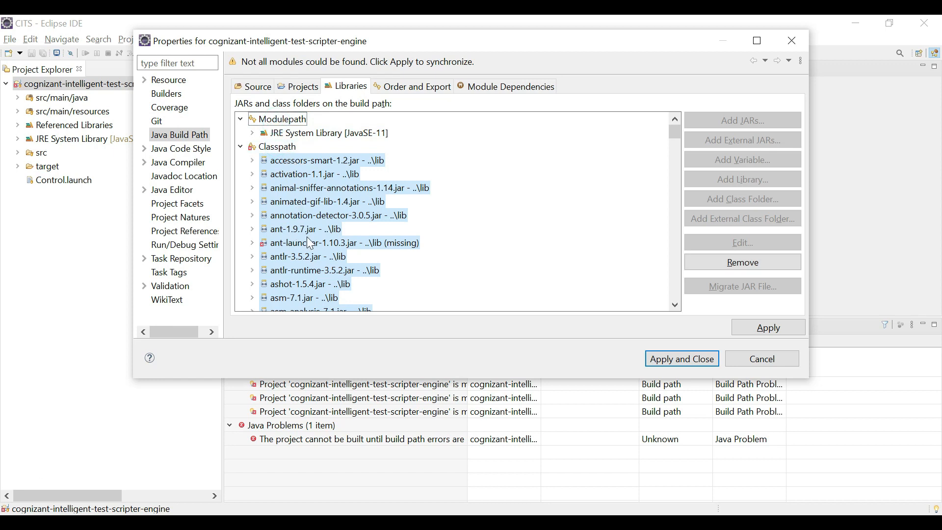
mouse_move(742, 262)
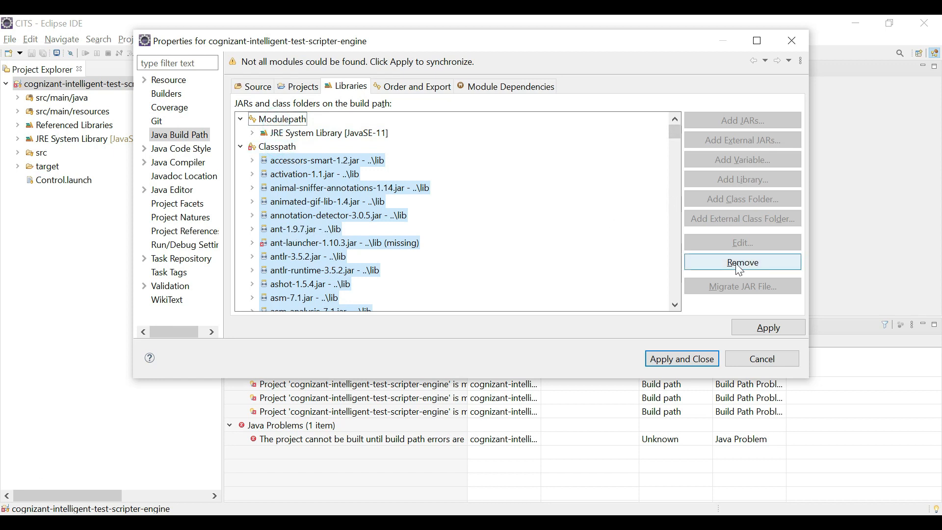
left_click(742, 262)
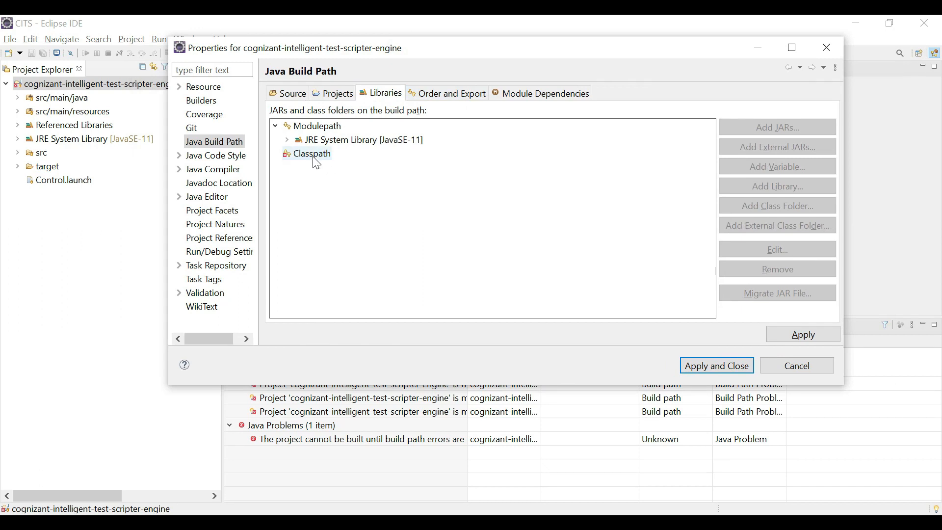
Step: Add every JAR file from the CITS 2.0 lib folder to the Classpath as external JARs
left_click(312, 153)
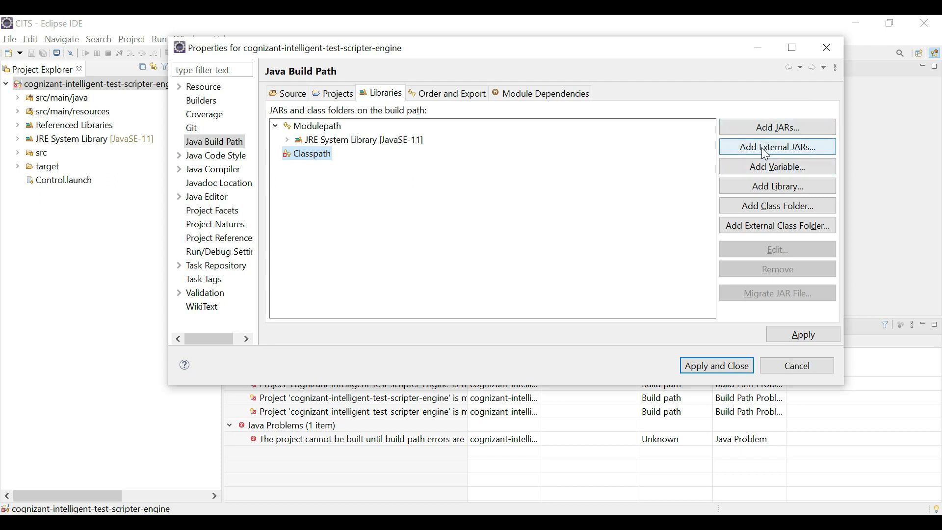
left_click(777, 147)
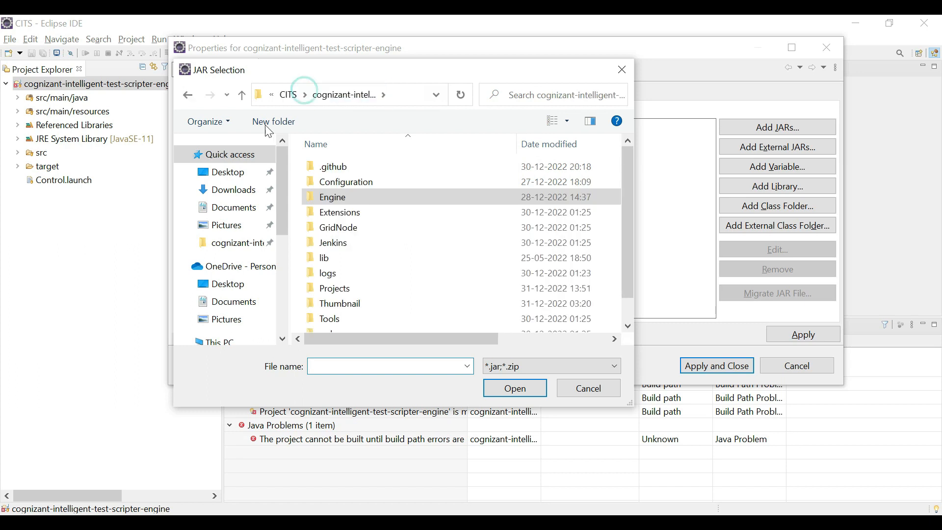
left_click(327, 258)
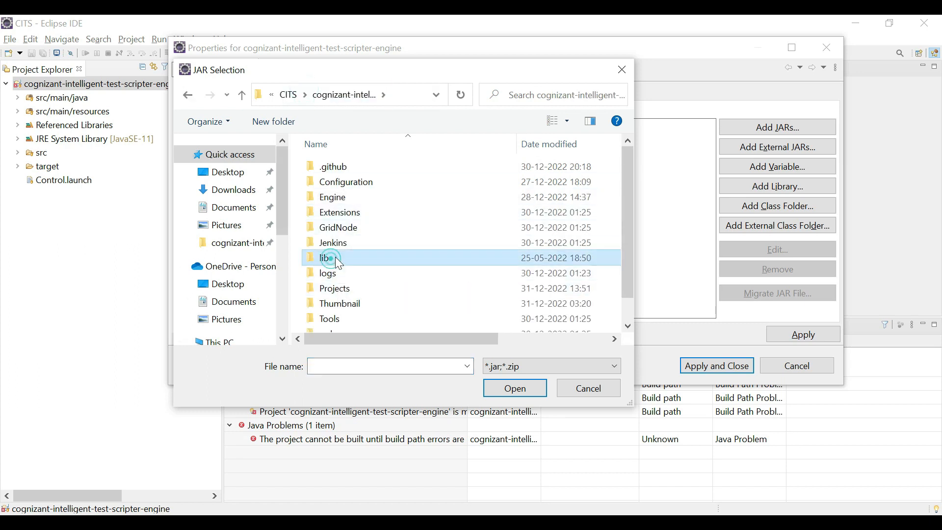
double_click(328, 258)
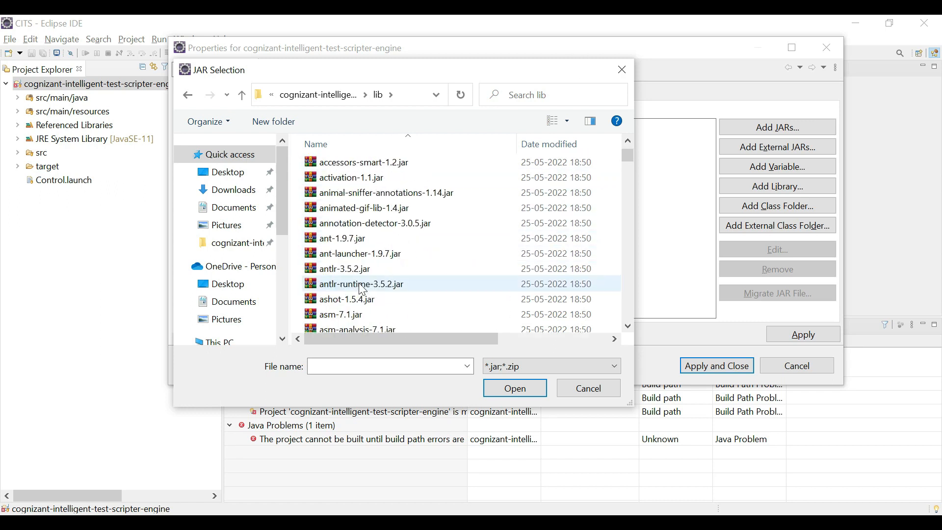
left_click(367, 212)
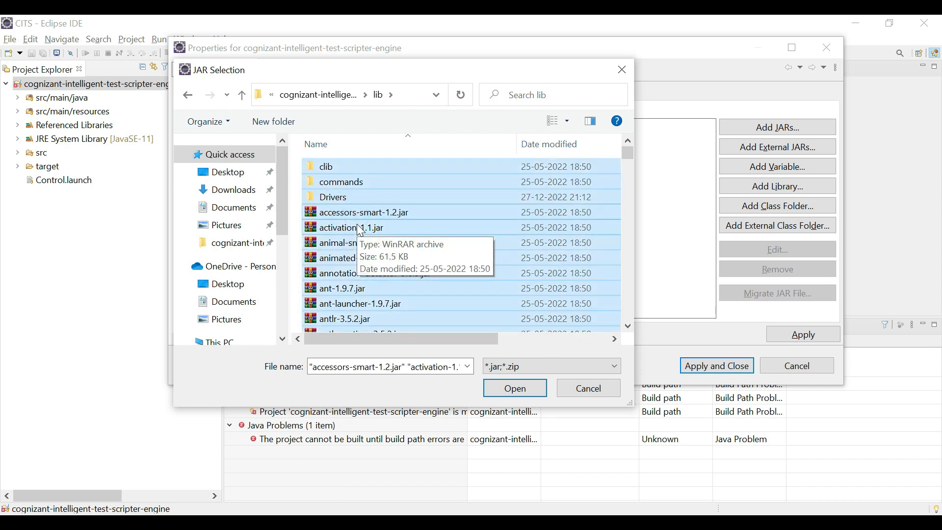
mouse_move(340, 199)
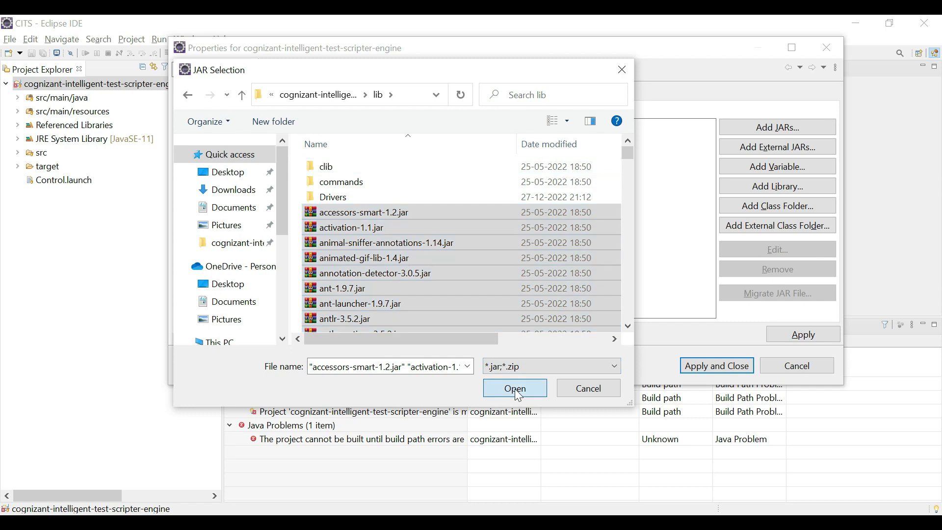
left_click(514, 388)
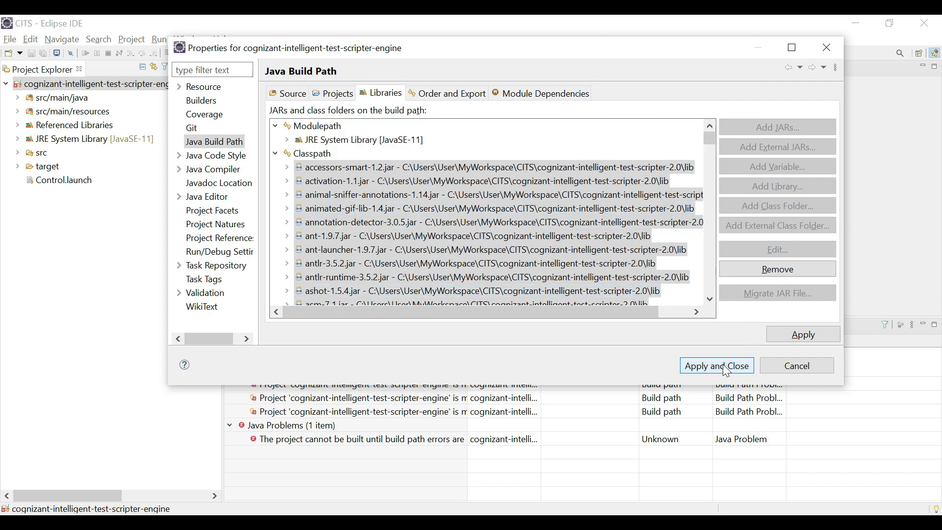
Step: Apply the new build path for 0 errors and collapse the Java Problems group
left_click(715, 365)
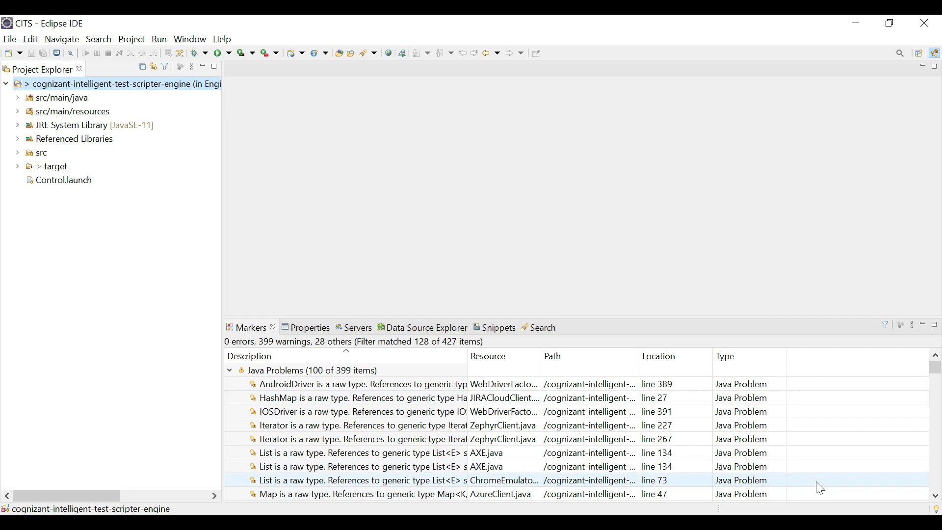
left_click(360, 383)
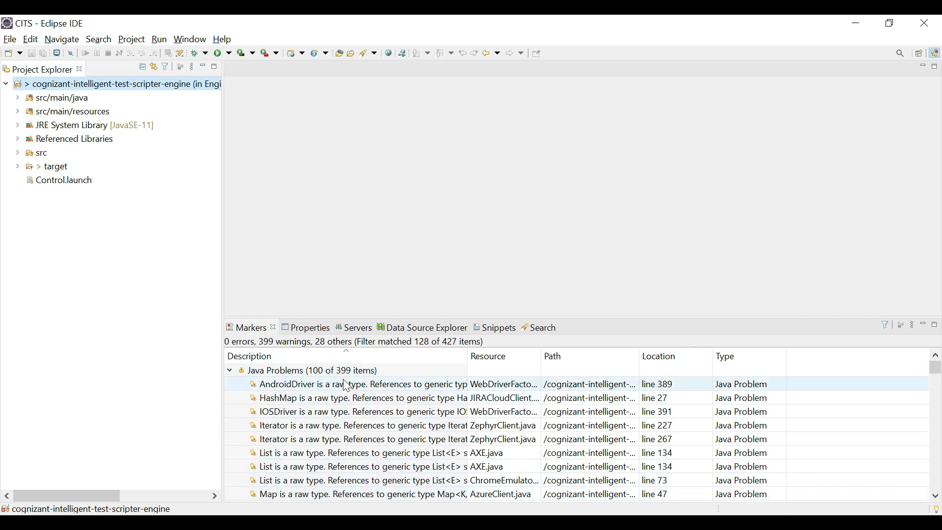
left_click(230, 370)
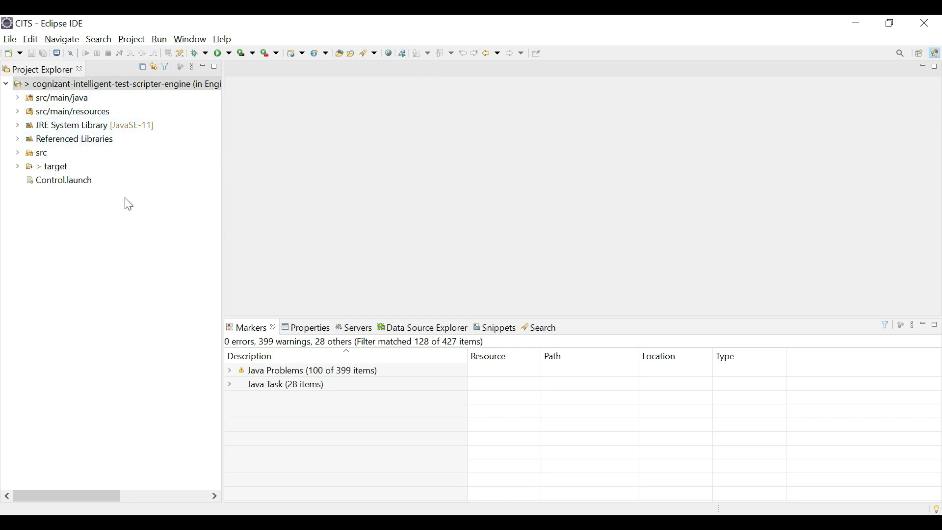
mouse_move(134, 219)
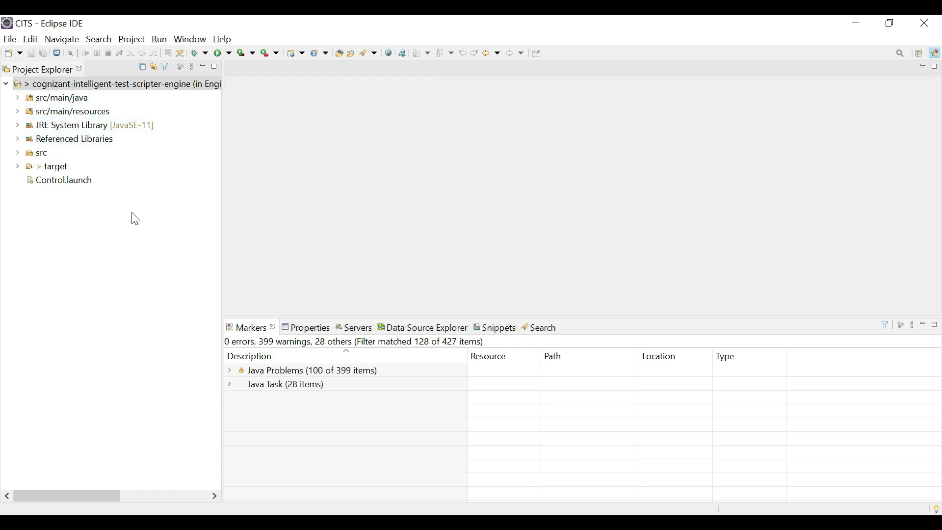
Step: Expand src/main/java and com.cognizant.cognizantits.engine.commands to list classes like Basic.java and General.java
left_click(18, 97)
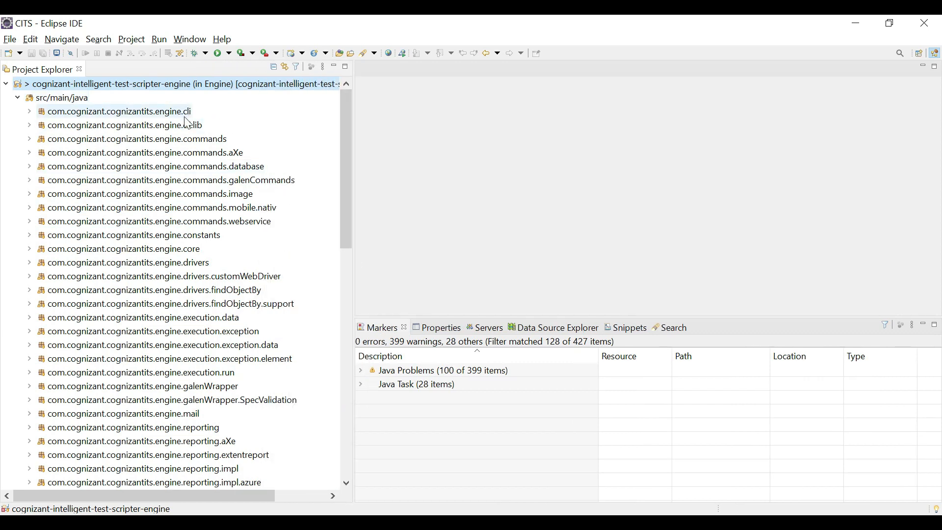
left_click(161, 276)
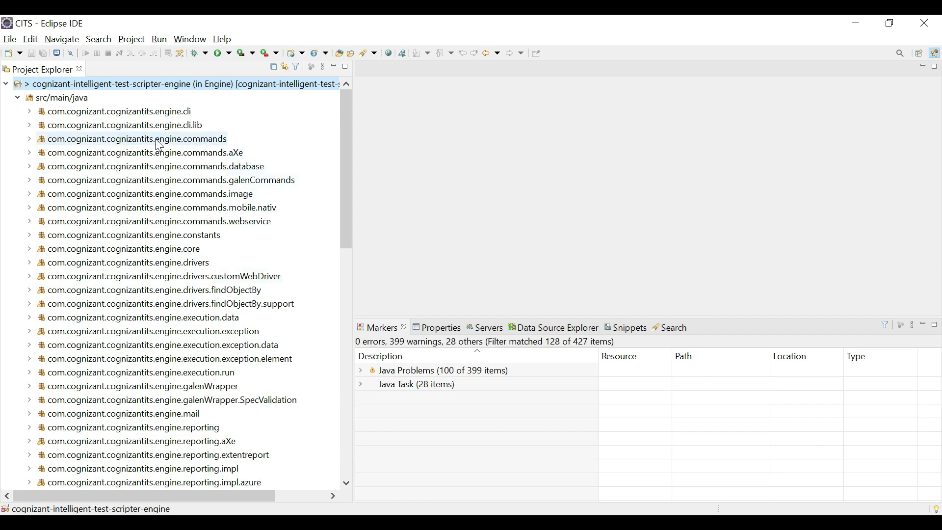
mouse_move(44, 146)
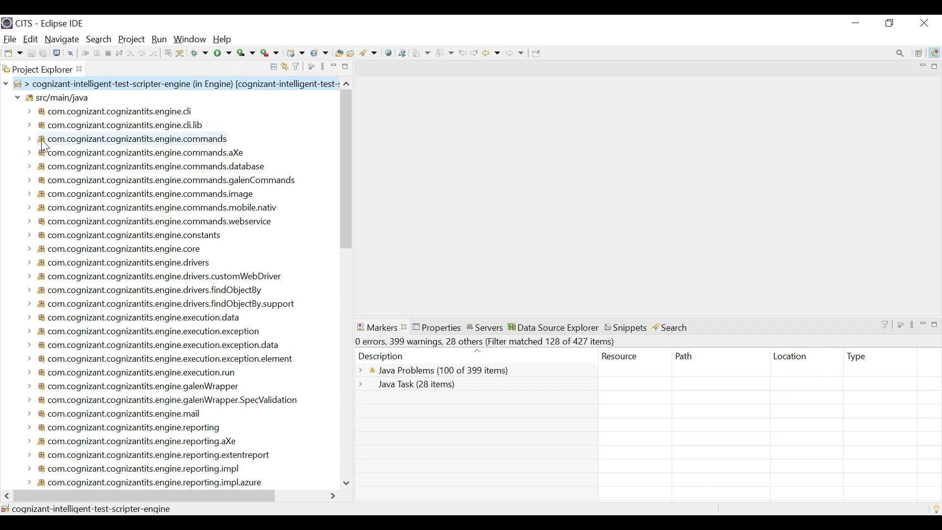
left_click(135, 139)
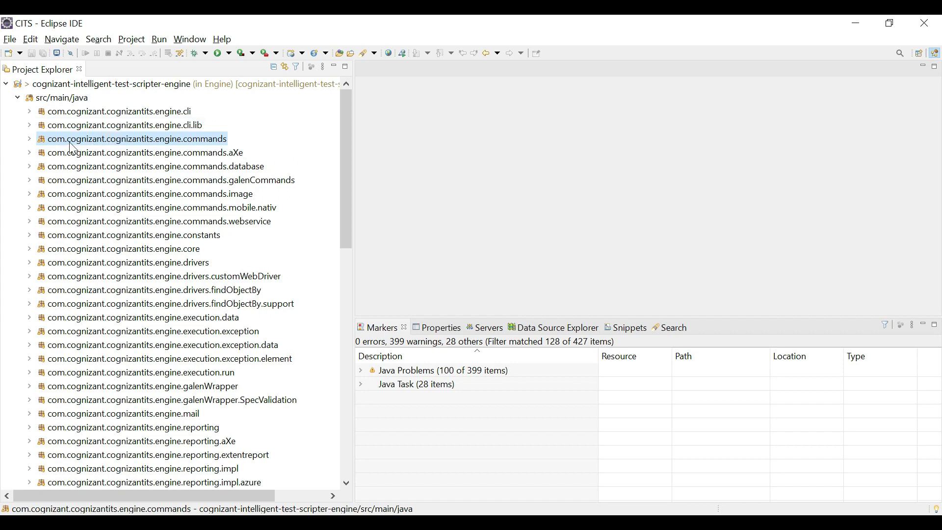
mouse_move(101, 150)
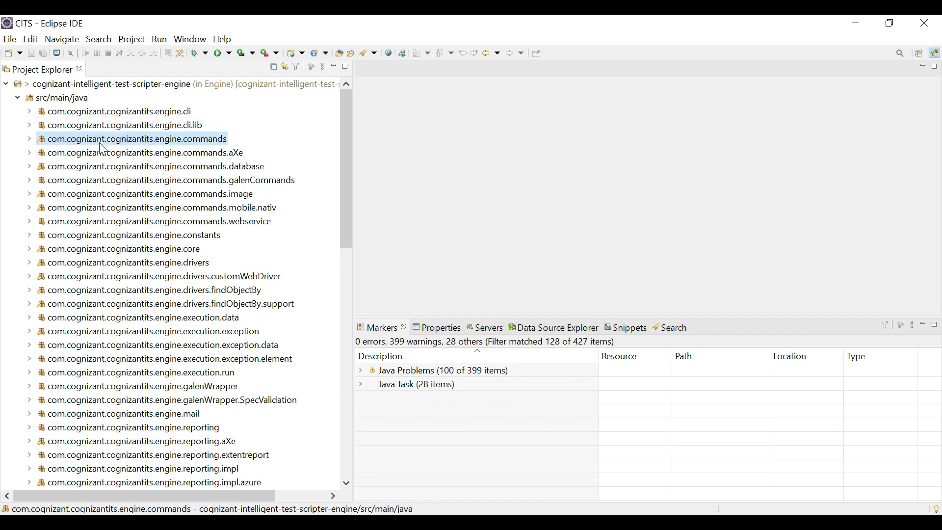
mouse_move(171, 139)
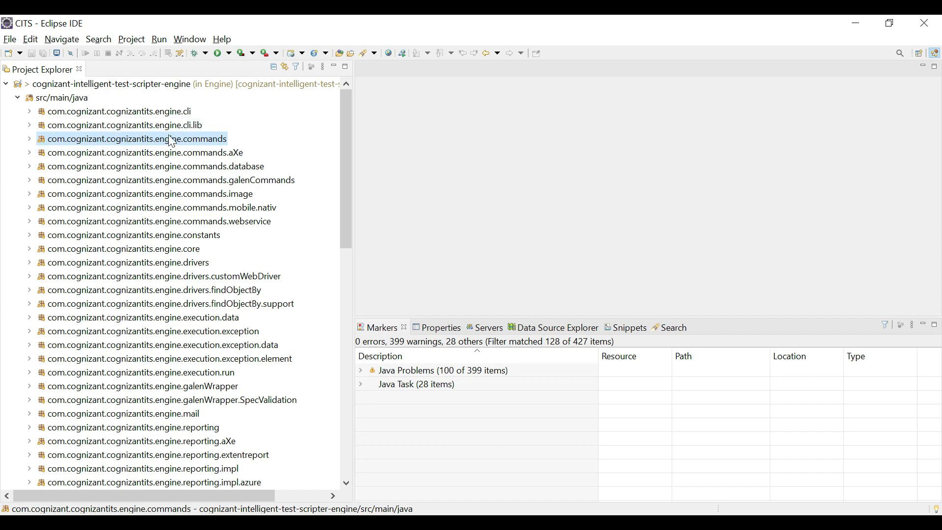
mouse_move(225, 147)
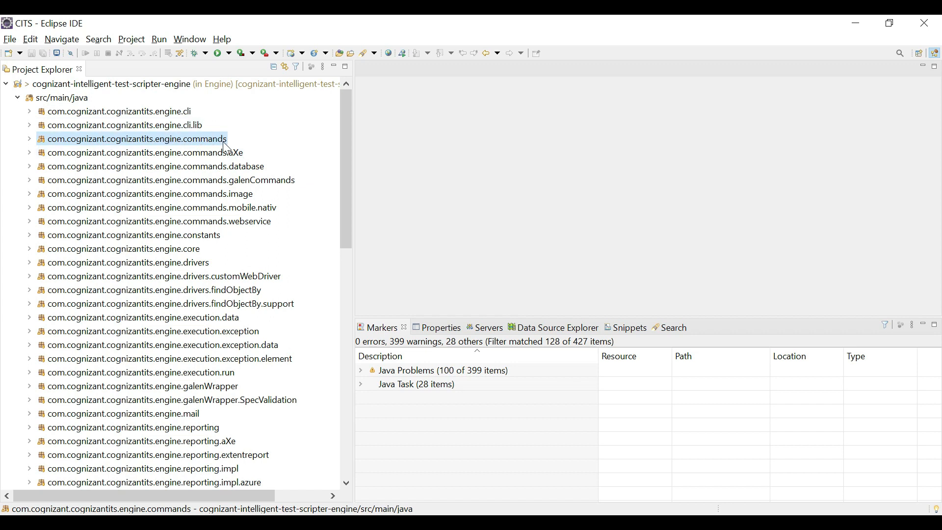
left_click(28, 139)
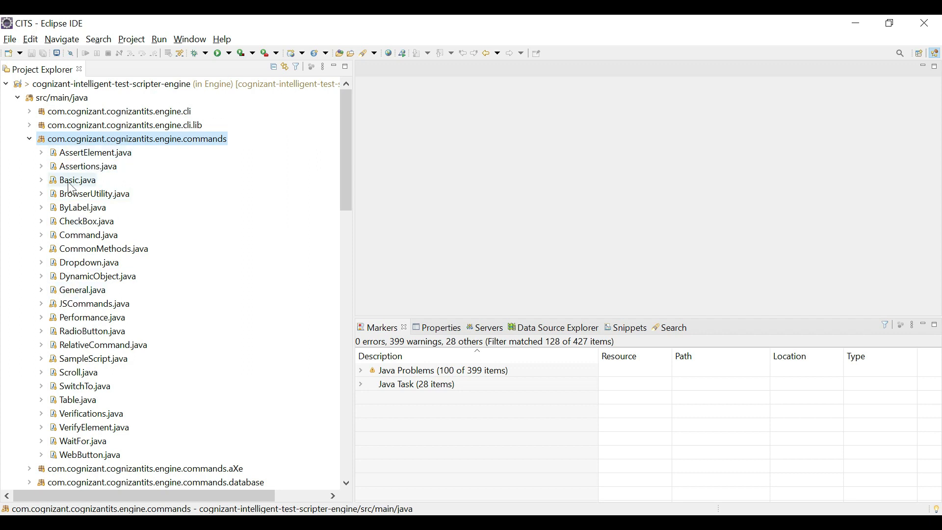
Step: Open Basic.java (highlighting ClickIfVisible) and CheckBox.java, then select SampleScript.java
double_click(77, 180)
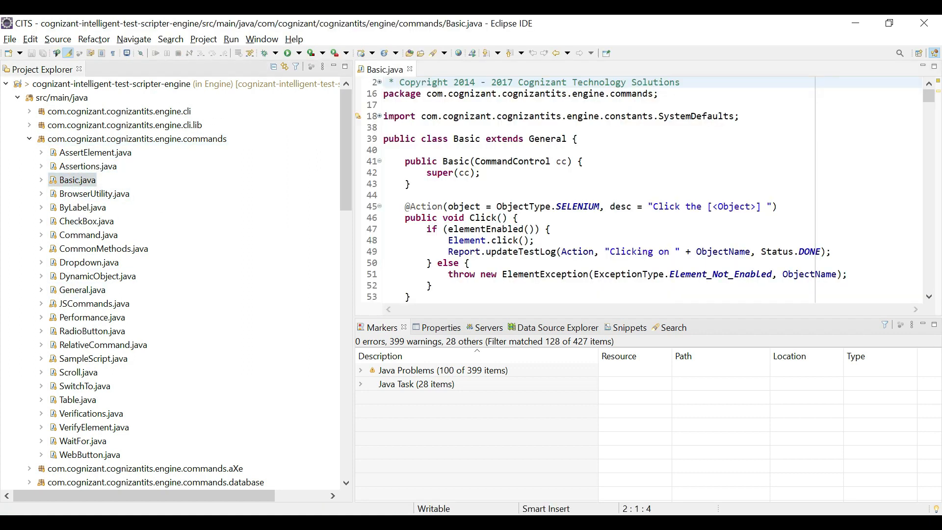
double_click(484, 149)
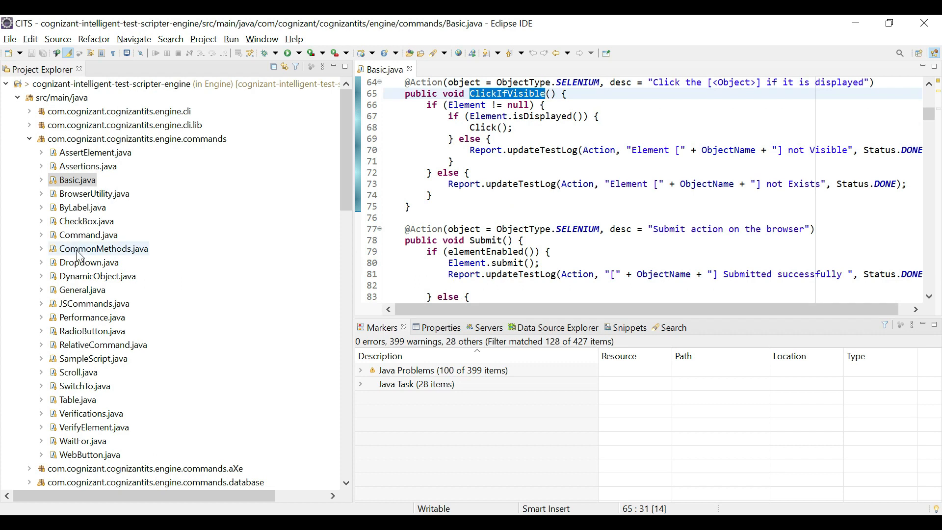
double_click(85, 222)
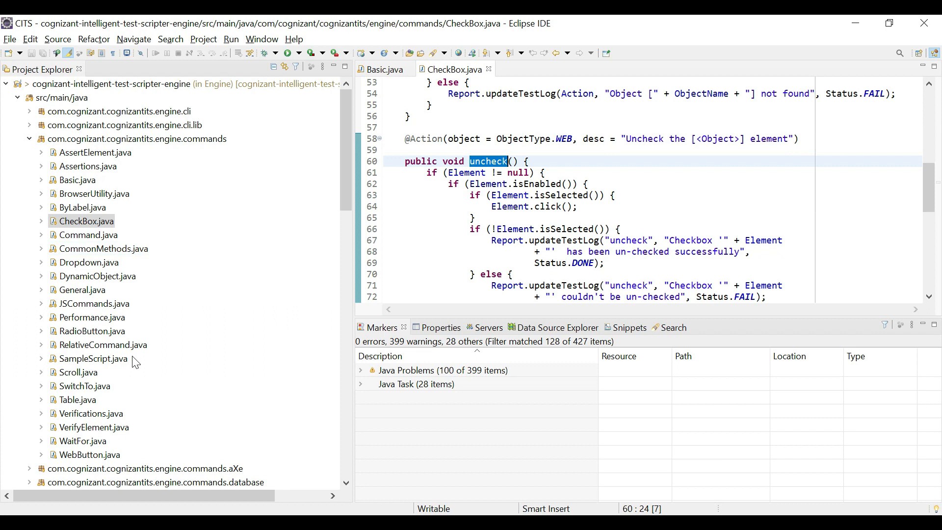
left_click(92, 358)
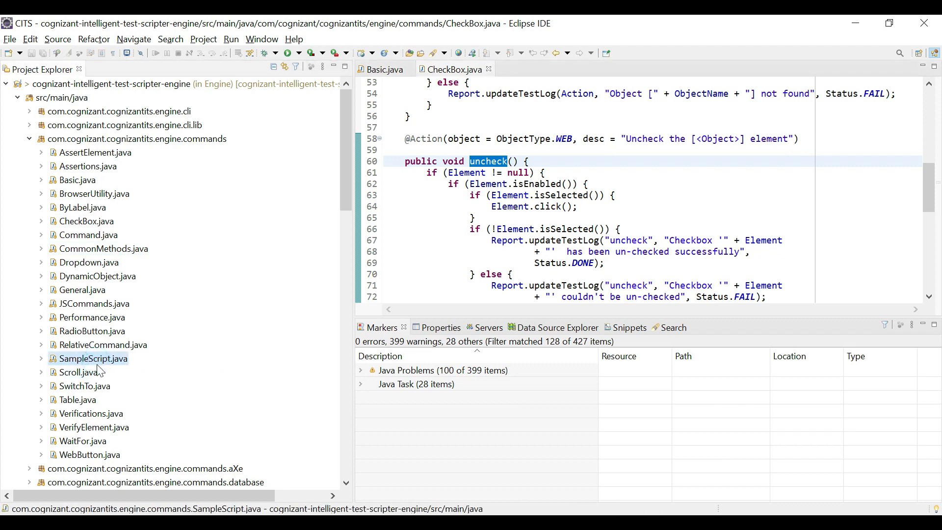
mouse_move(95, 368)
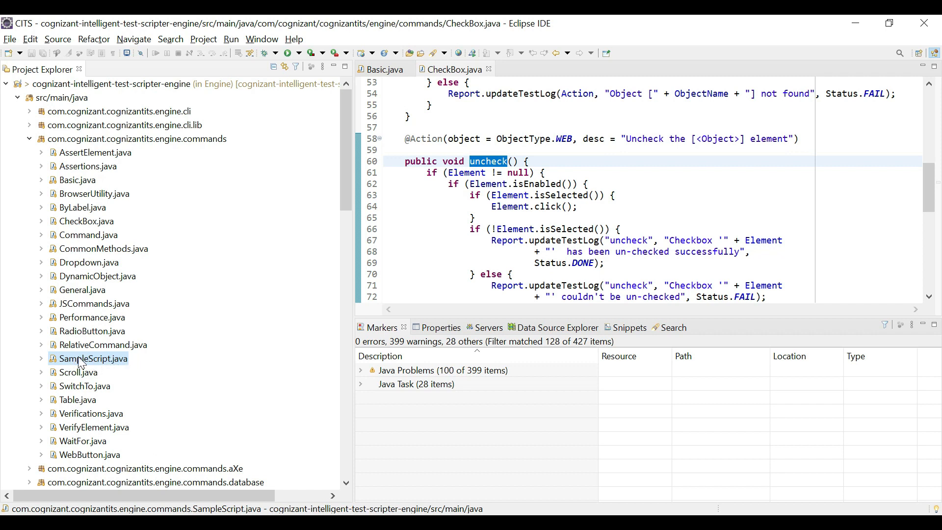
double_click(93, 358)
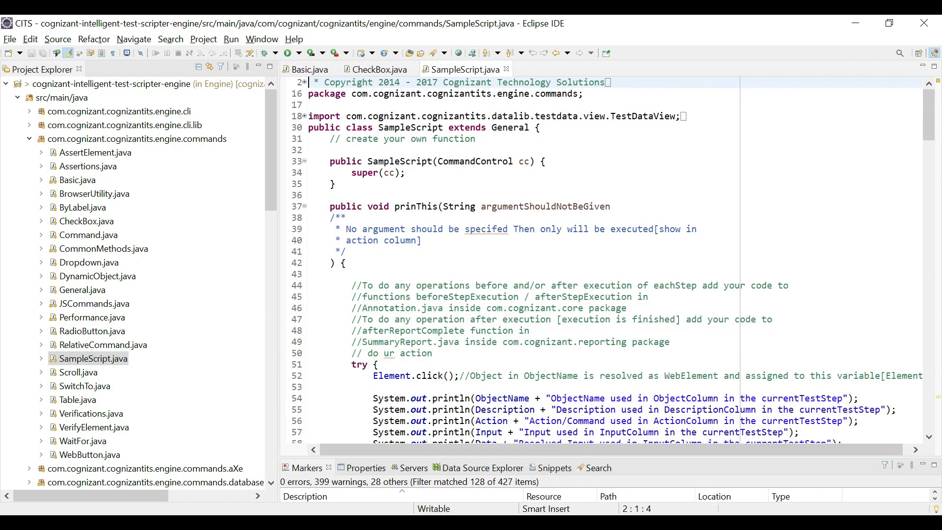
scroll("down", 3)
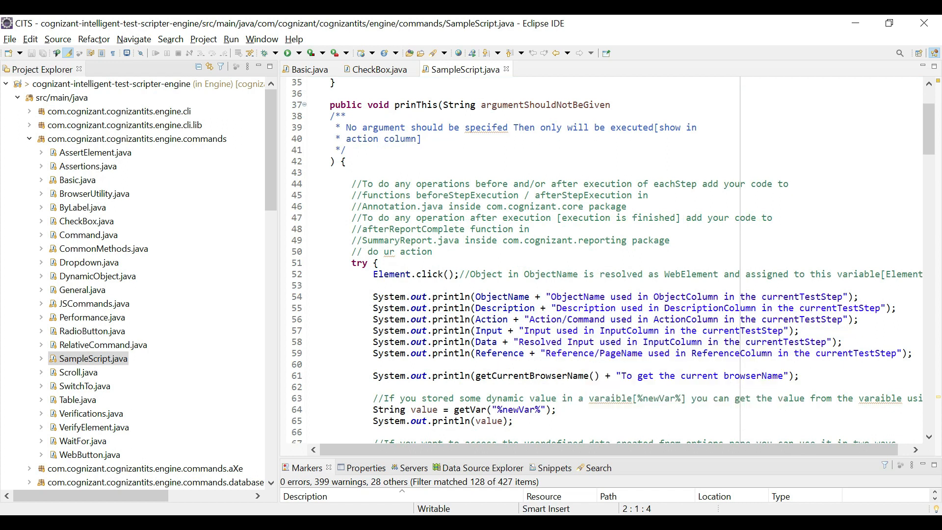
scroll("down", 3)
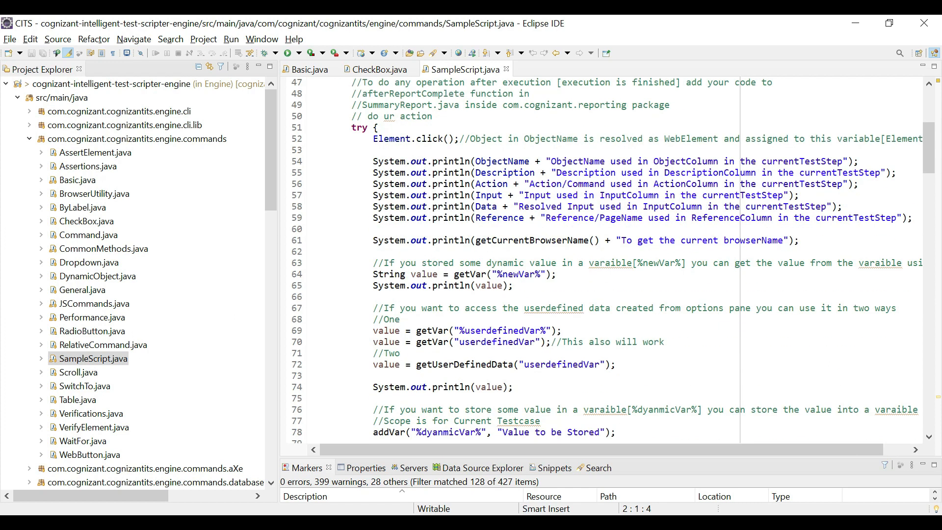
scroll("down", 3)
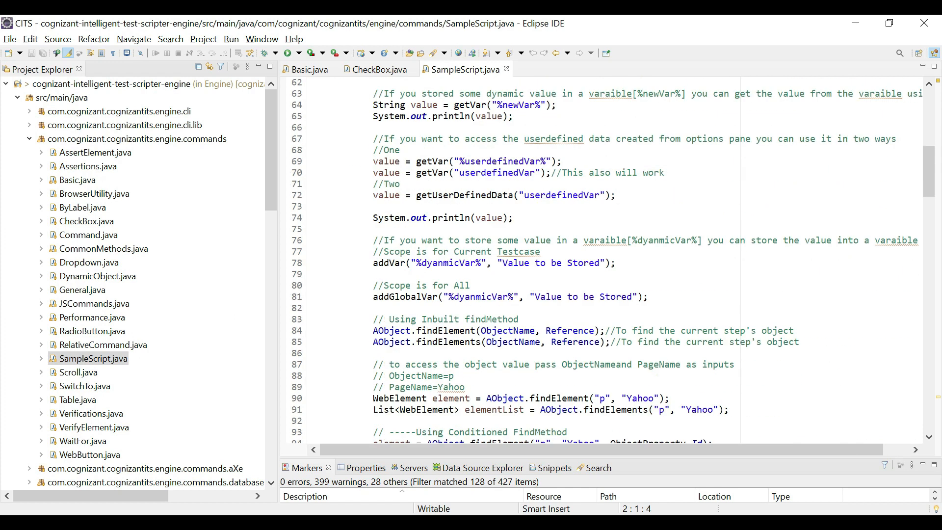
scroll("down", 3)
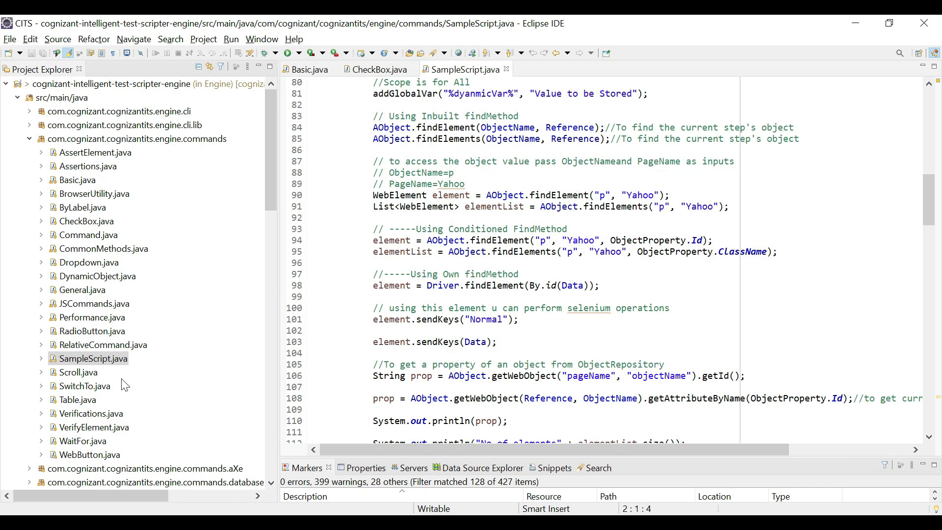
left_click(92, 359)
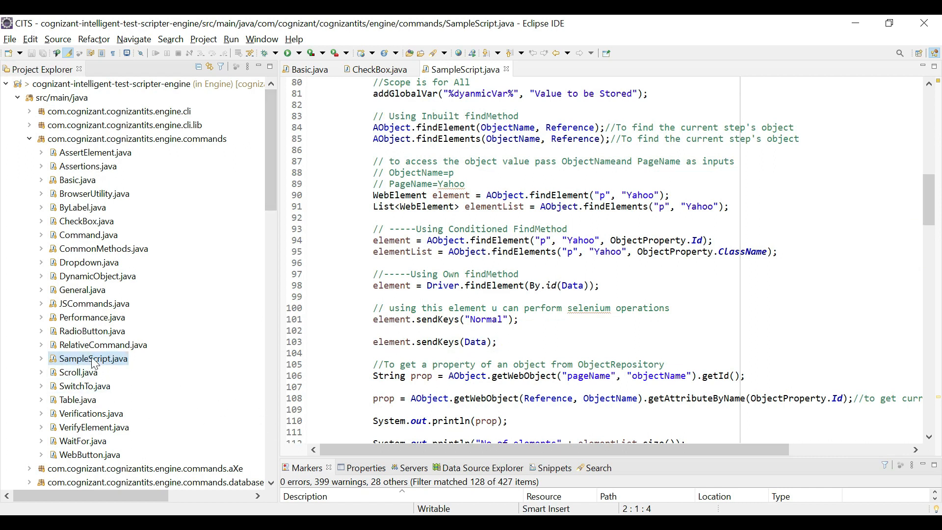
scroll("down", 3)
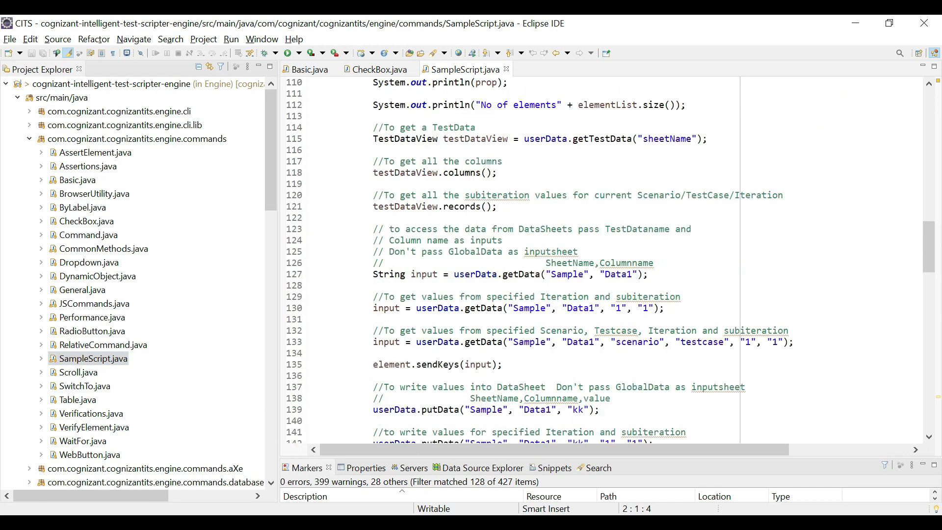
scroll("down", 3)
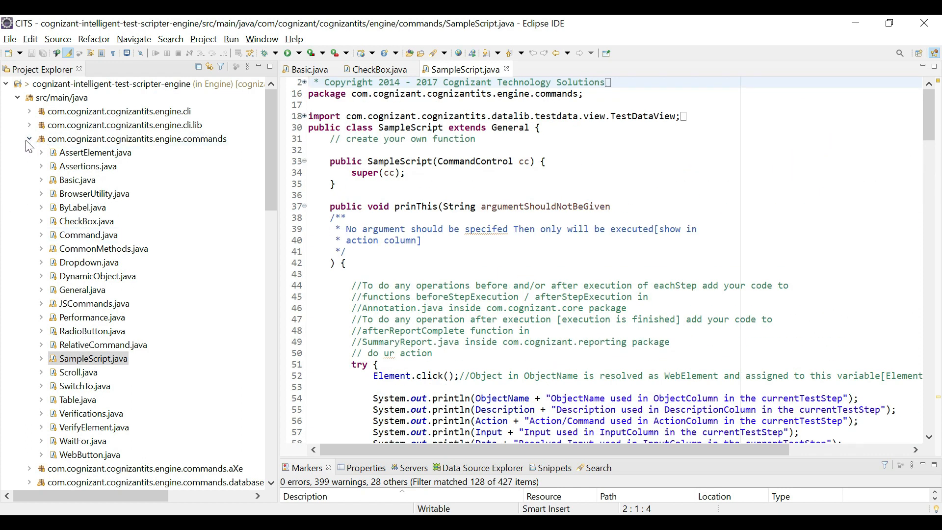
Step: Collapse the commands package, widen the project tree, and select the galenCommands package
left_click(28, 139)
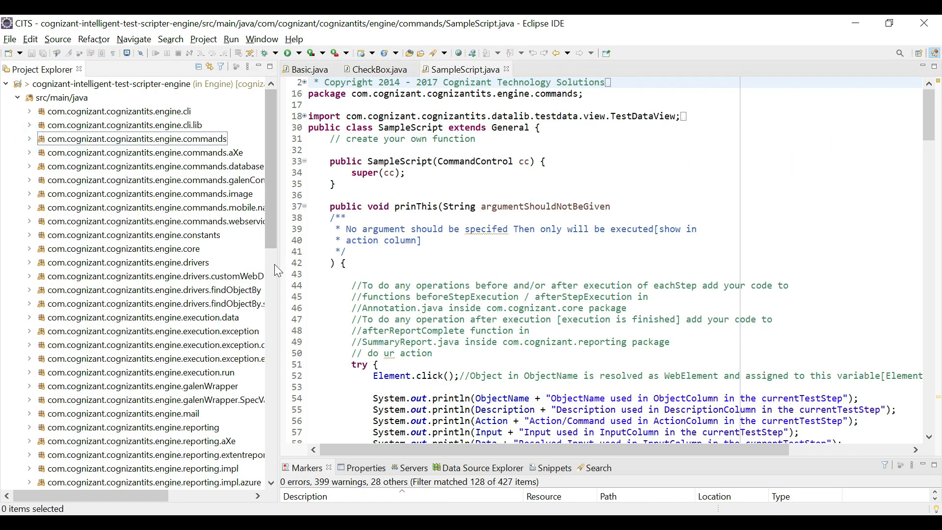
left_click_drag(275, 260, 324, 259)
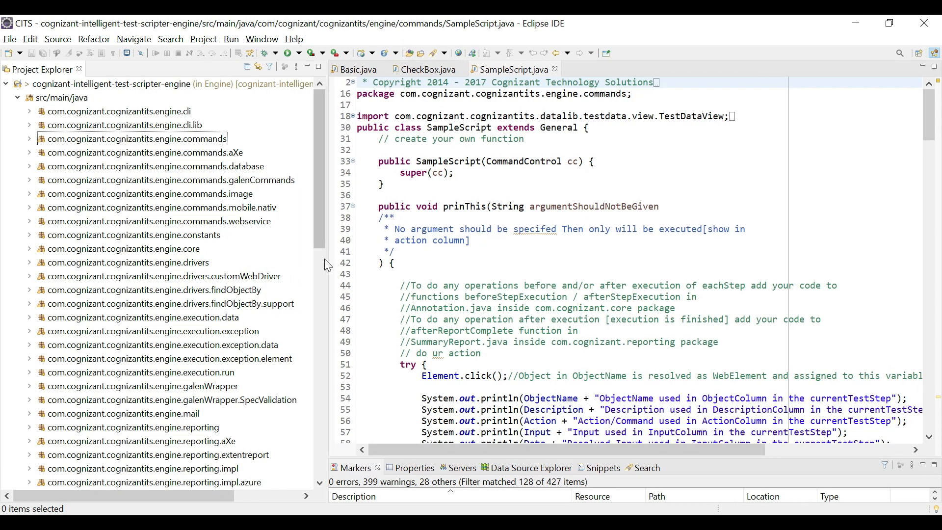
left_click(167, 179)
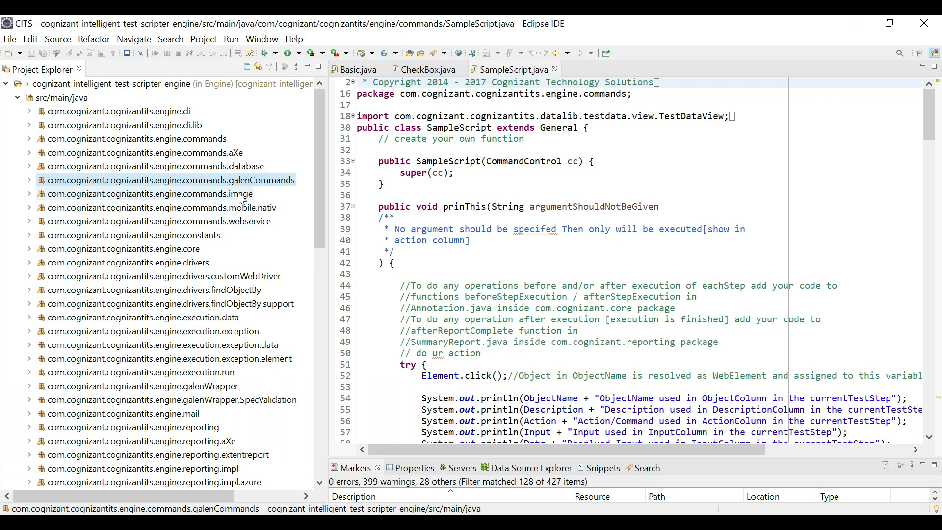
mouse_move(165, 148)
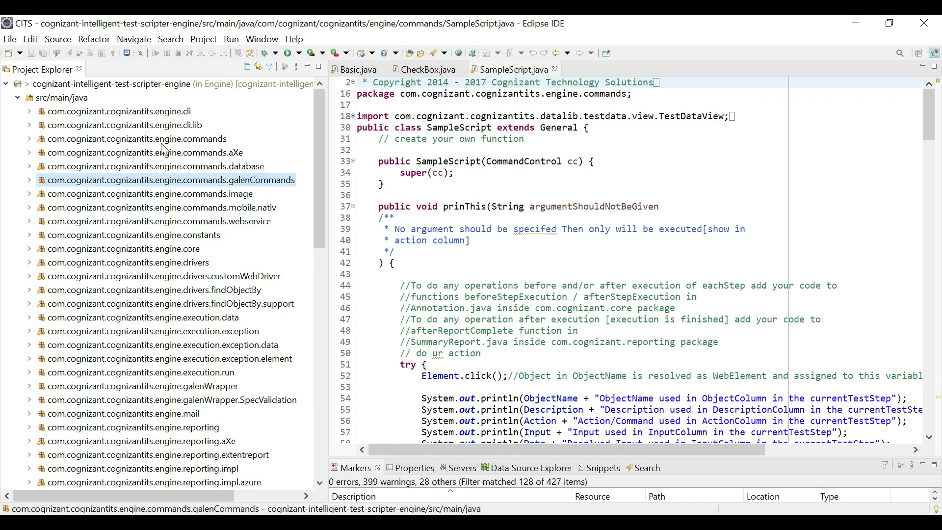
Step: Open the package Rename dialog from src/main/java's menu and cancel it
right_click(58, 98)
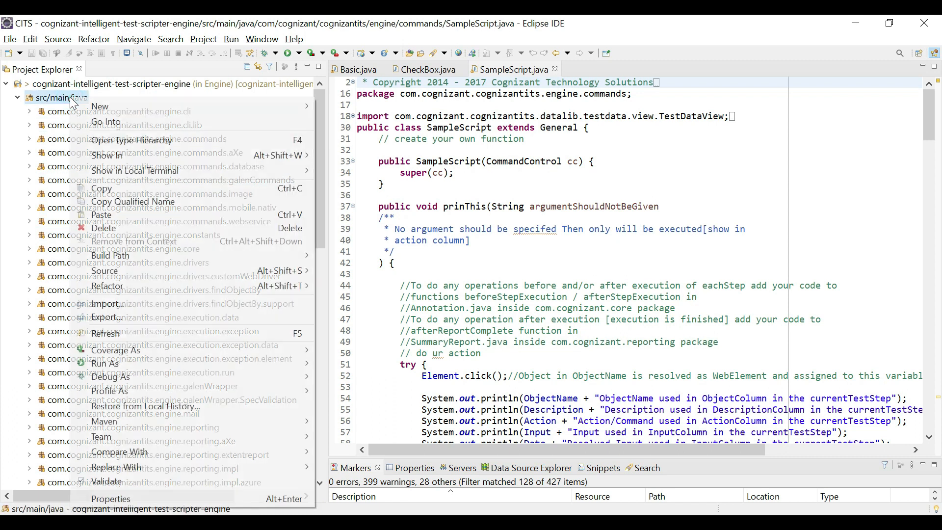
left_click(475, 185)
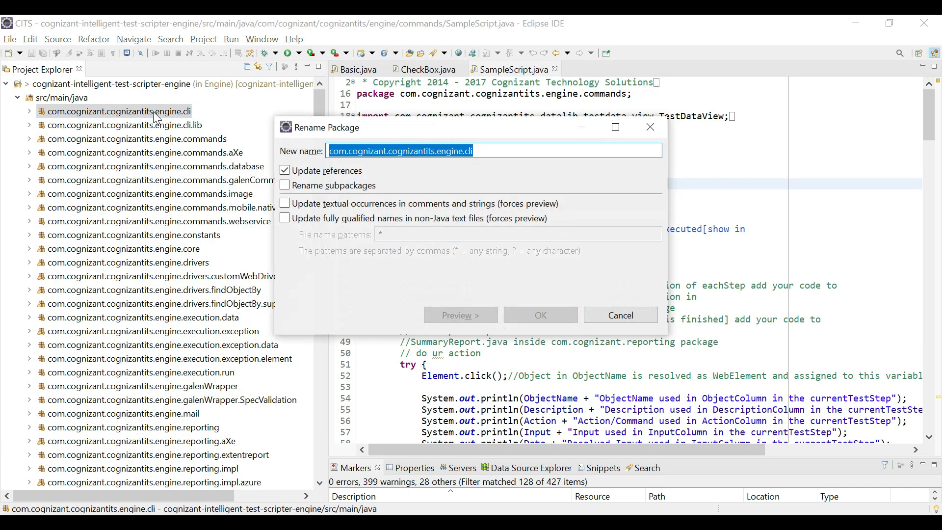
mouse_move(752, 111)
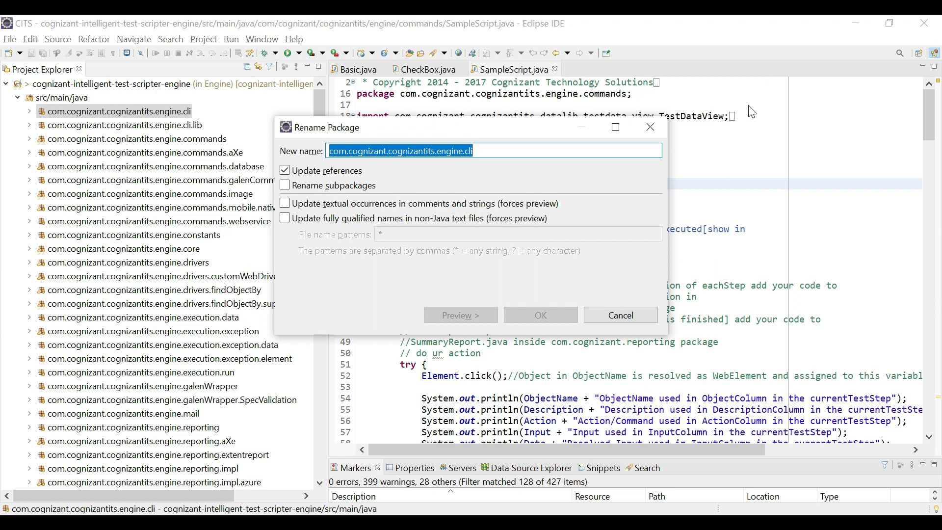
left_click(618, 315)
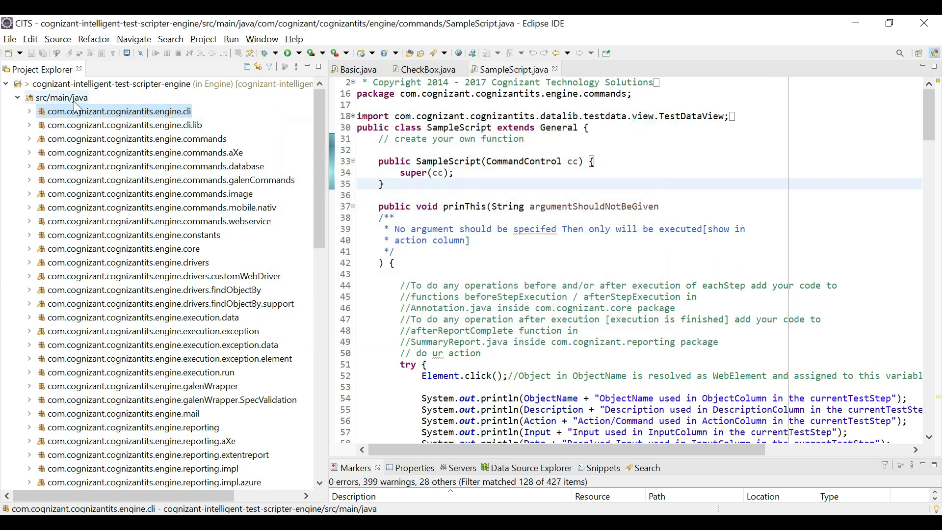
right_click(61, 97)
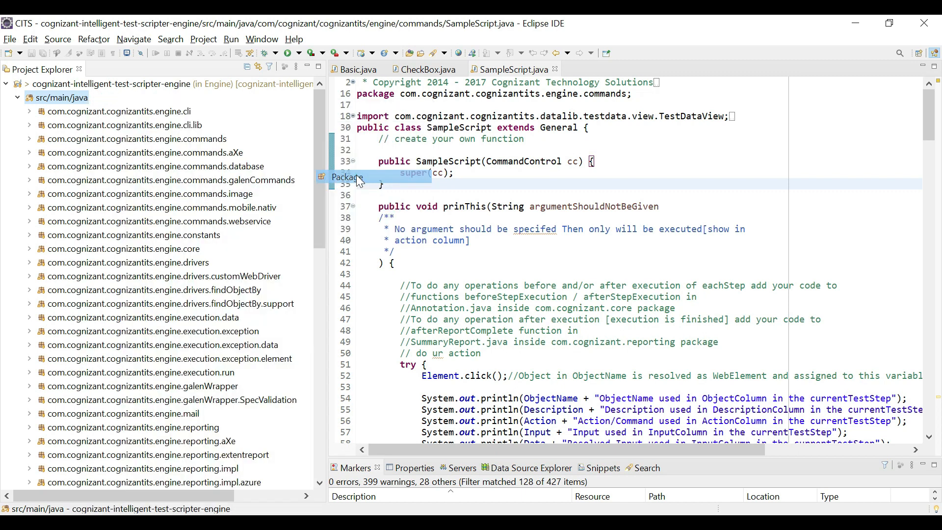
Step: Create the package com.cognizant.cognizantits.engine.customMethods under src/main/java
left_click(347, 177)
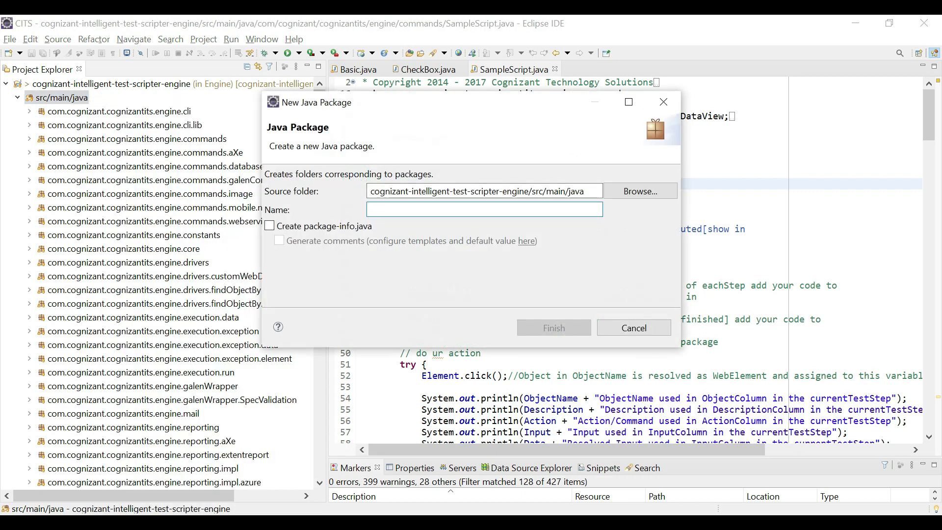
type("com.cognizant.cognizantits.engine.cl")
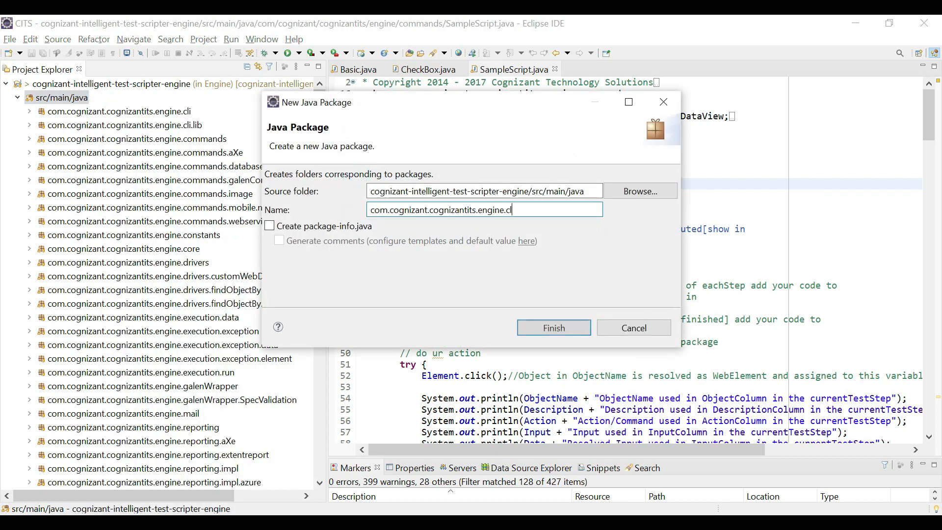
type("ustom.")
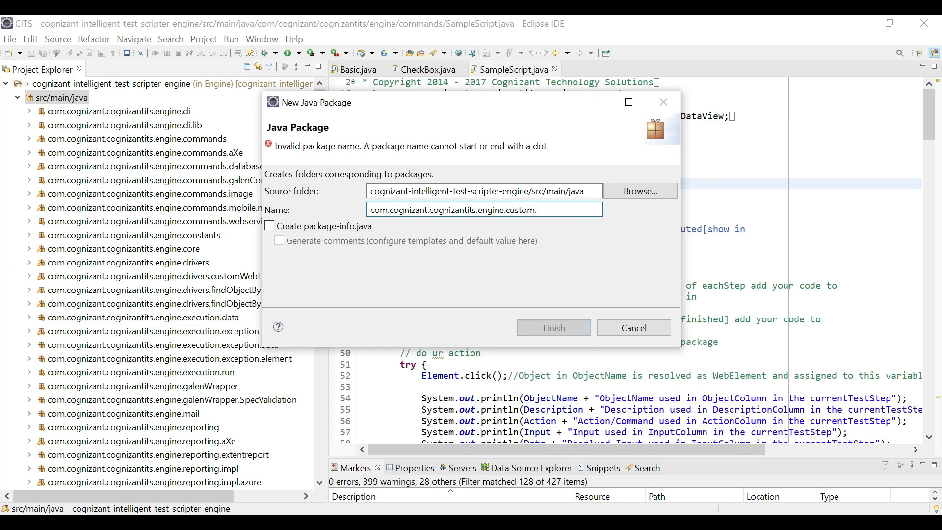
type("Methods")
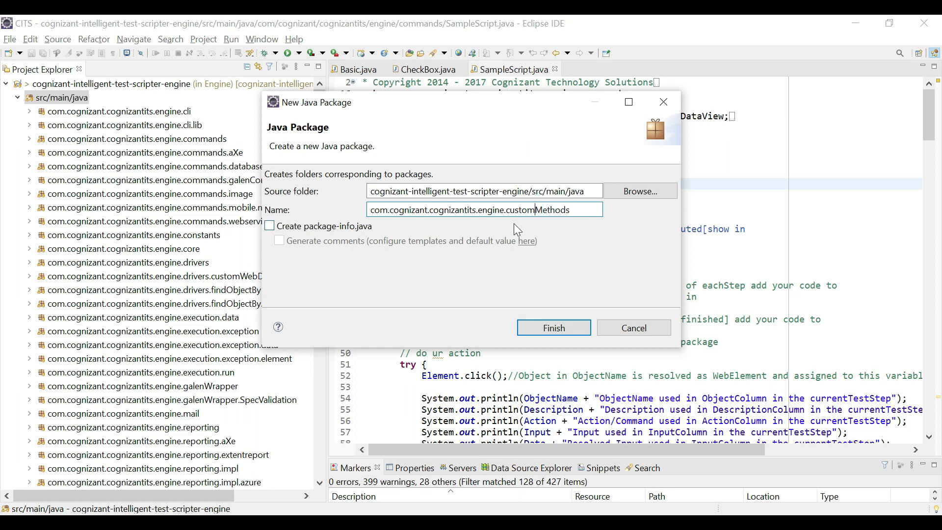
left_click(551, 327)
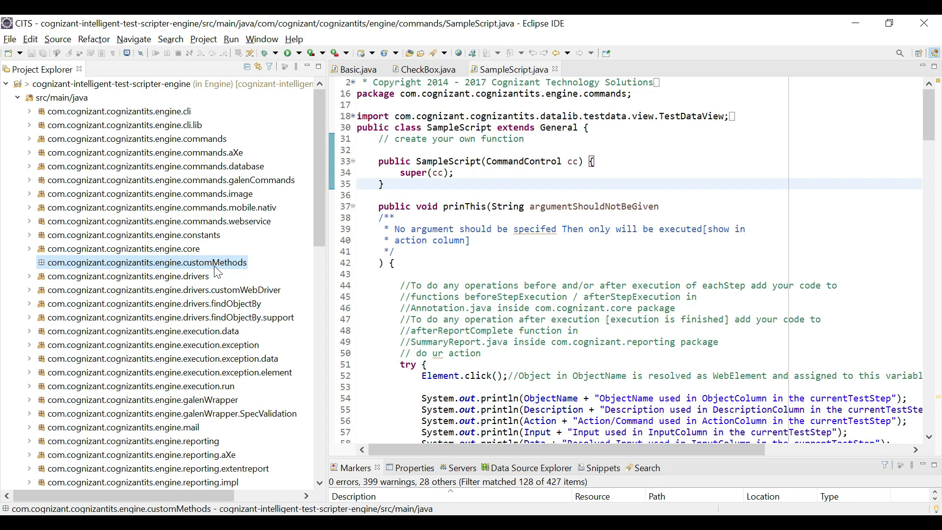
Step: Create a new Java class named Custom in the customMethods package
right_click(147, 262)
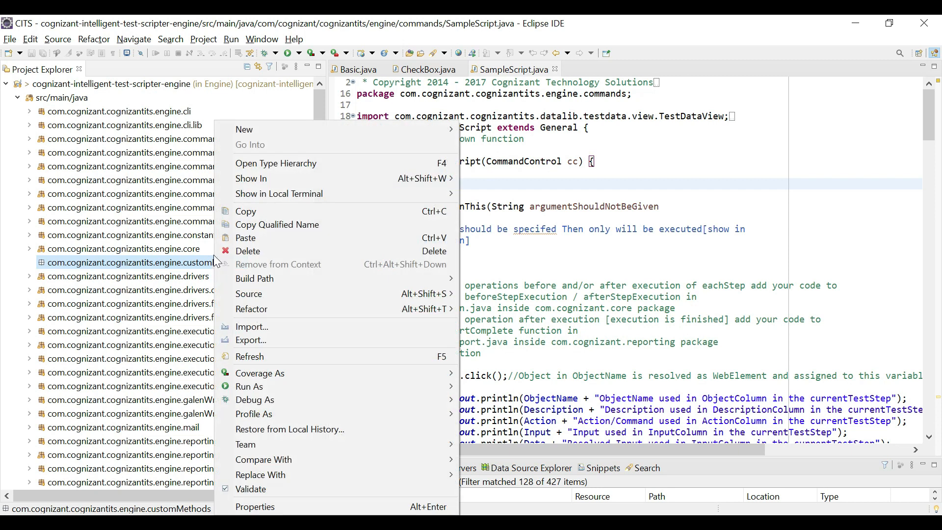
mouse_move(243, 128)
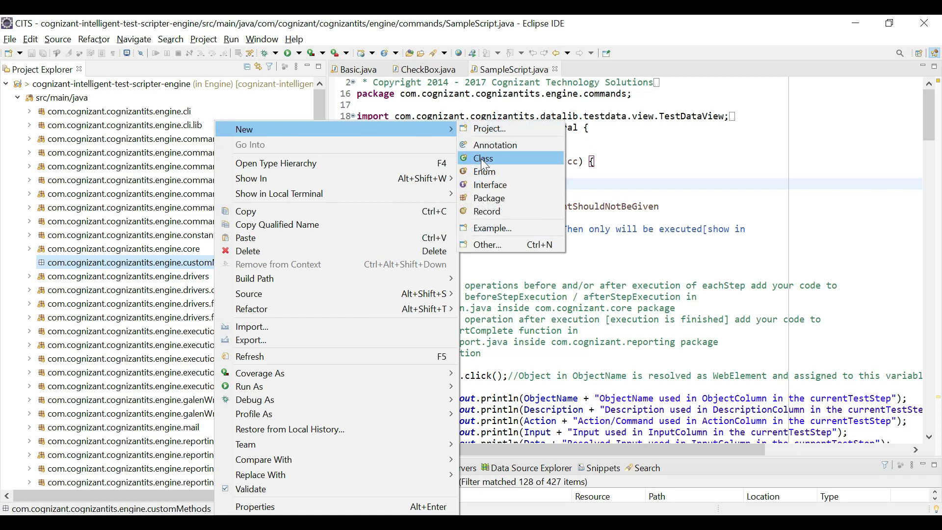
left_click(484, 158)
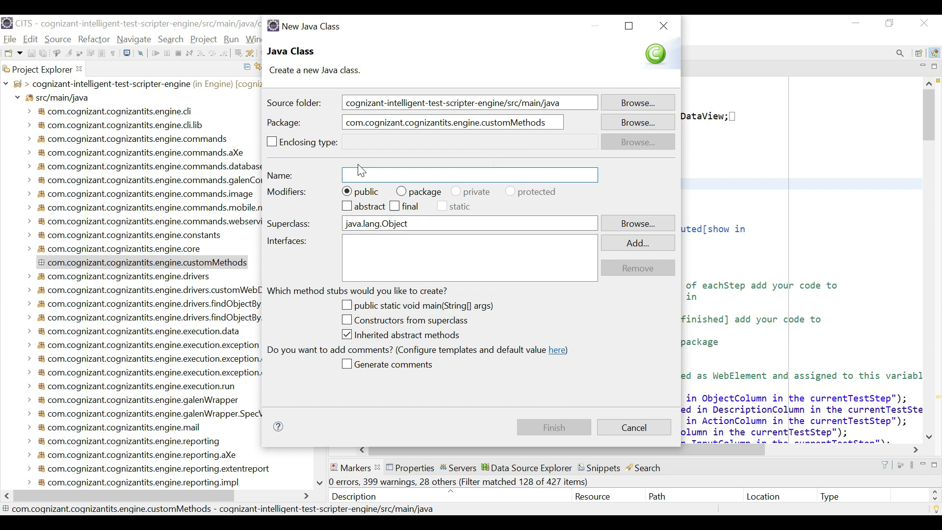
left_click(468, 175)
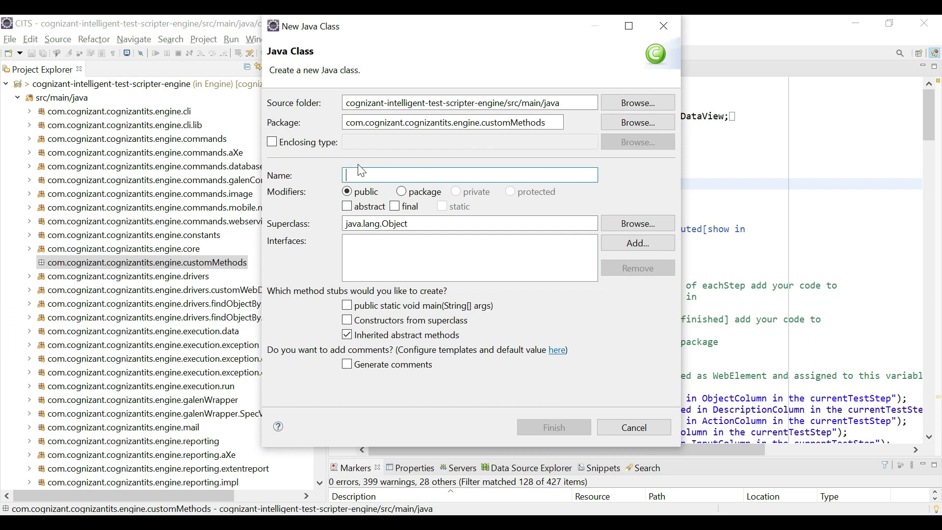
type("c")
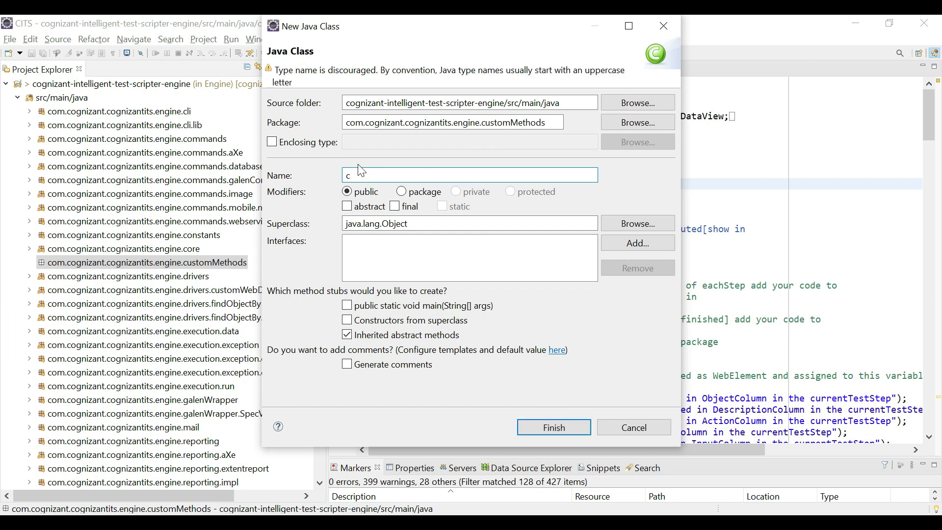
type("usto")
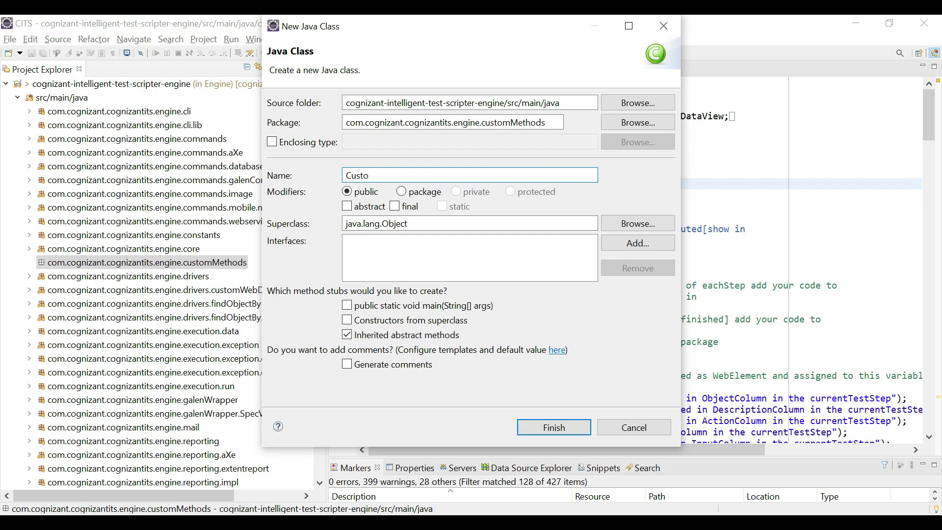
type("m")
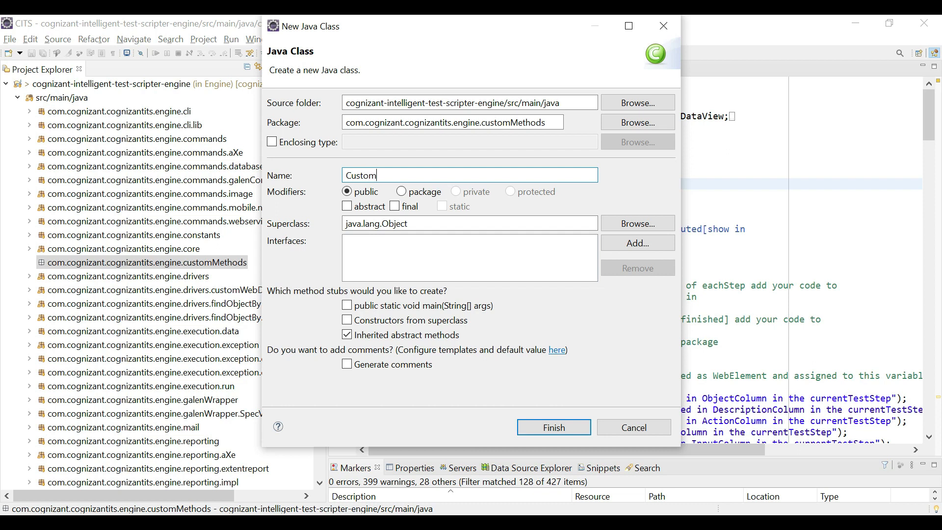
left_click(553, 428)
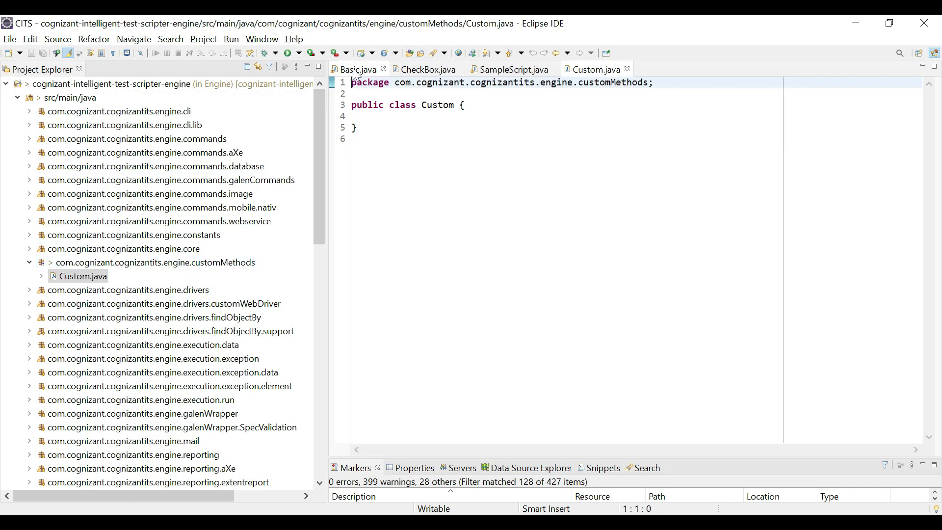
Step: Copy the Click action method from Basic.java and bring it into Custom.java
left_click(356, 69)
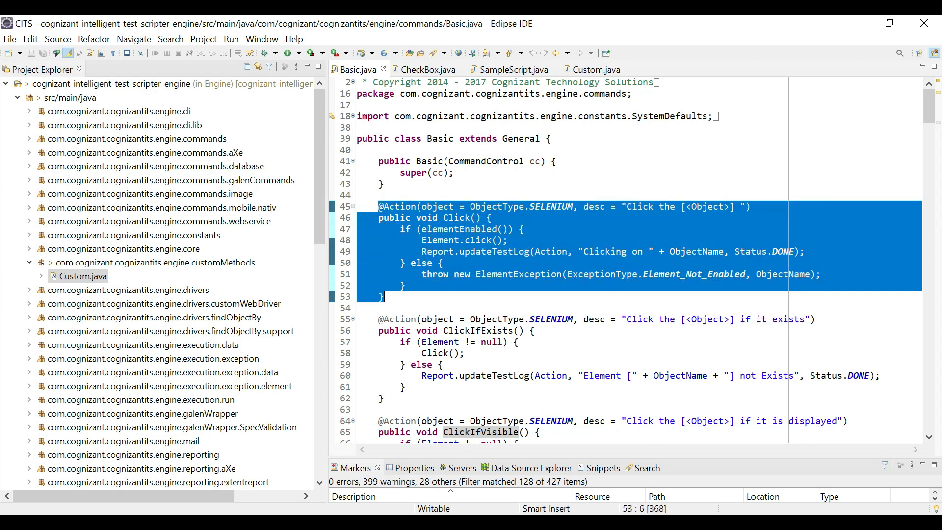
right_click(408, 217)
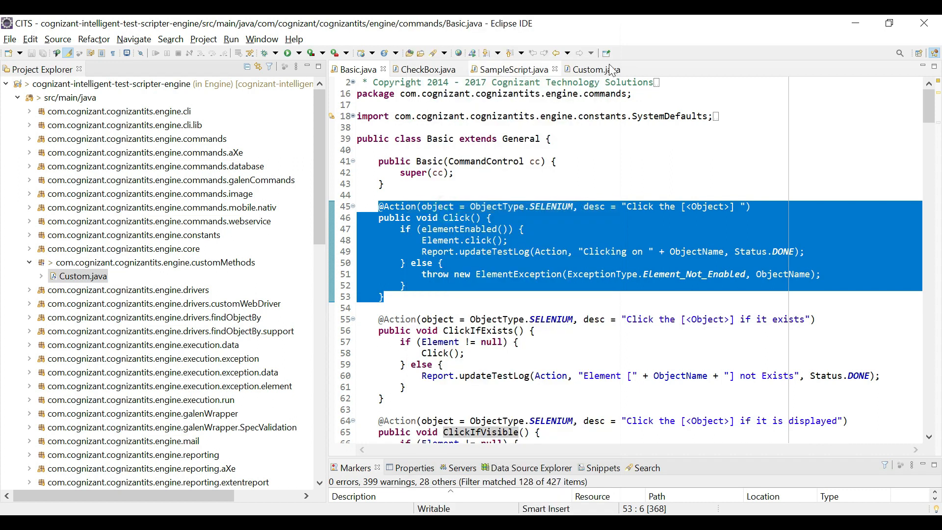
left_click(595, 69)
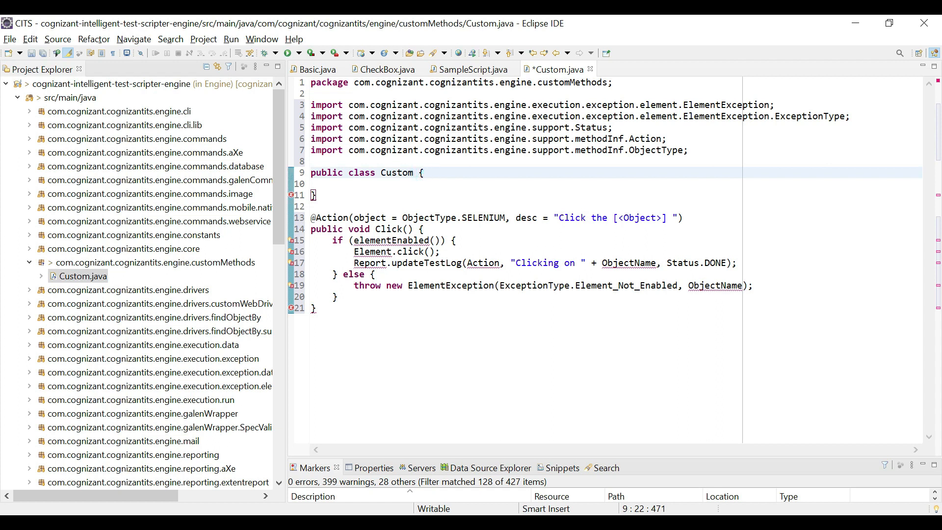
mouse_move(318, 69)
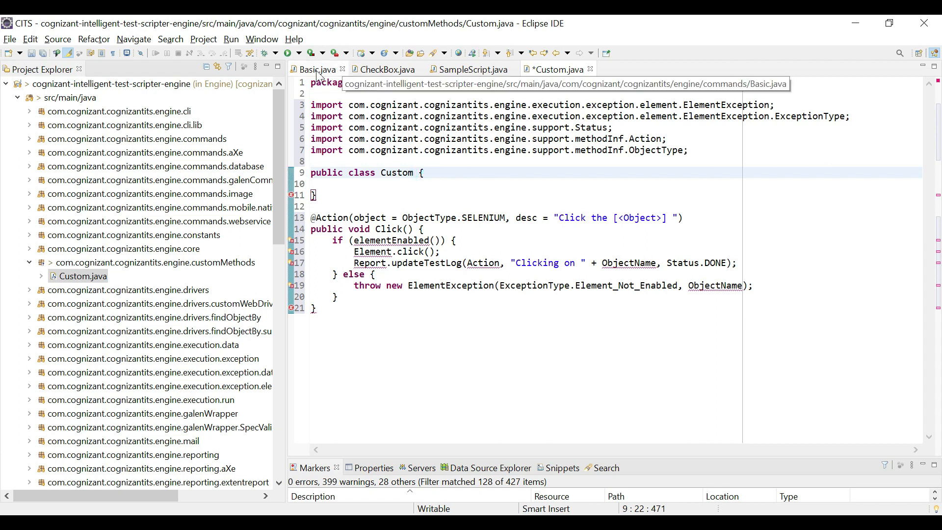
Step: Copy the Basic constructor code from Basic.java
left_click(312, 69)
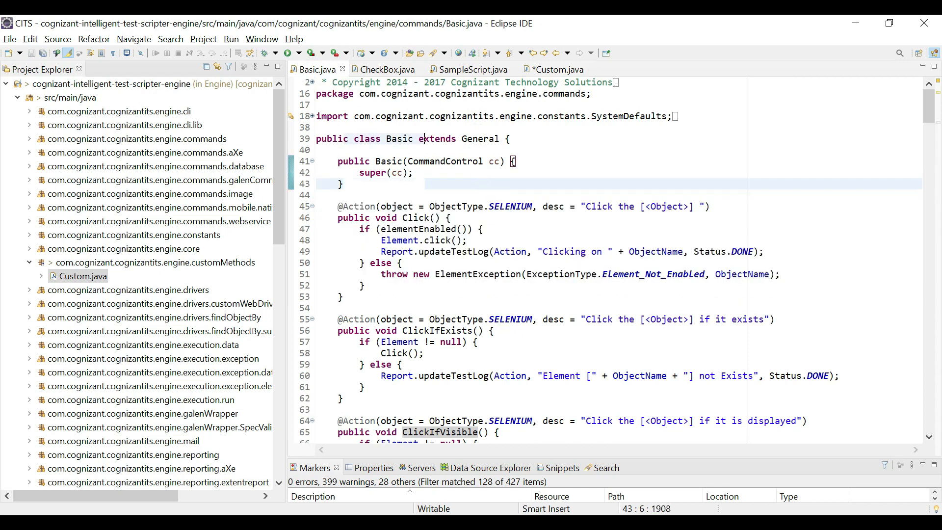
double_click(479, 139)
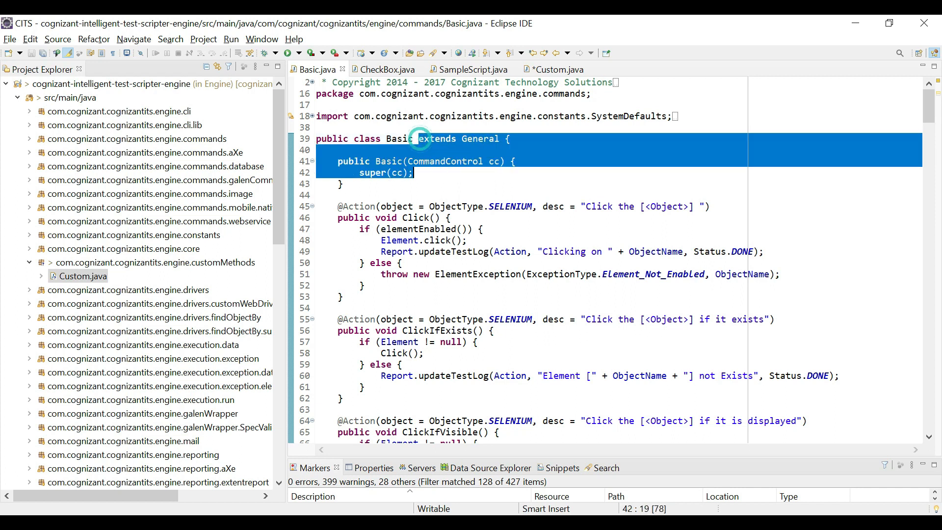
right_click(421, 139)
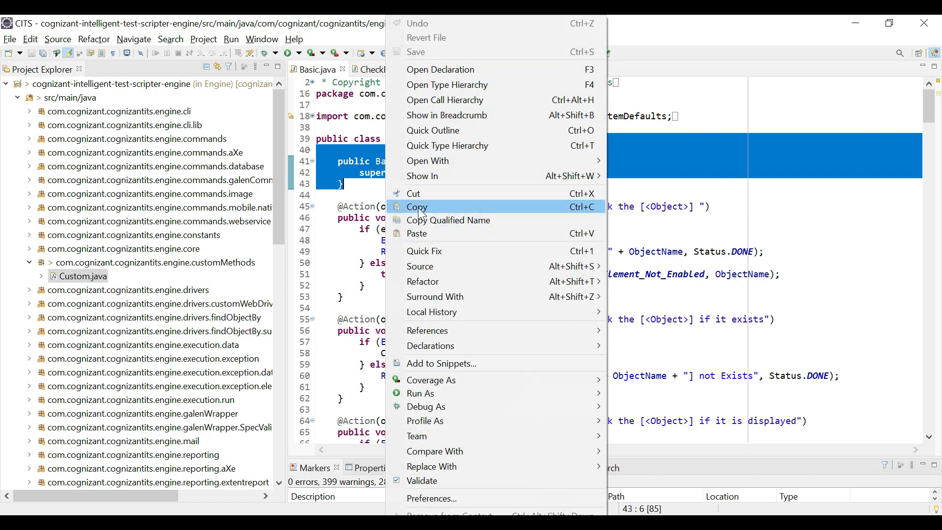
left_click(417, 207)
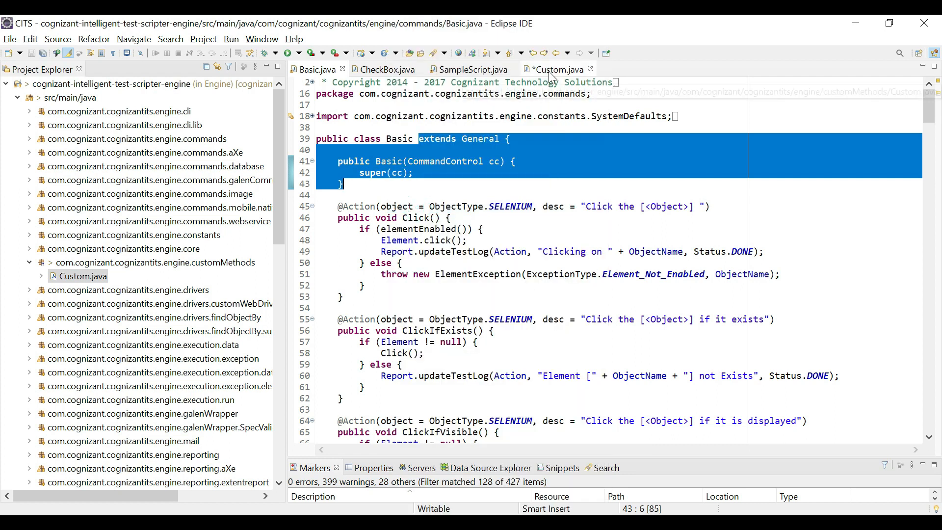
Step: Paste the constructor into Custom.java and rename it to Custom
left_click(556, 69)
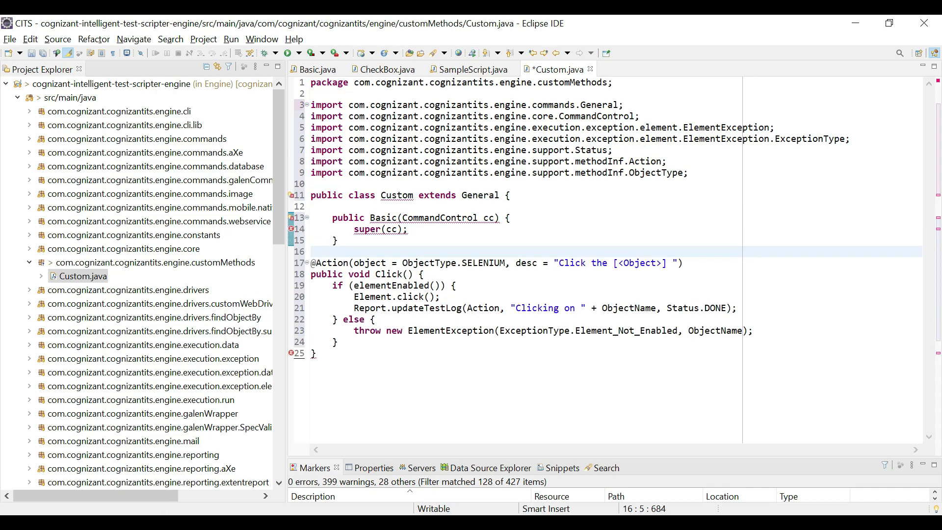
mouse_move(294, 229)
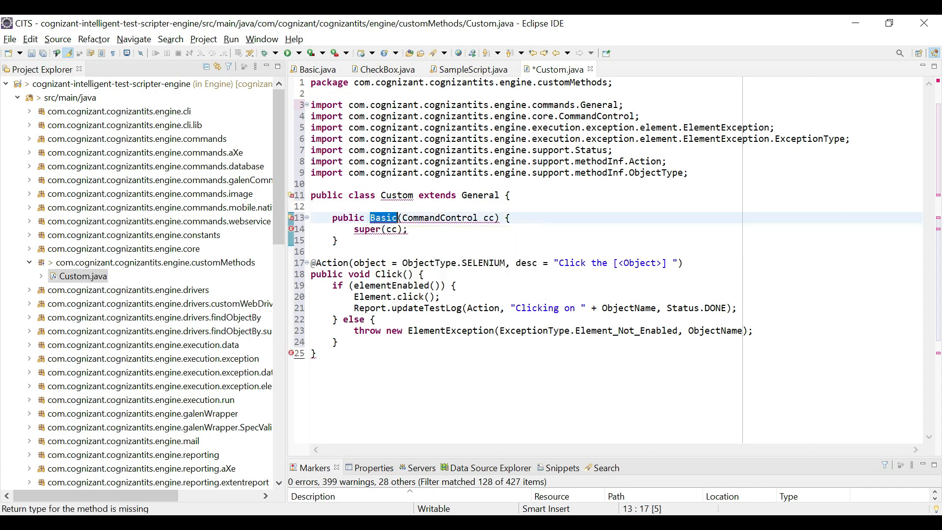
type("C")
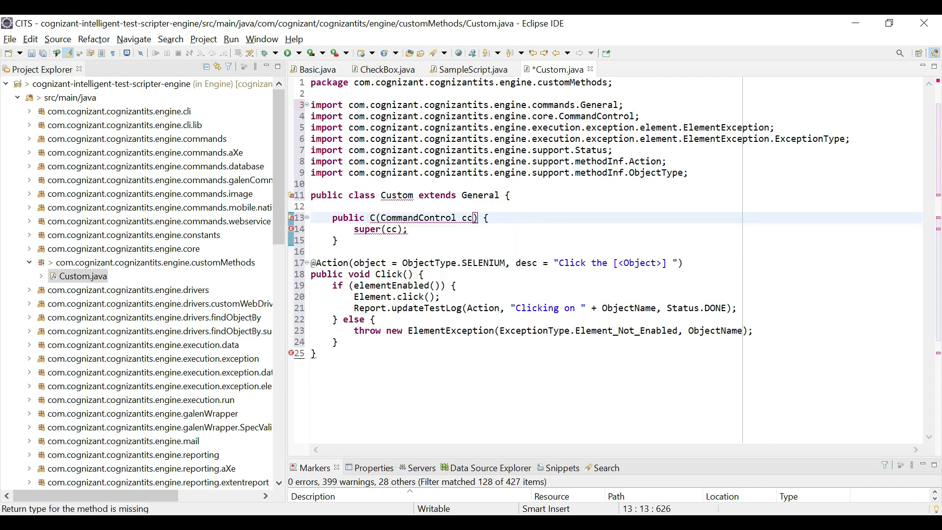
type("ustom")
type("}")
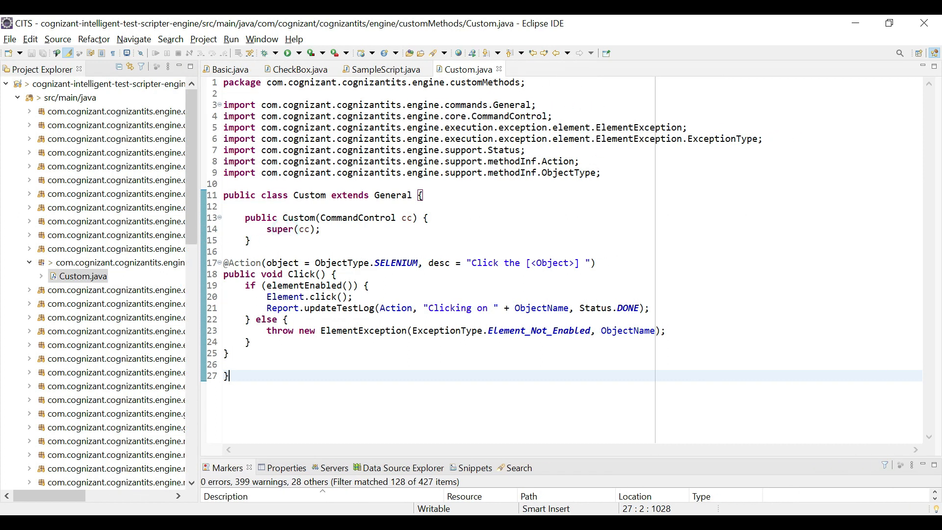
mouse_move(580, 47)
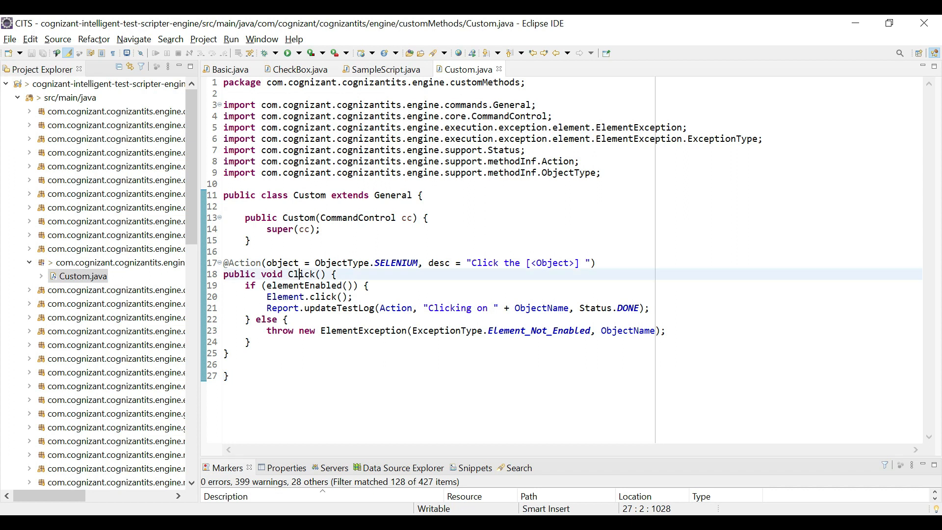
Step: Compare Basic's Click method with Custom's, then select 'Action' in Custom's annotation
left_click(228, 69)
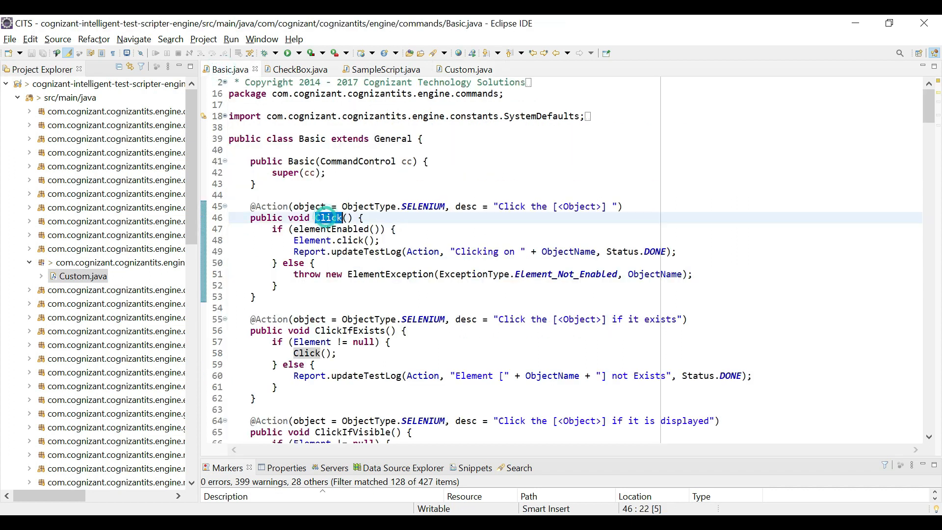
left_click(471, 69)
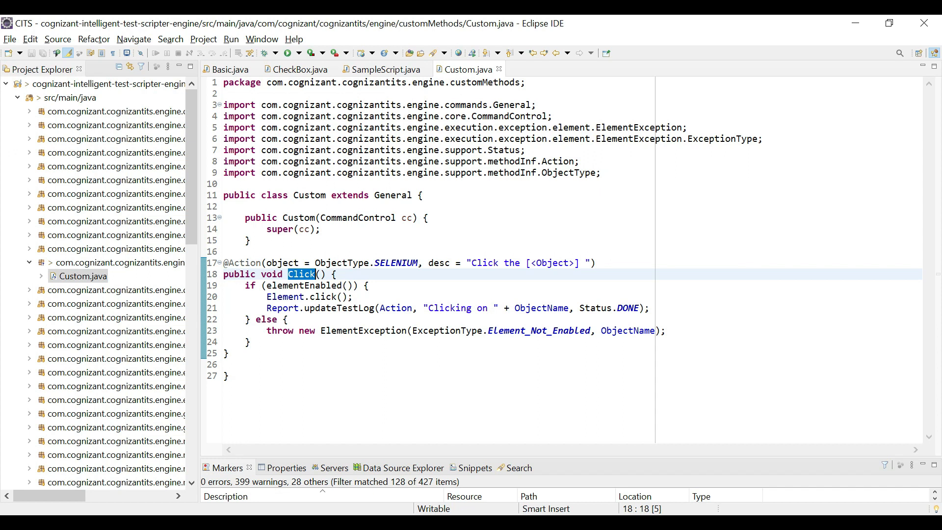
left_click(224, 262)
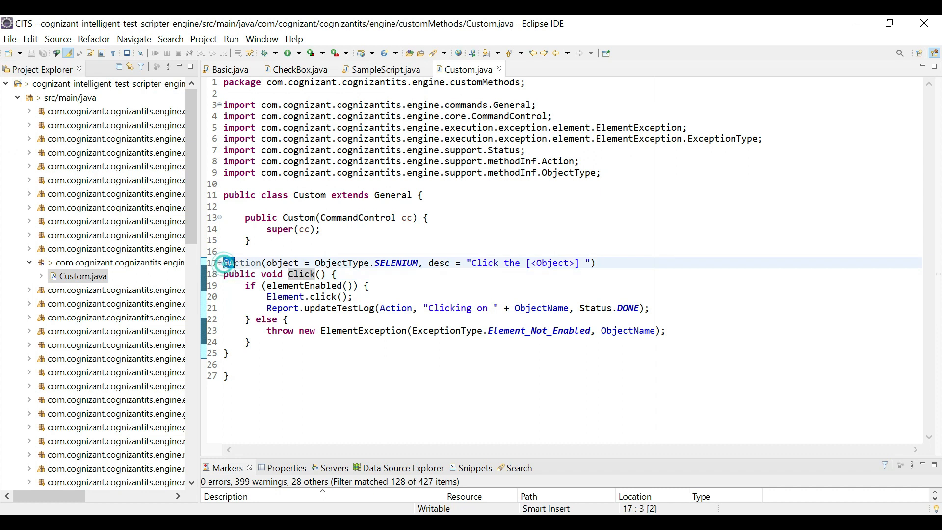
double_click(242, 262)
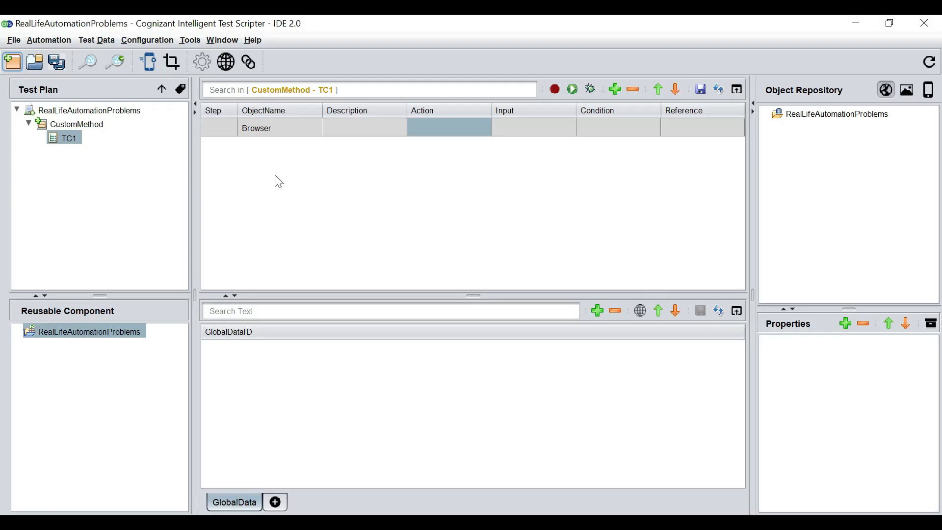
Step: Browse the Action dropdown for TC1's Browser step without choosing an action
left_click(447, 127)
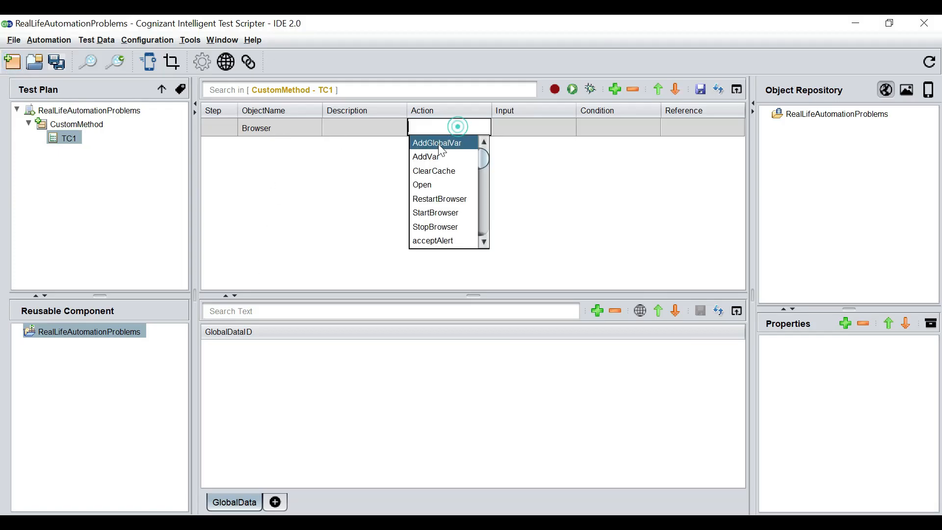
mouse_move(443, 175)
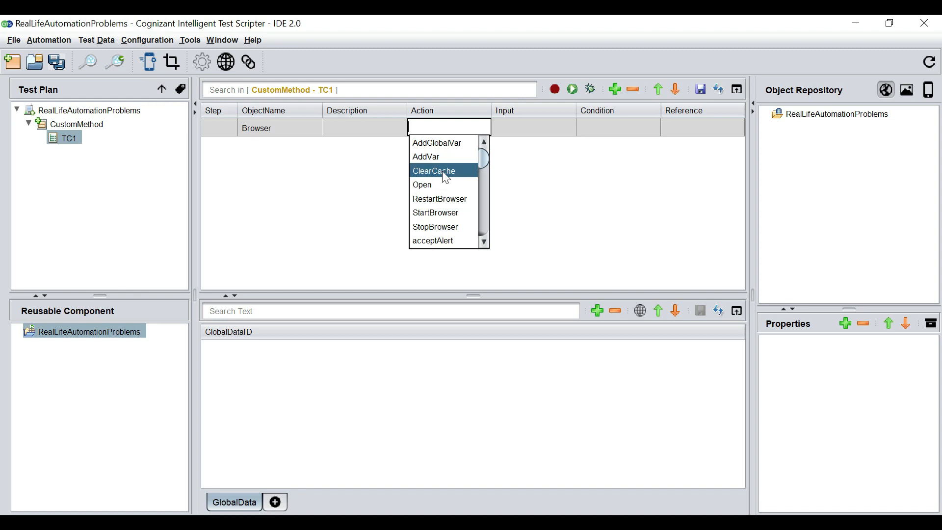
scroll("down", 3)
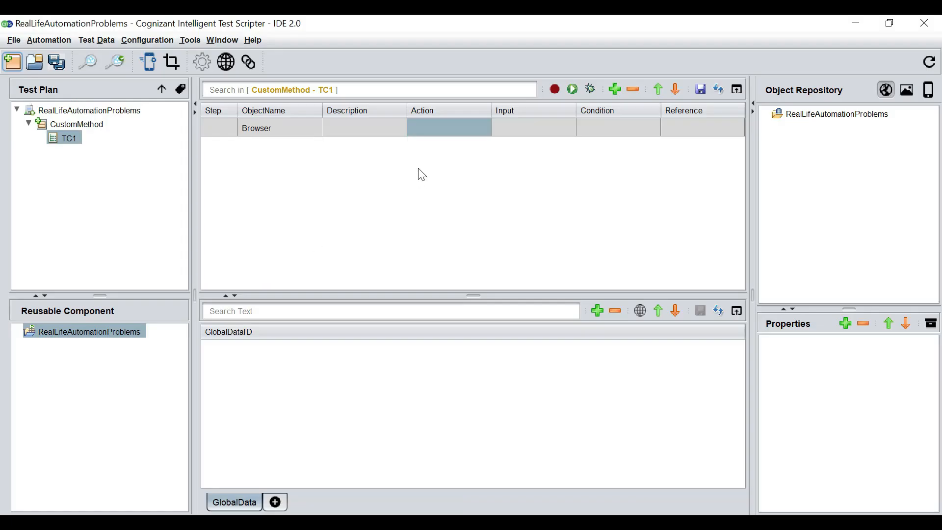
left_click(447, 128)
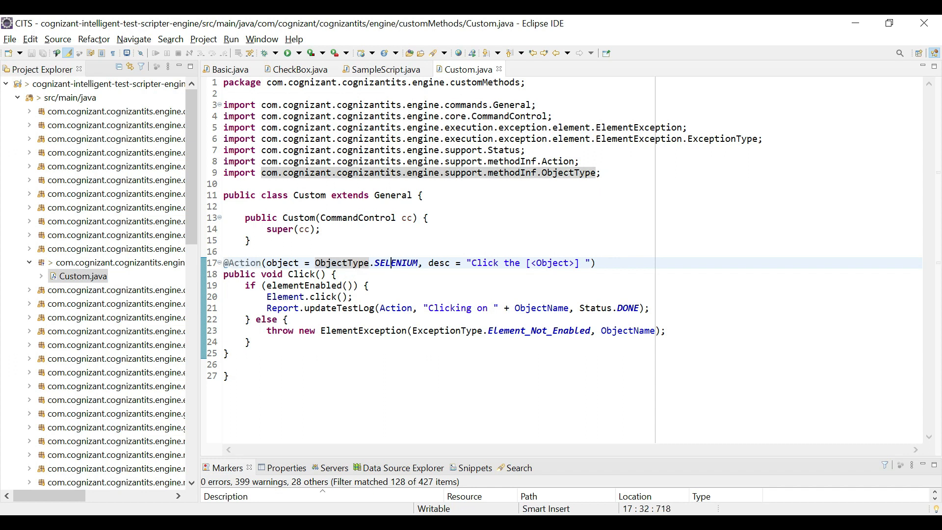
Step: Replace SELENIUM in Click's annotation with '.' to browse ObjectType values
double_click(395, 262)
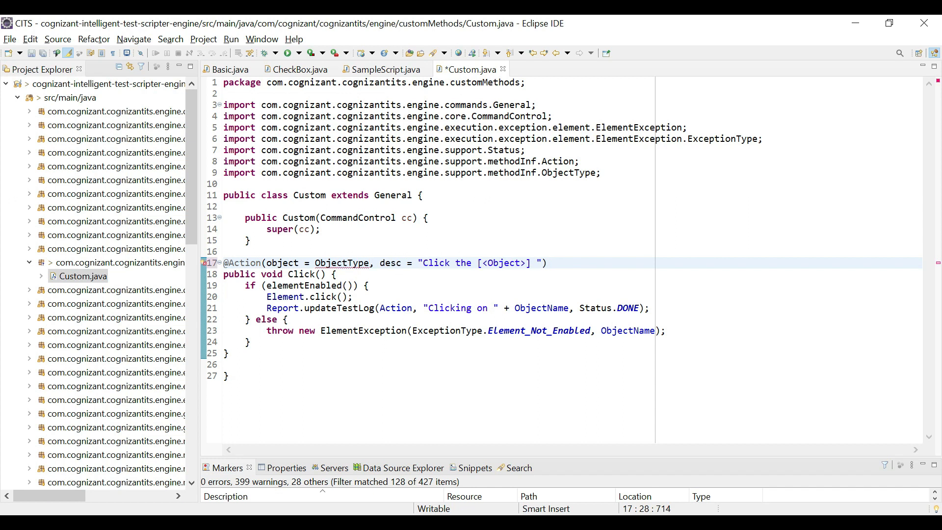
type(".")
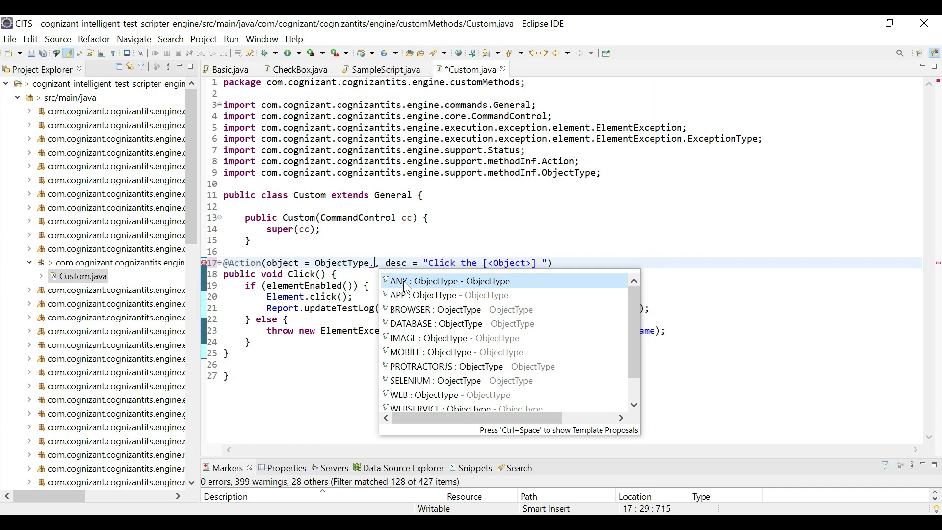
mouse_move(432, 364)
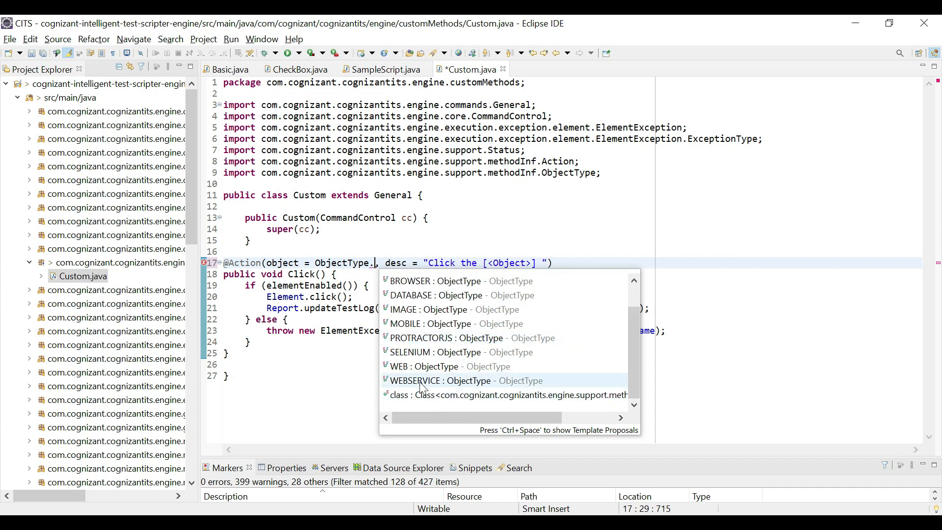
mouse_move(422, 344)
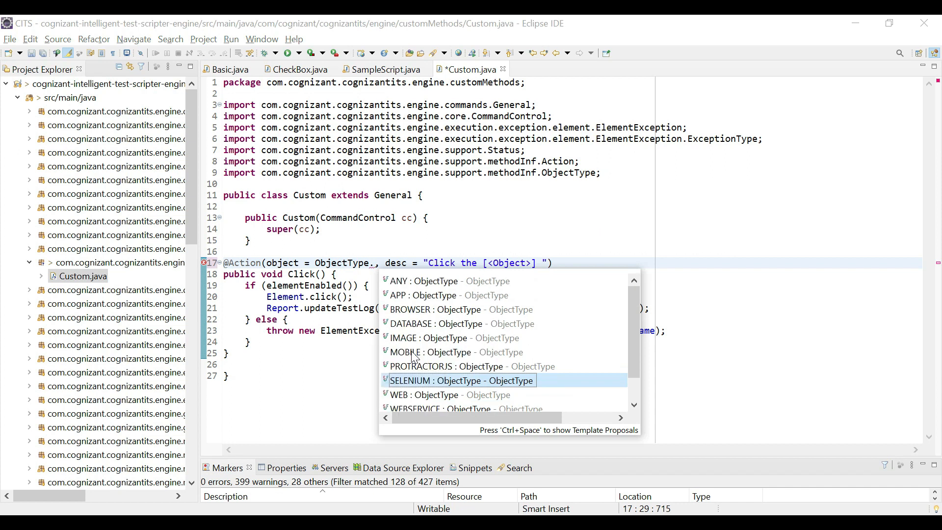
mouse_move(416, 309)
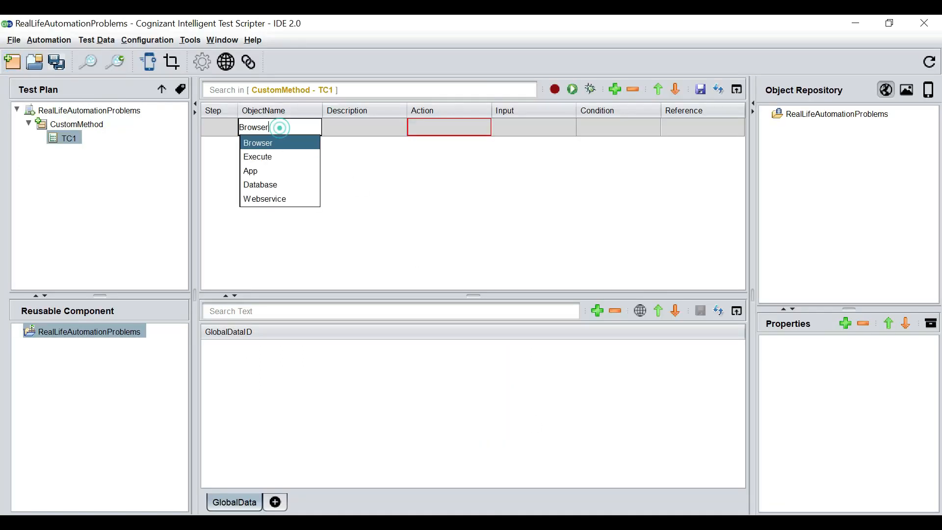
Step: Keep Browser as TC1's object, set Click's object type to BROWSER, and select the Input cell
left_click(258, 143)
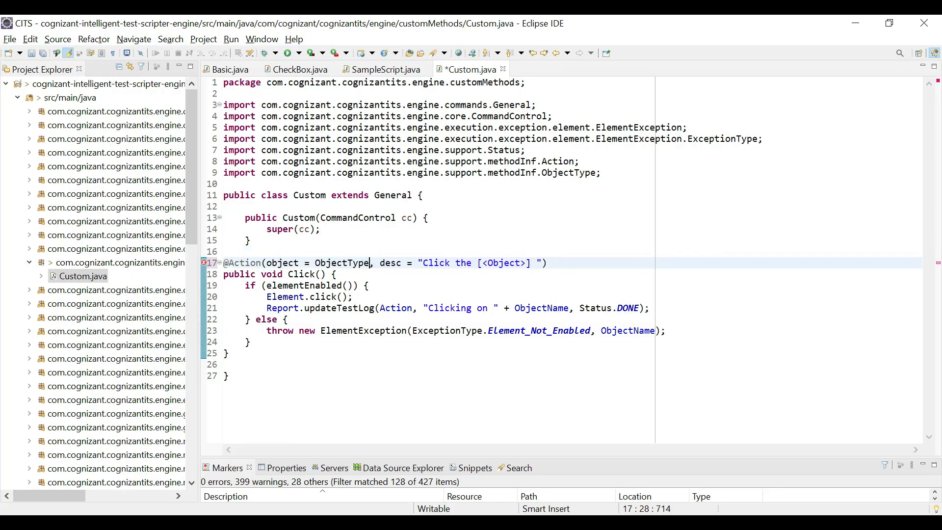
type(".")
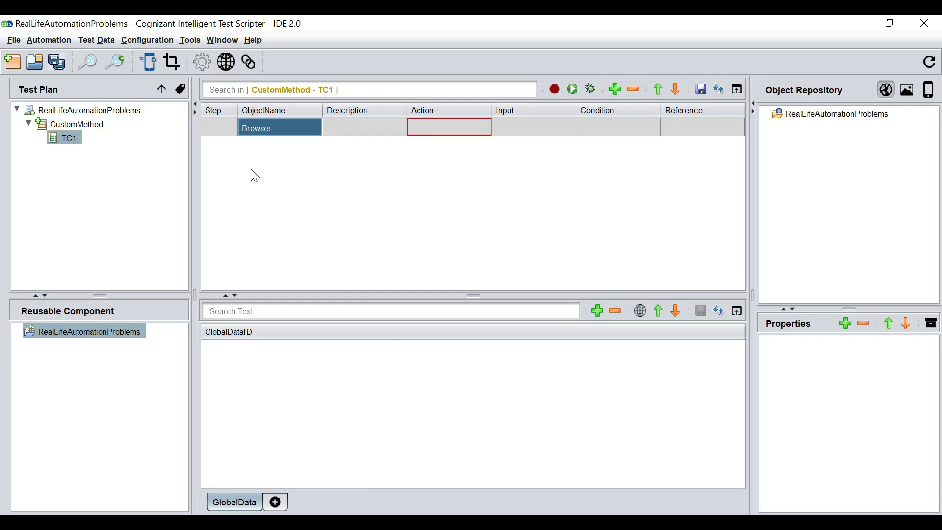
mouse_move(267, 162)
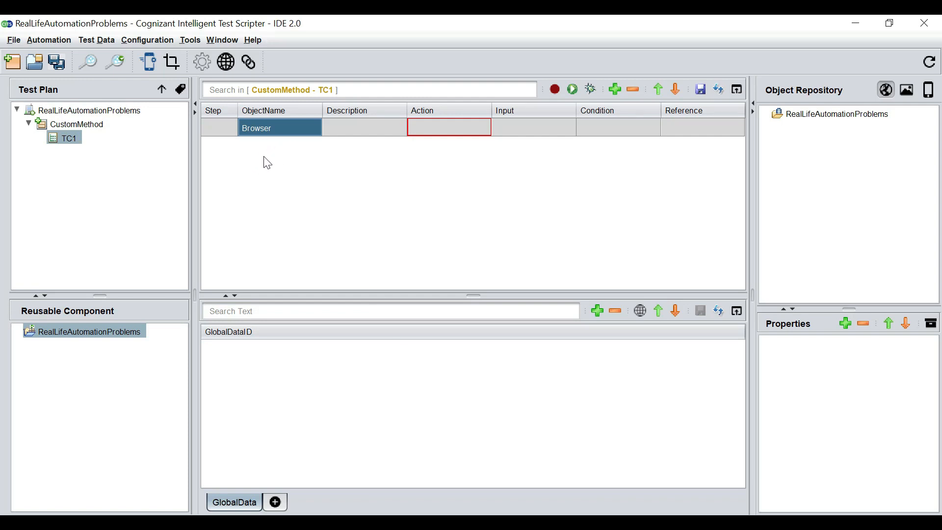
mouse_move(297, 134)
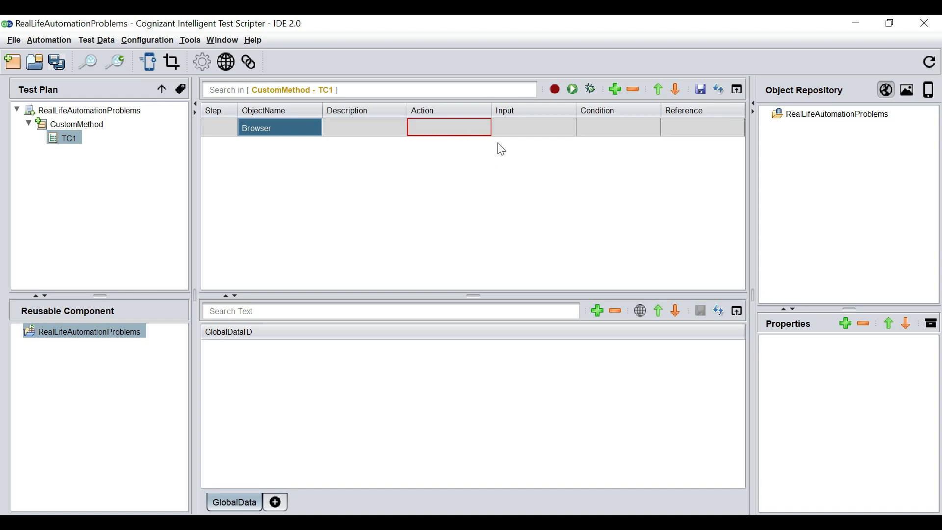
left_click(533, 127)
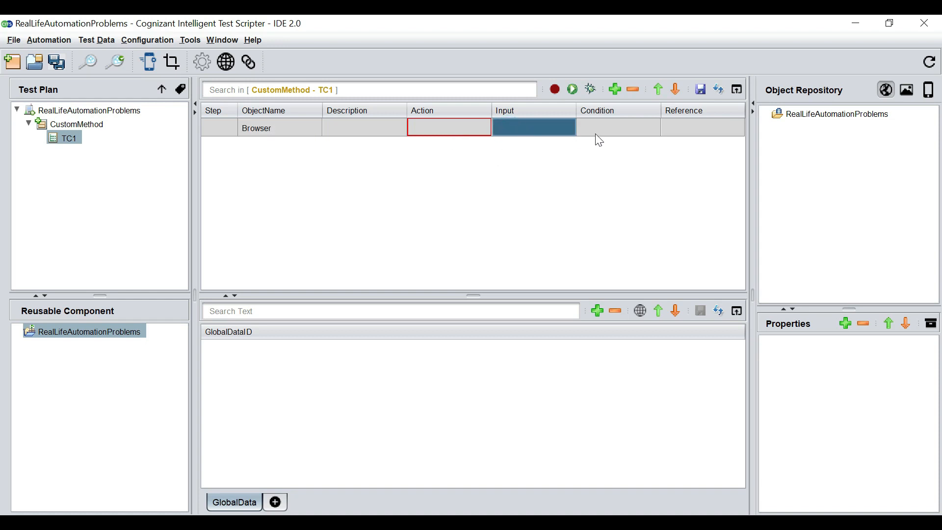
left_click(617, 127)
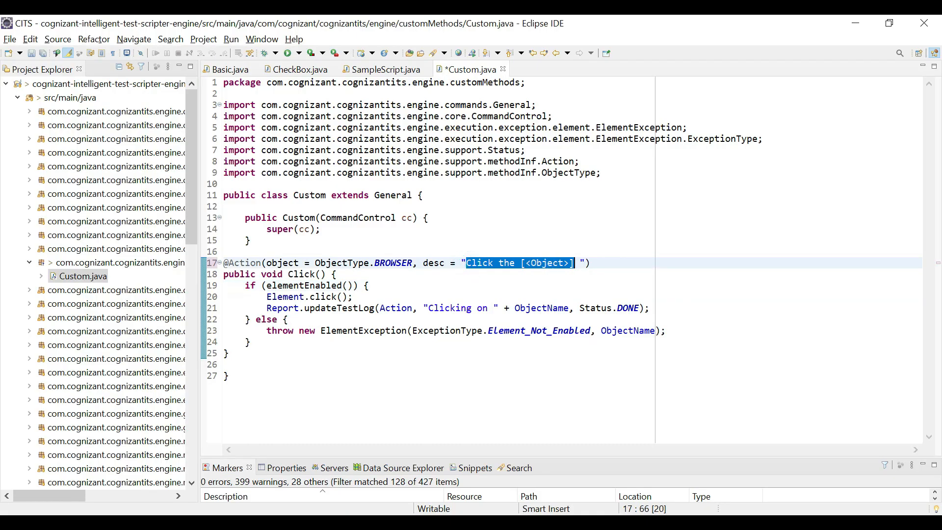
Step: Change the annotation description to 'Print Input and Condition'
key("Delete")
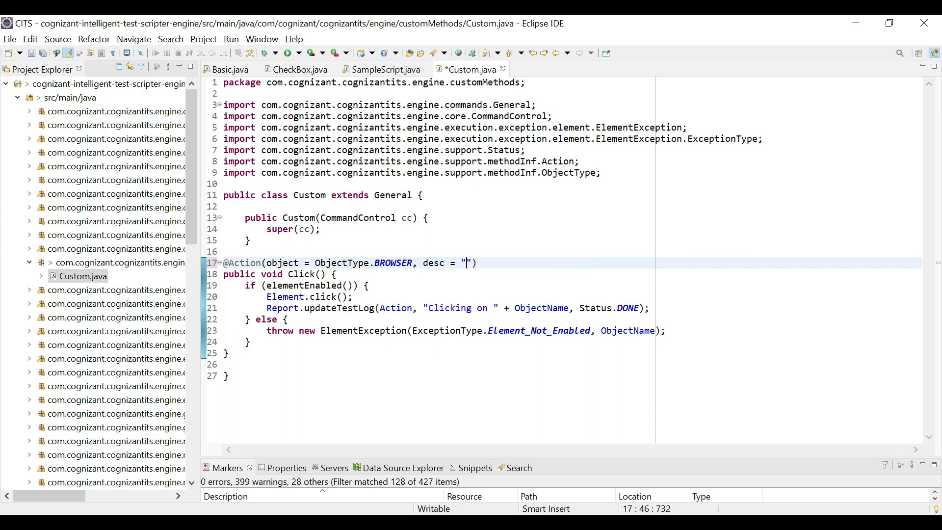
type("Print Inpu")
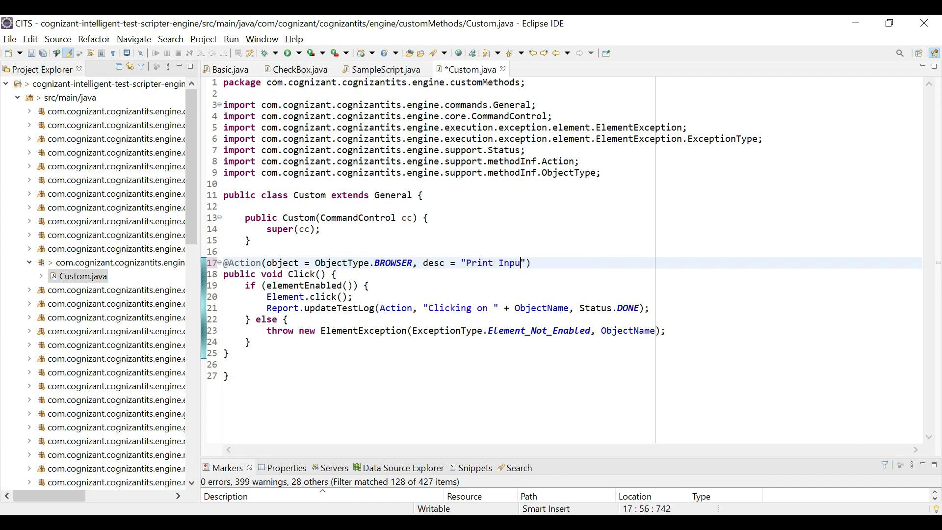
type("and Con")
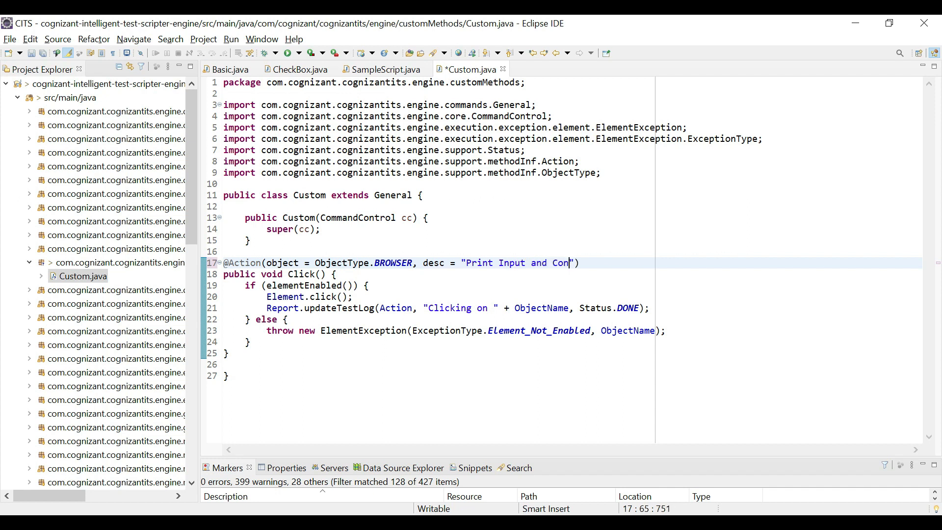
type("dition")
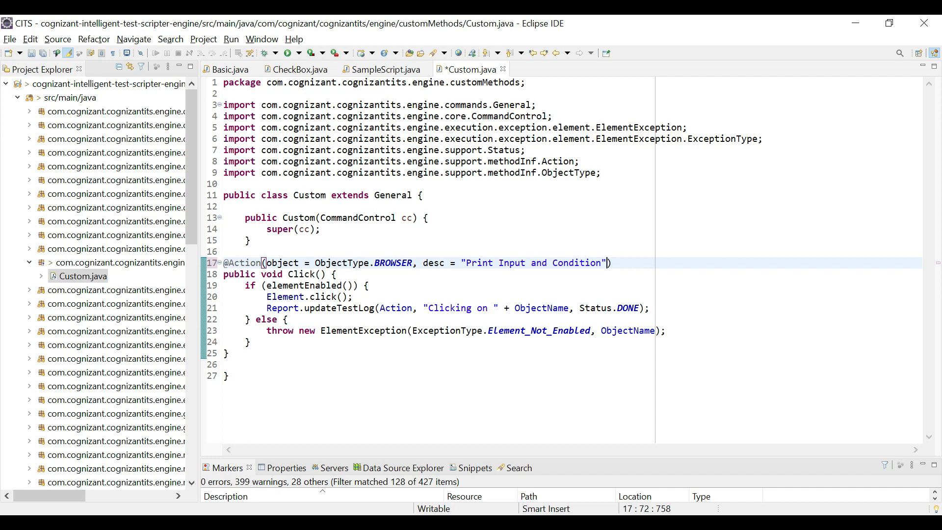
double_click(576, 263)
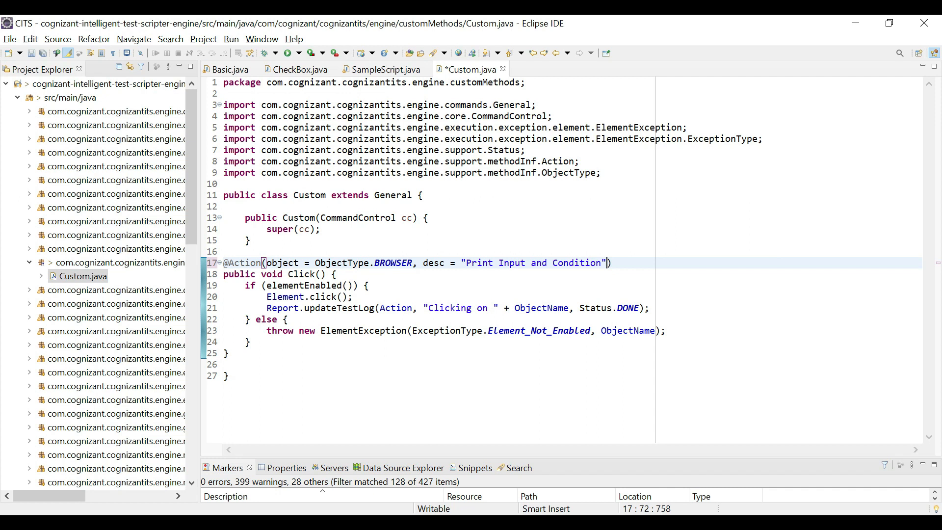
Step: Add input=InputType.YES and condition=InputType.YES to the Action annotation
type(",")
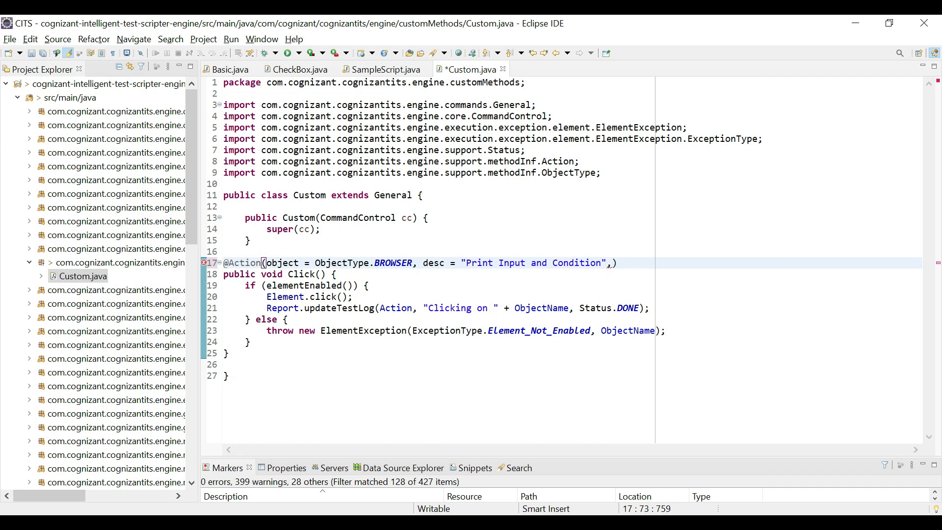
type("input")
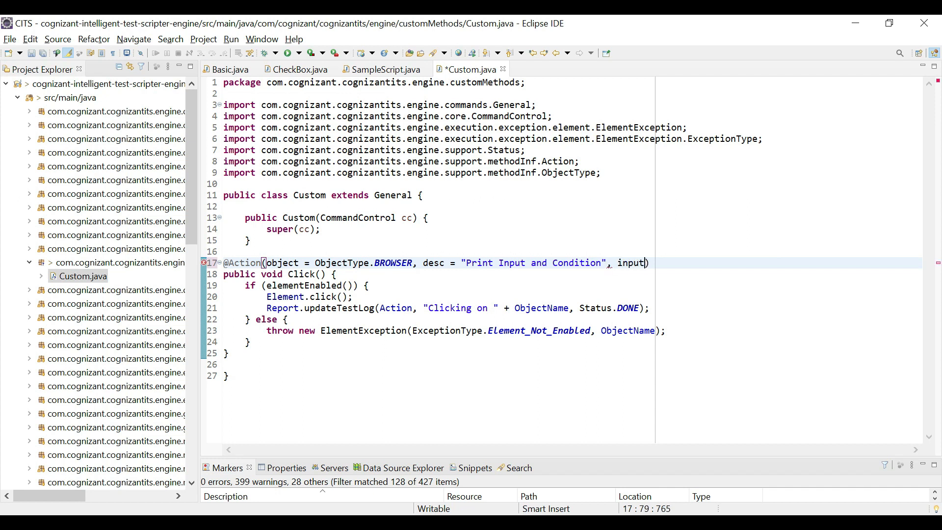
type("=In")
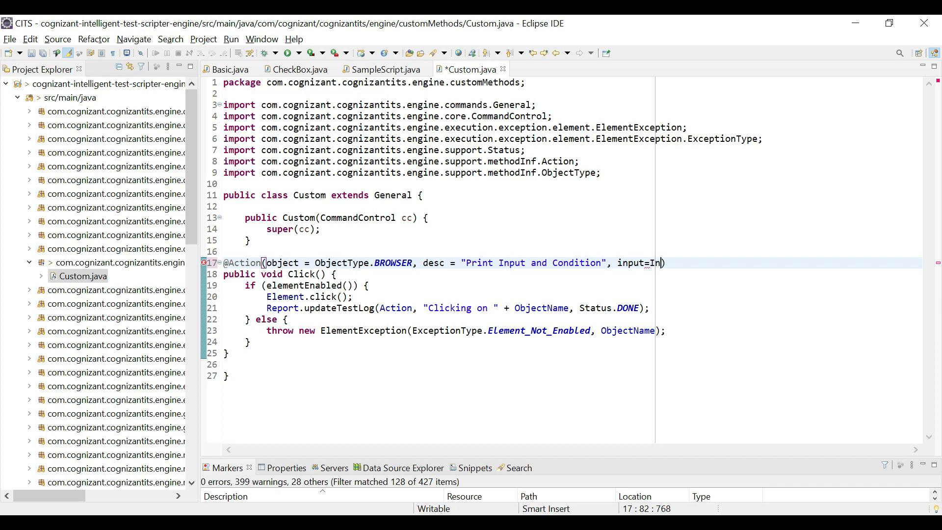
type("putType")
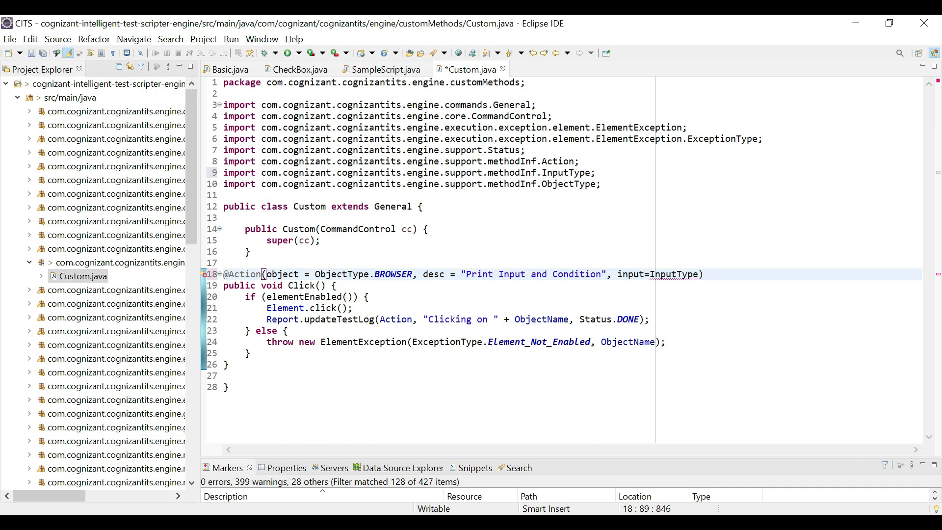
type(".")
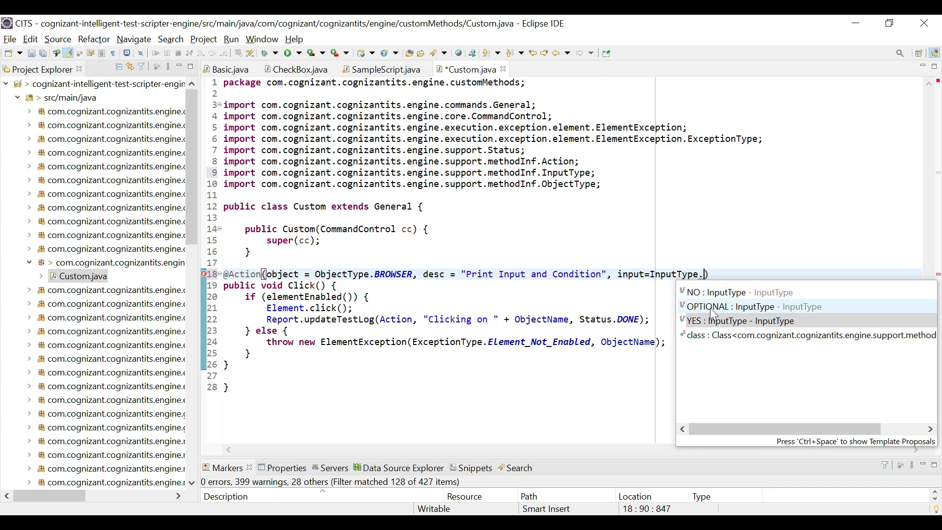
mouse_move(711, 321)
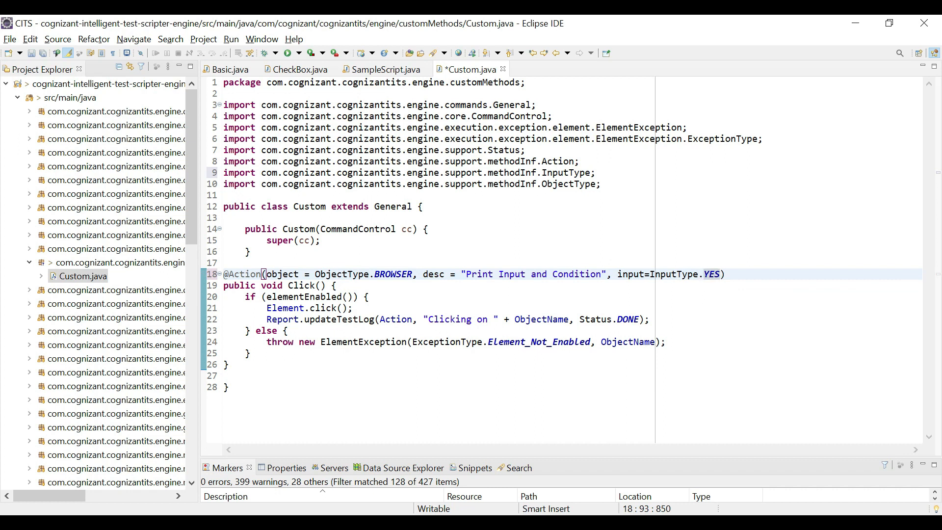
type(",")
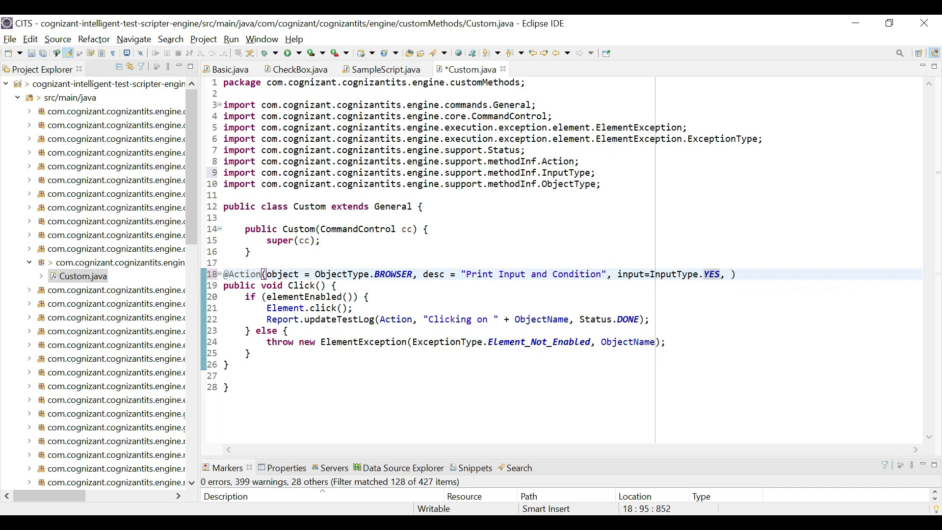
type("condition =")
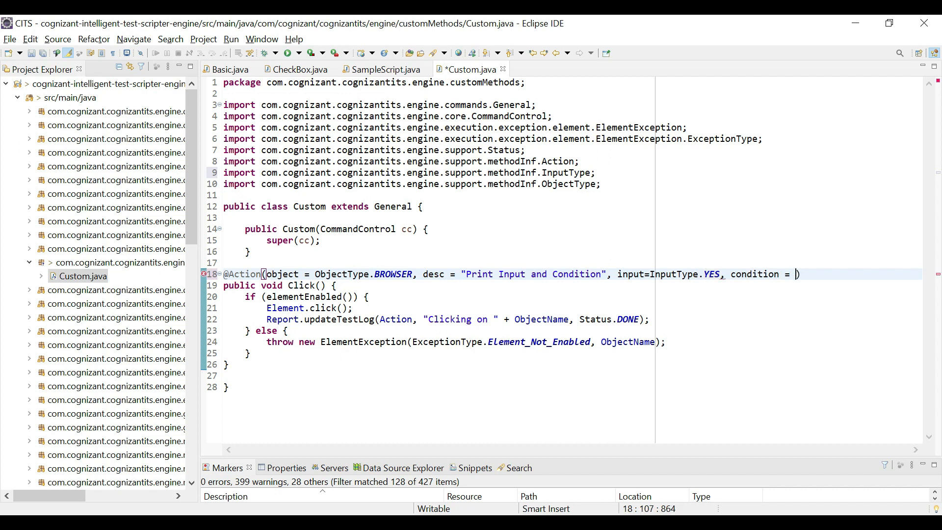
type("Input")
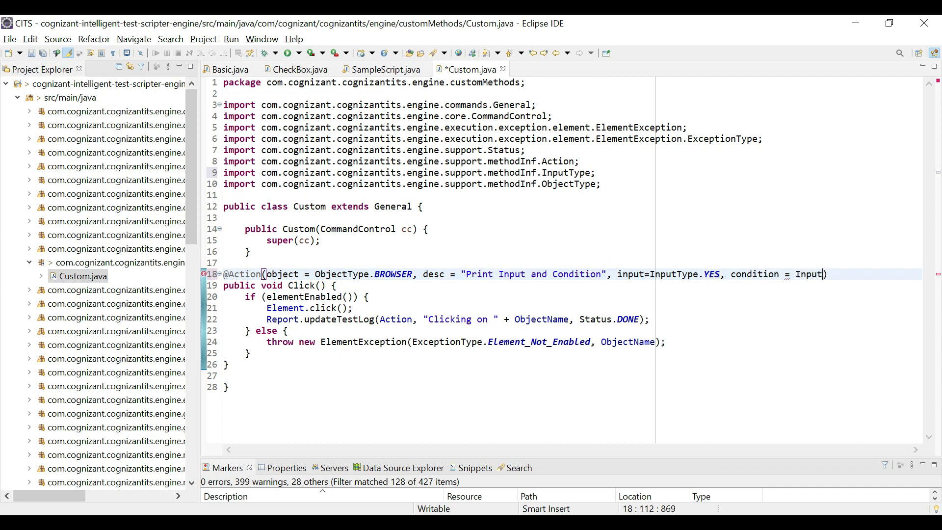
type("Type")
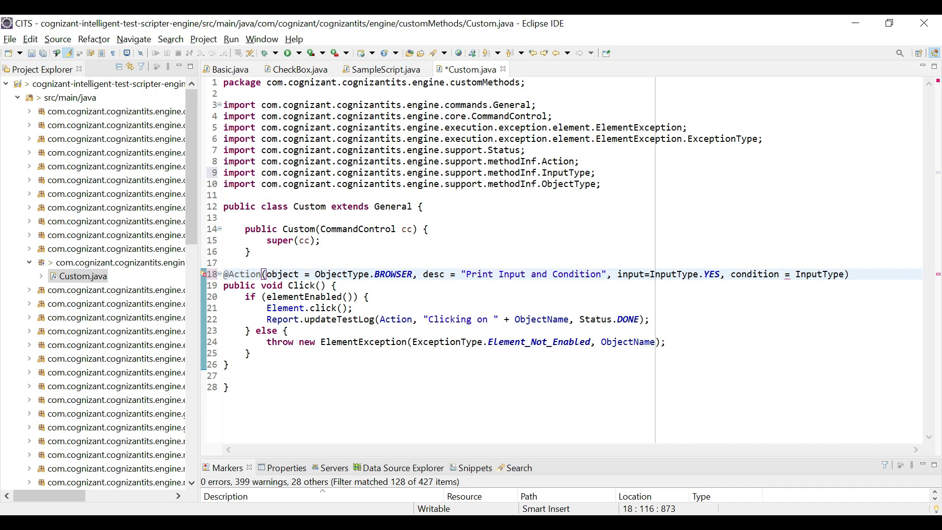
type(".YES")
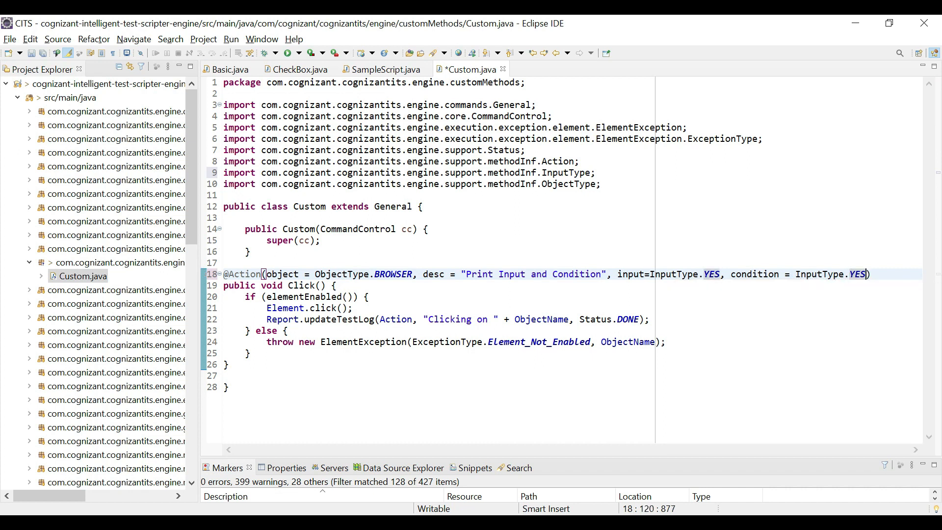
double_click(755, 273)
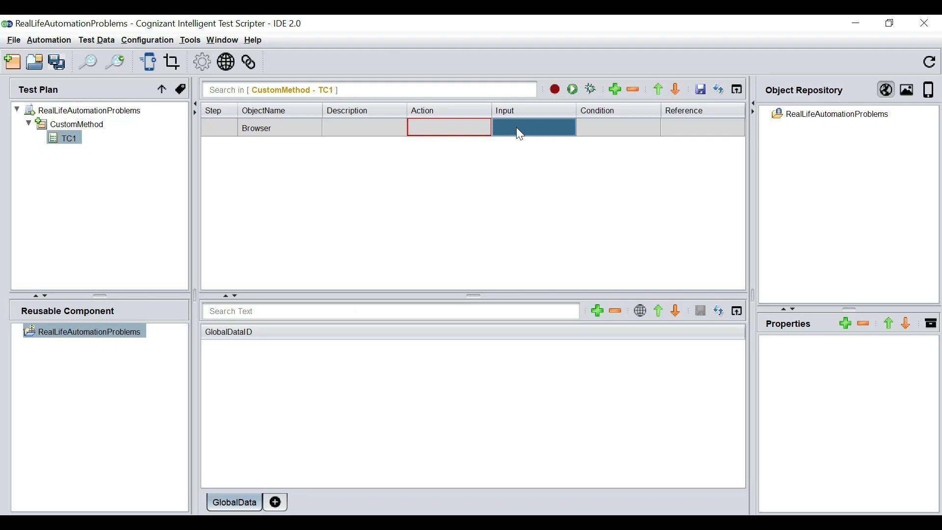
left_click(618, 127)
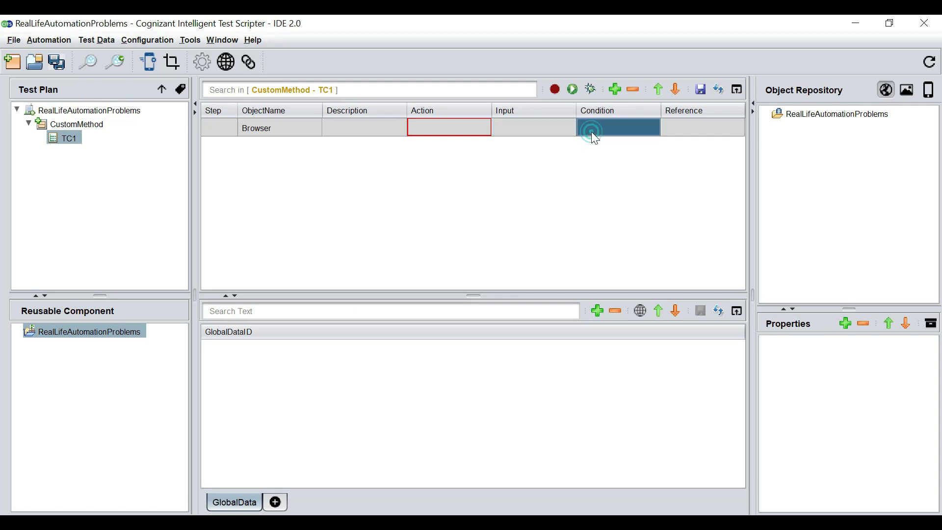
left_click(447, 128)
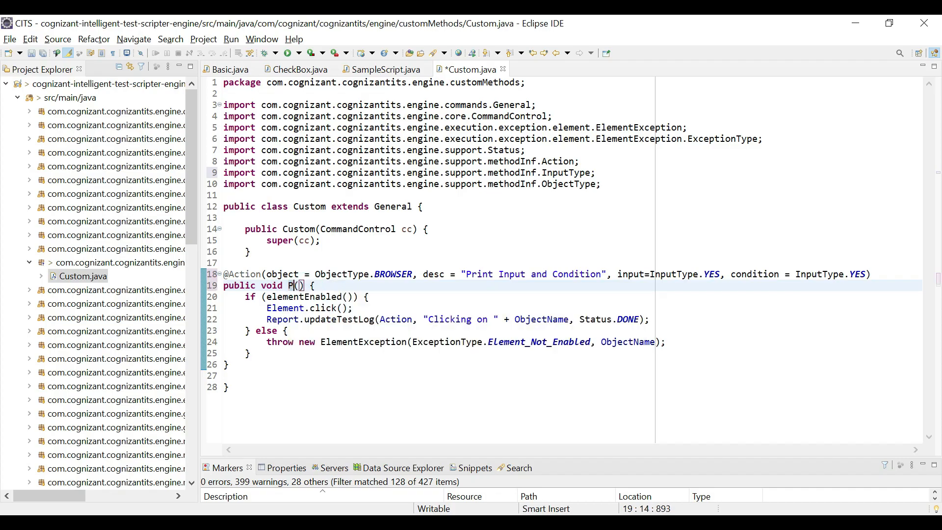
Step: Rename Click to PrintInputCondition and delete its old if/else body
type("rint")
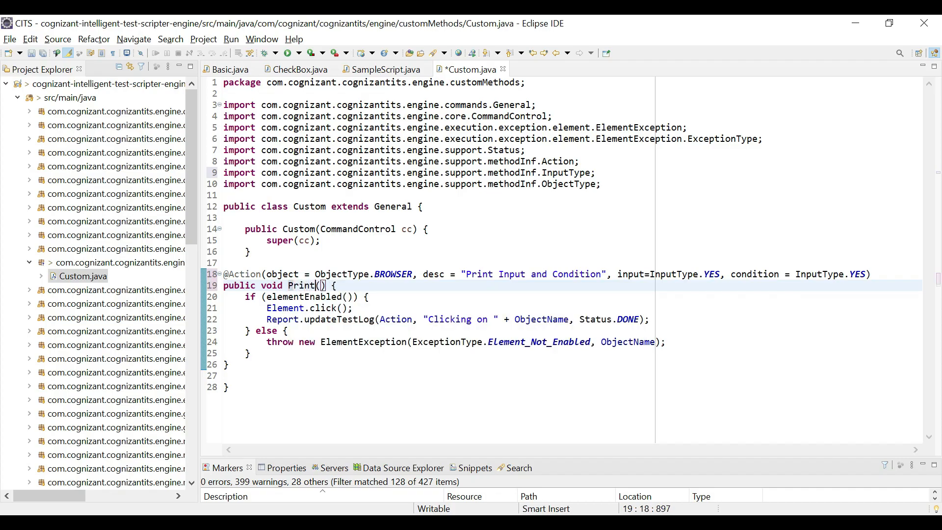
type("Input")
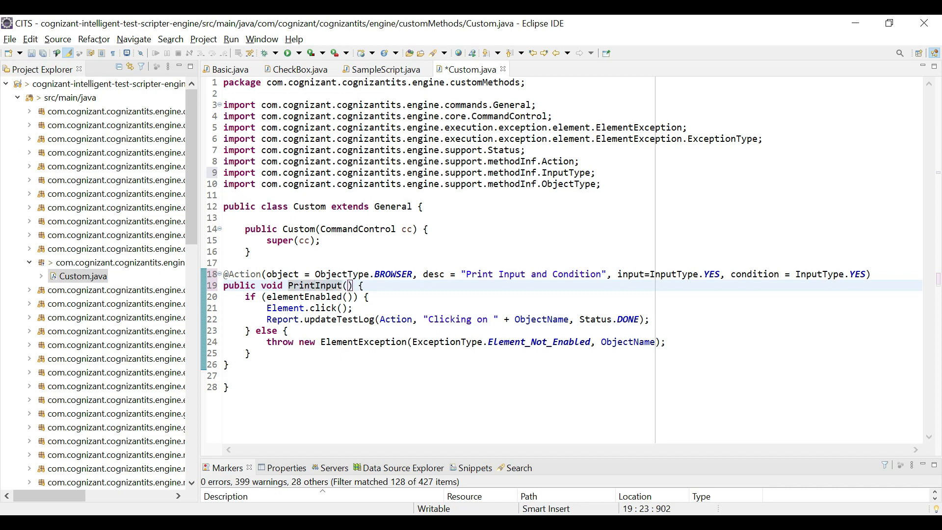
type("Condition")
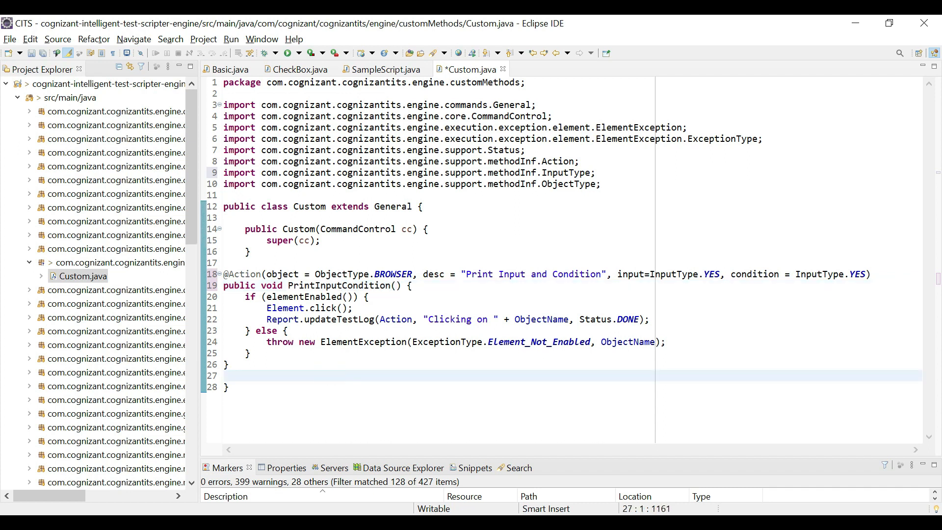
left_click_drag(246, 296, 251, 353)
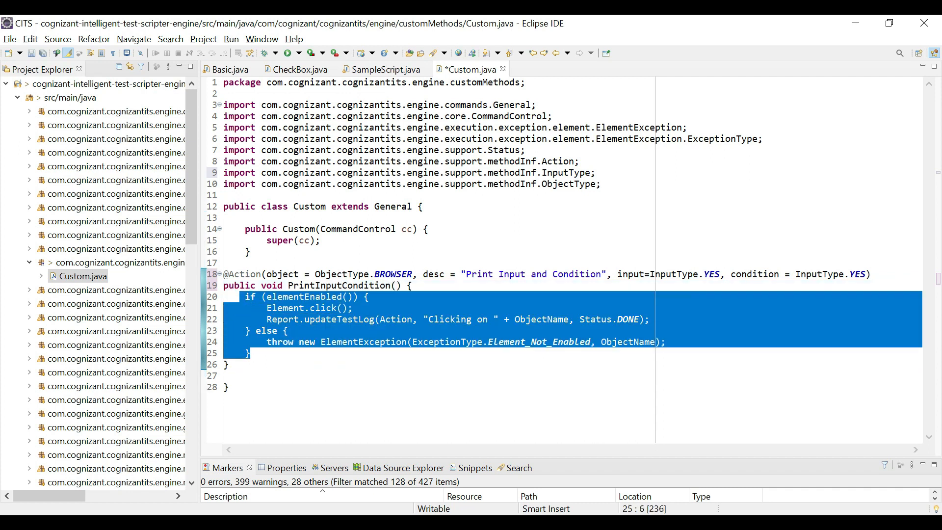
key("Delete")
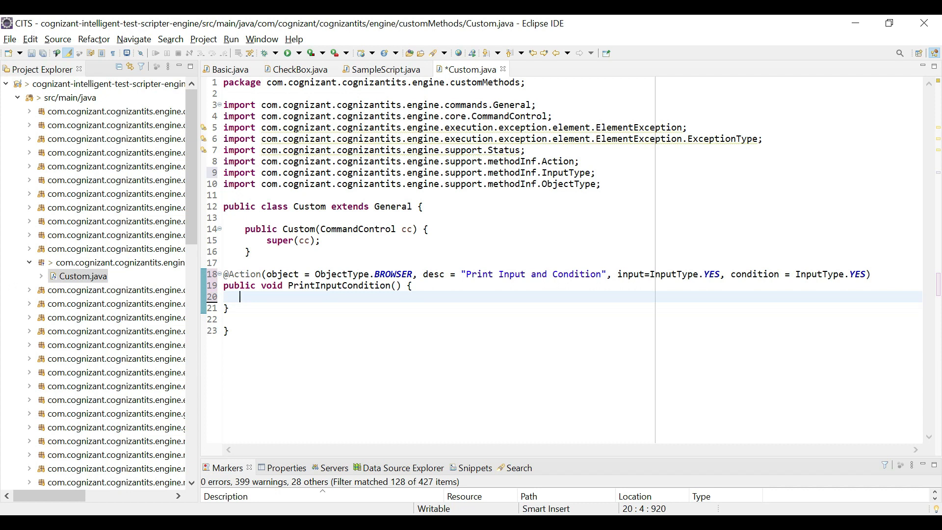
Step: Add System.out.println("Input is "+Input); to PrintInputCondition
type("Sy")
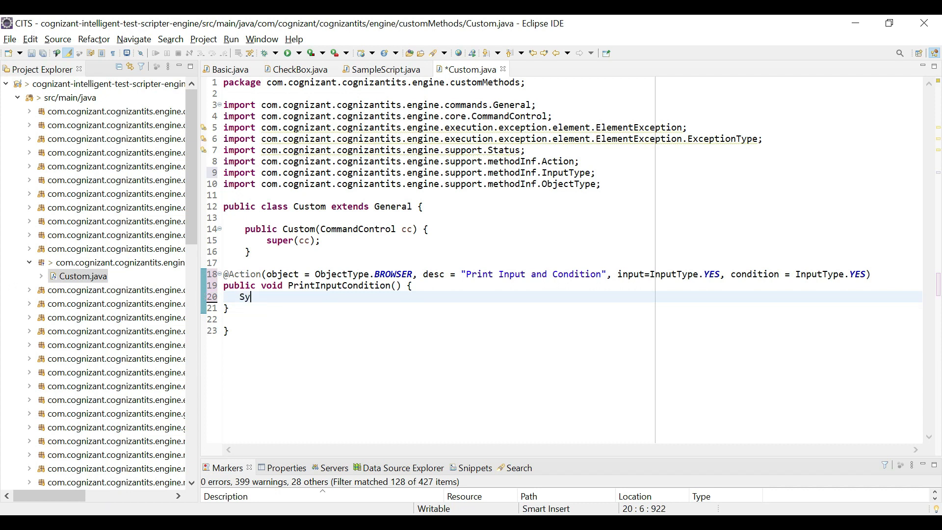
type("sout")
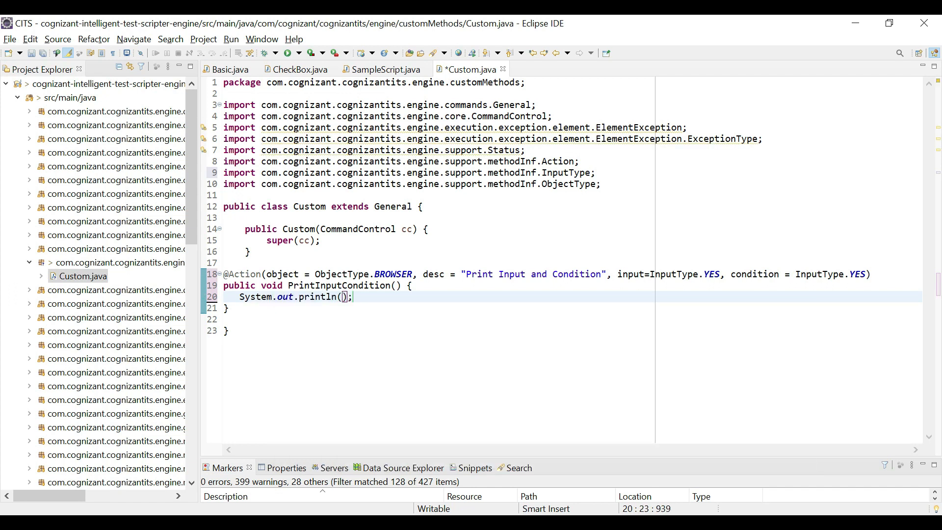
type("\"Input\"")
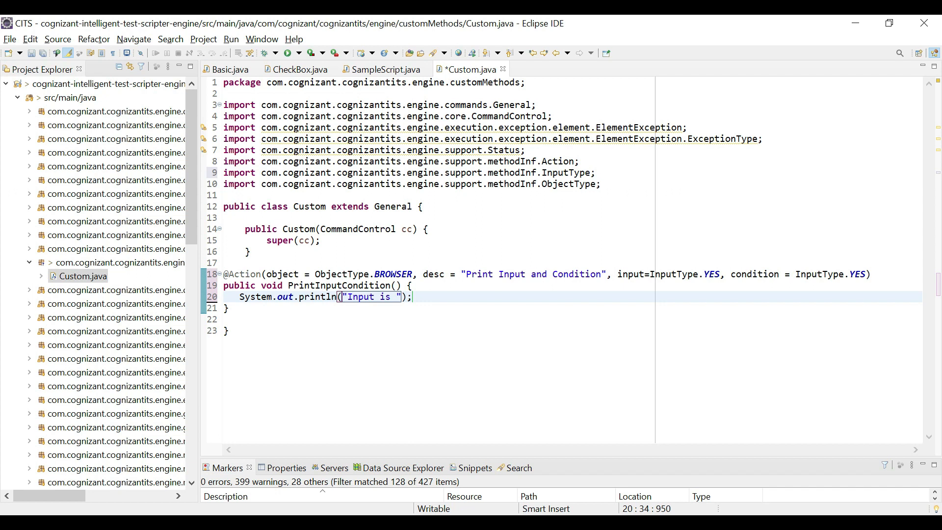
type("+")
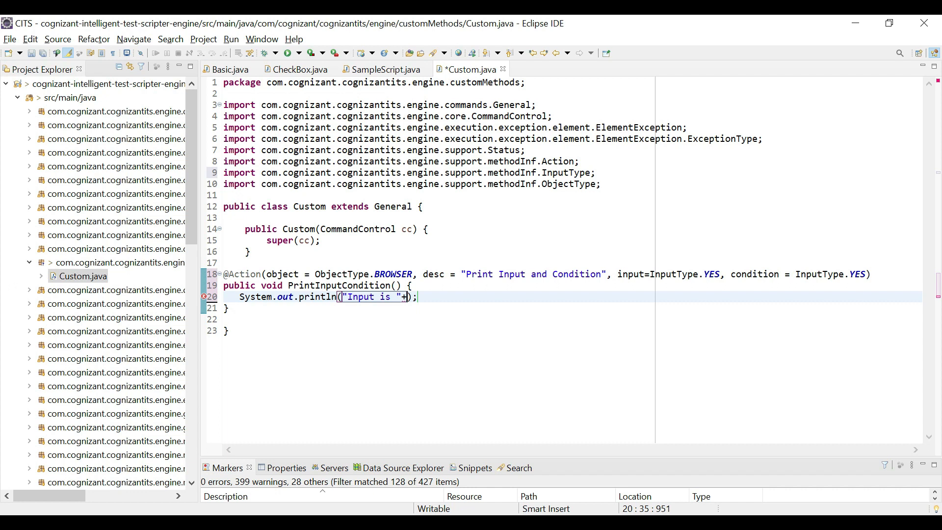
type("I")
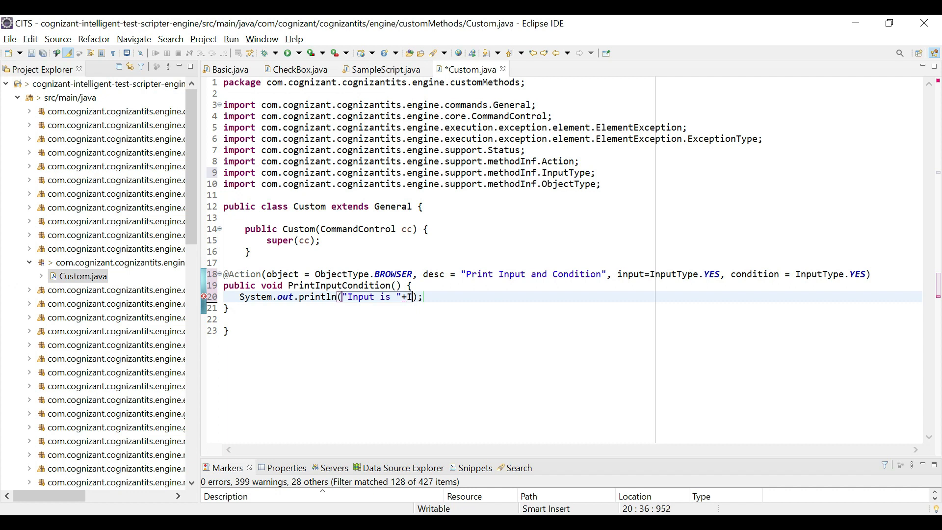
type("nput")
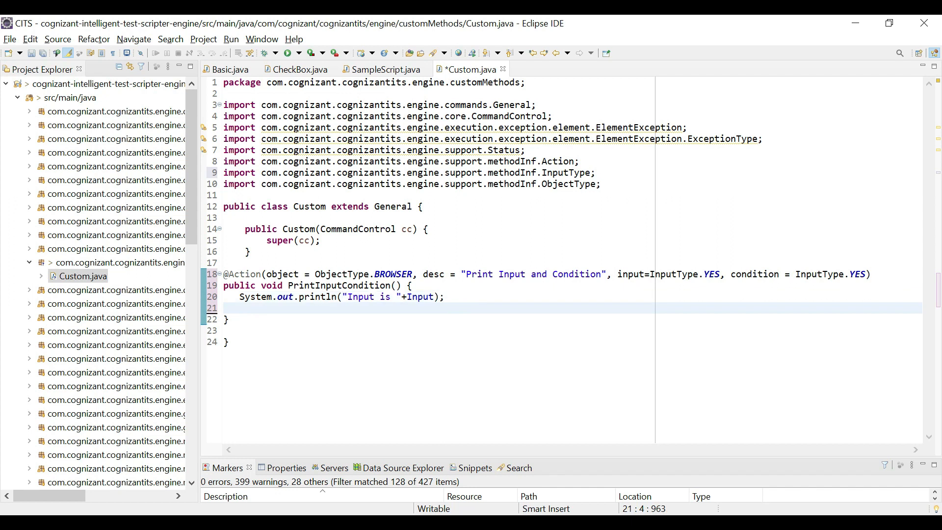
type("System.out.println(\"Input is \"+Input);")
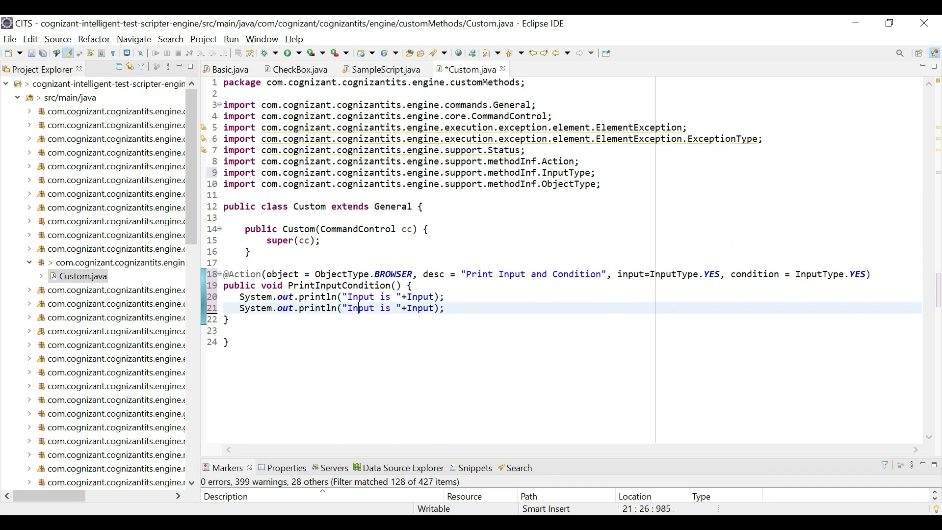
Step: Add a second line printing "Condition is "+Condition
type("Condi")
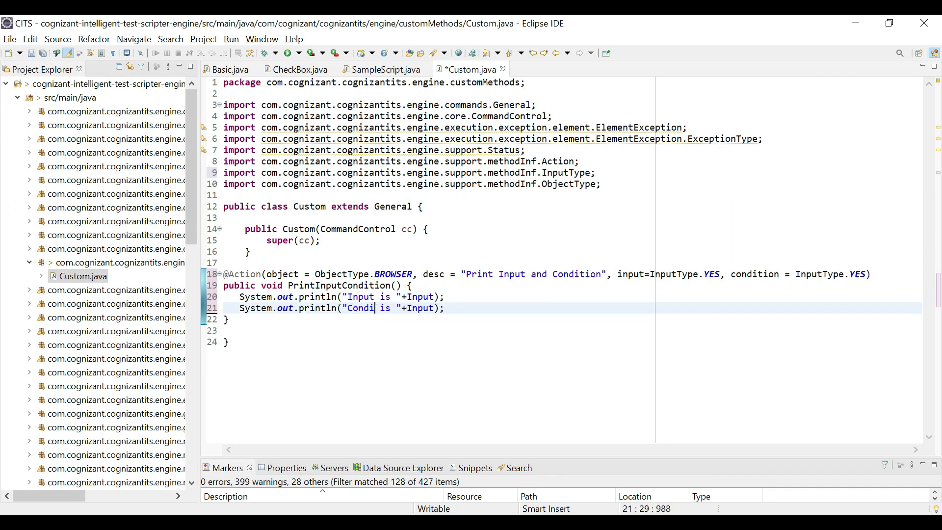
type("tion")
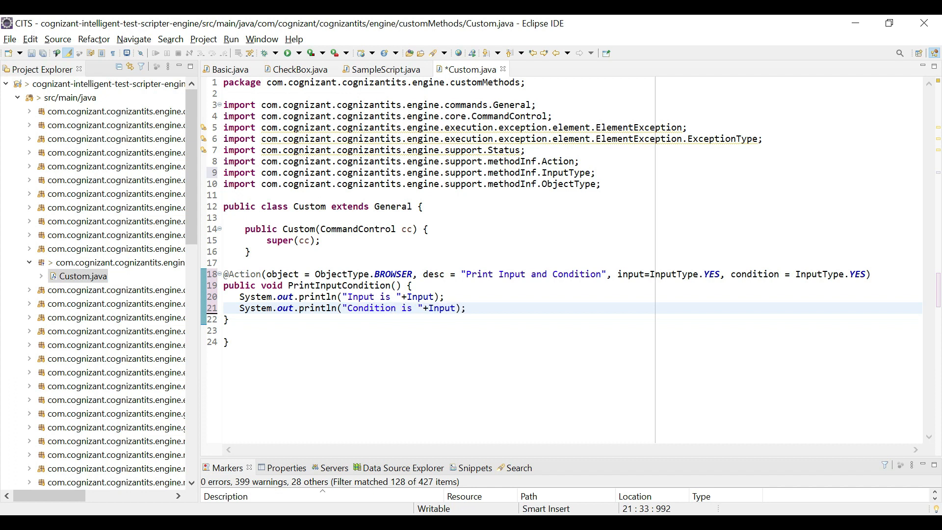
type("Condition")
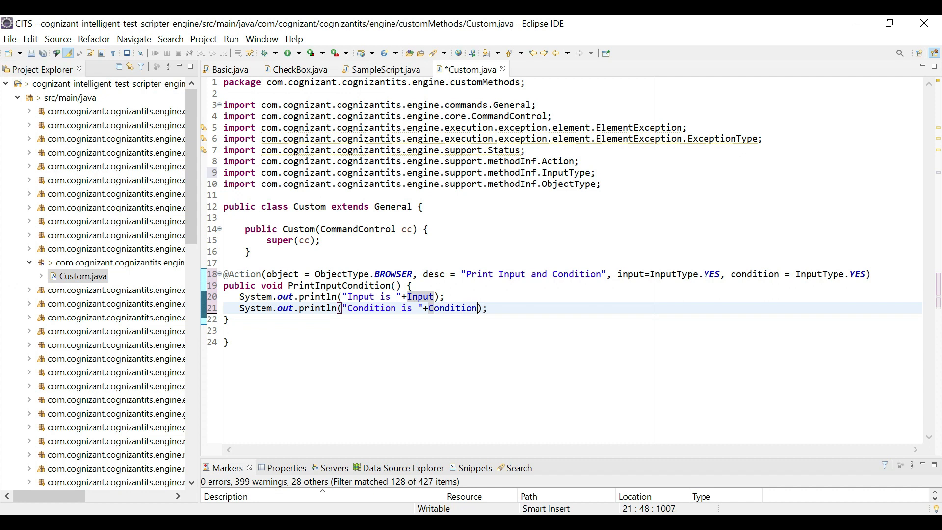
double_click(452, 308)
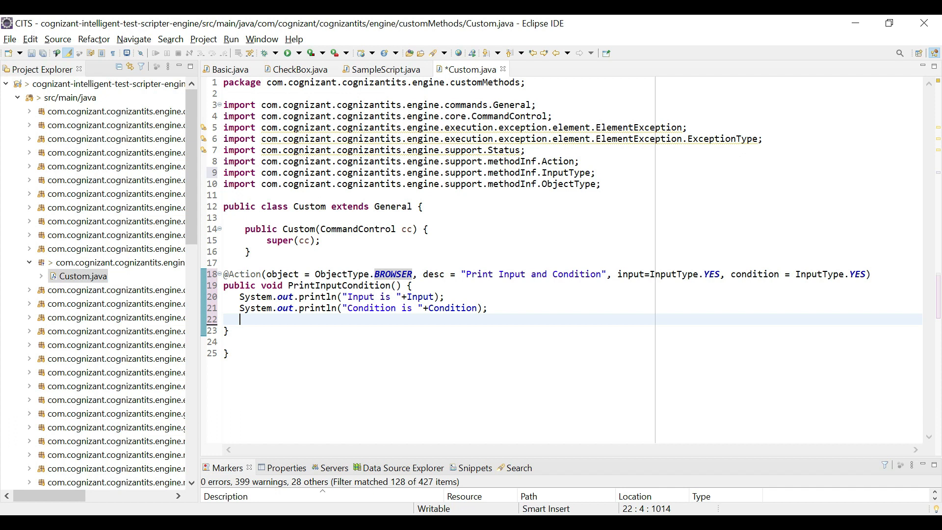
Step: Add a third print line in PrintInputCondition outputting "Data is" + Data
type("S")
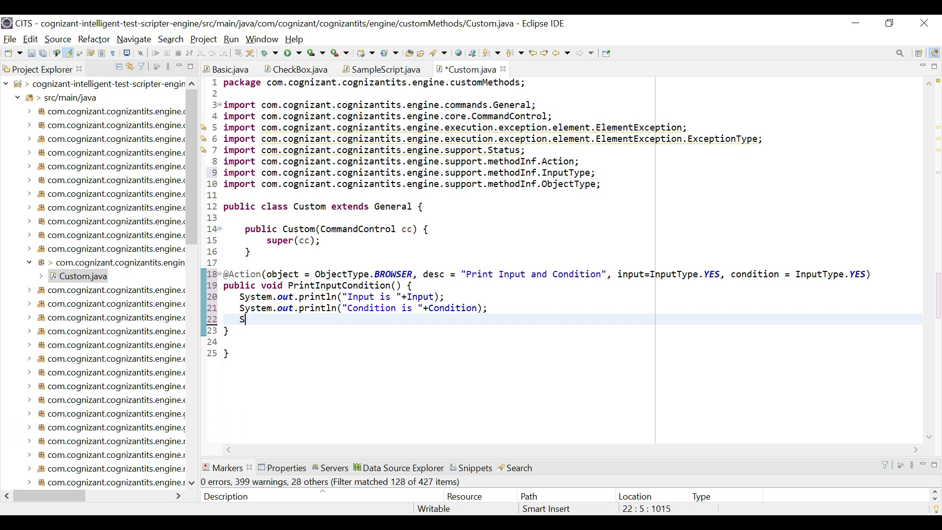
type("ys")
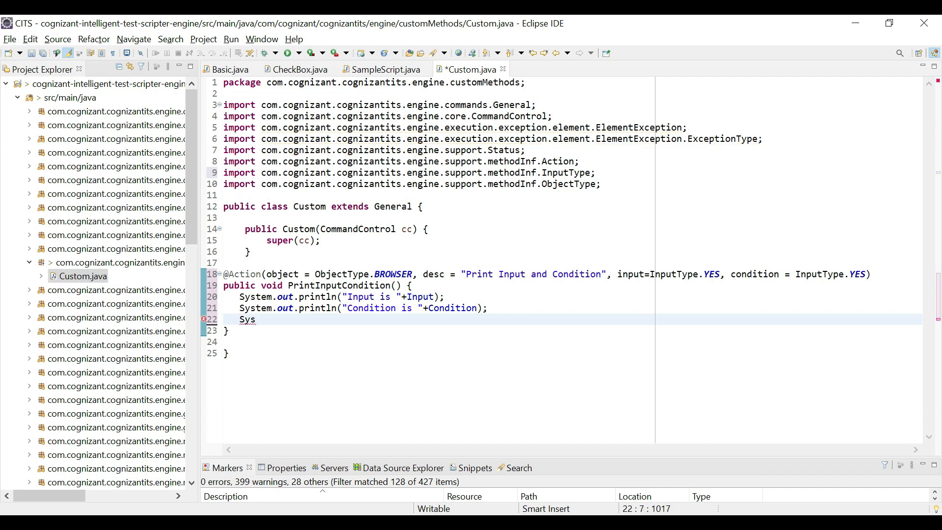
type("out.println();")
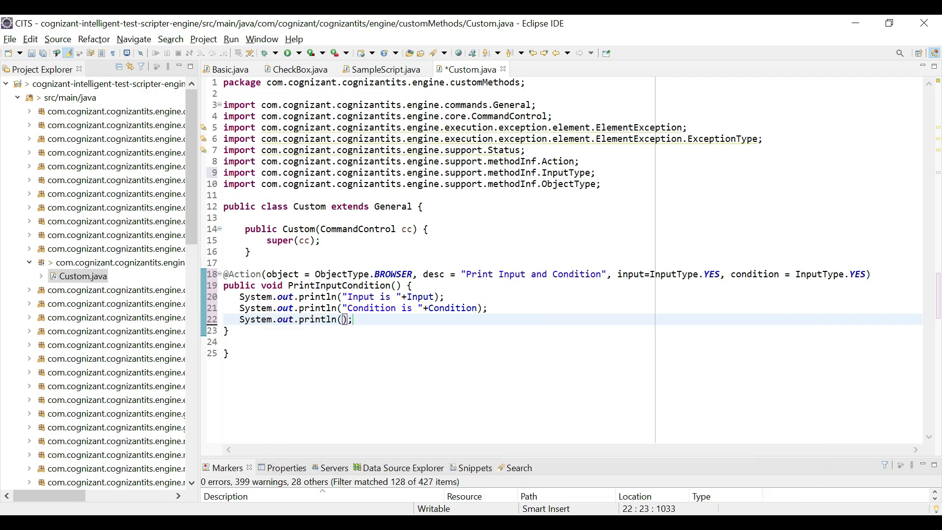
type("\"\"")
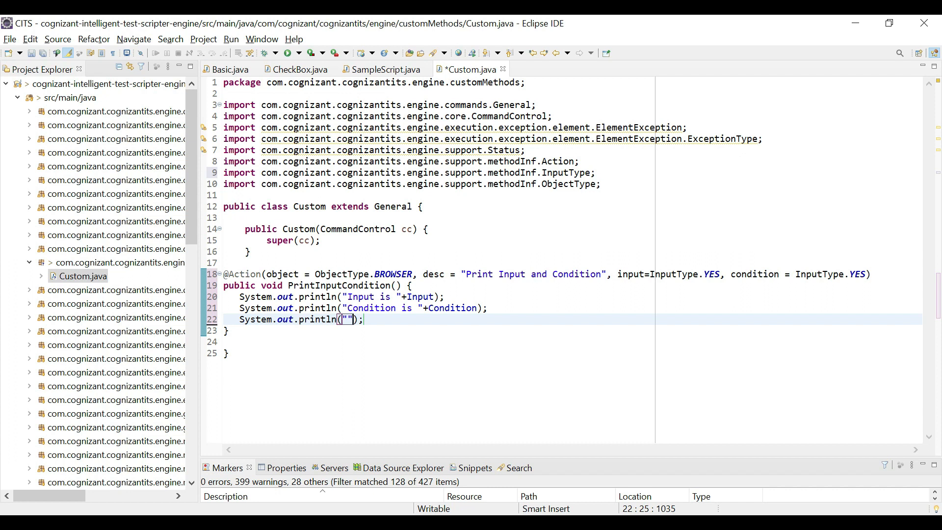
type("Data is")
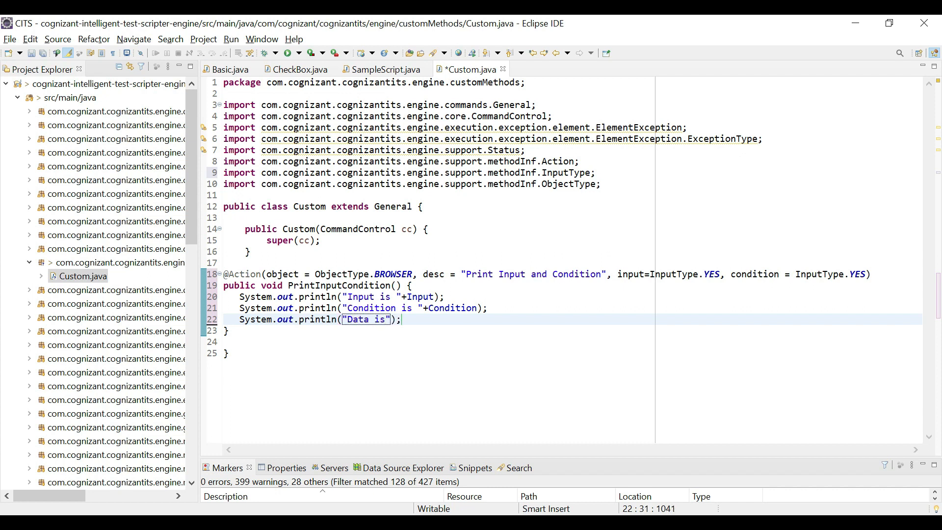
type("+")
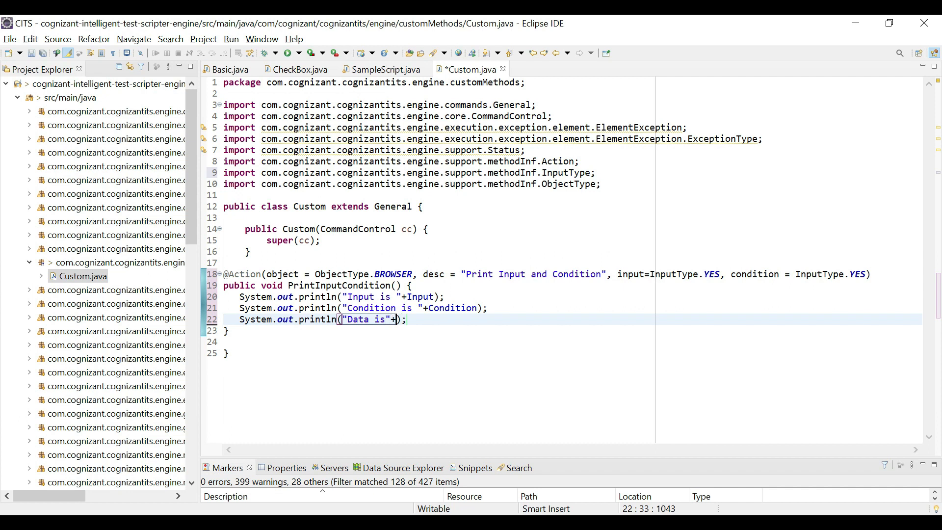
type("Dat")
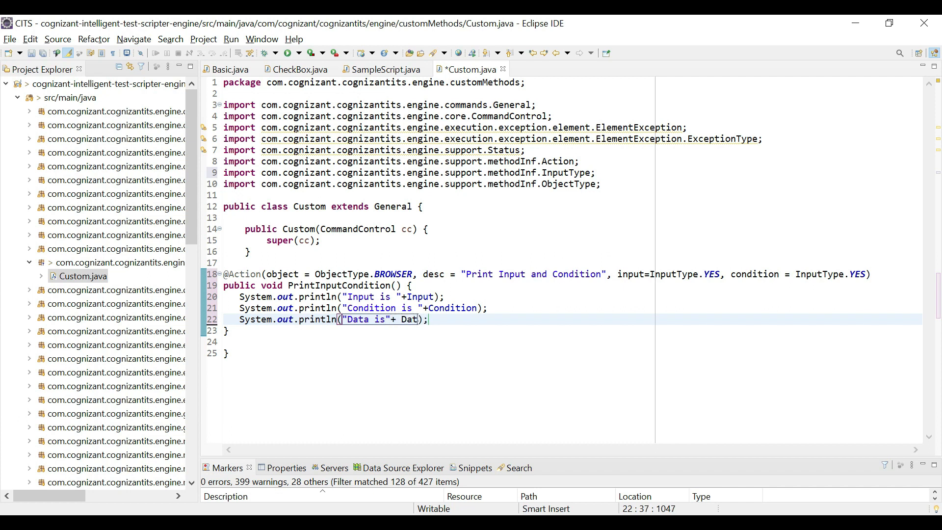
type("a")
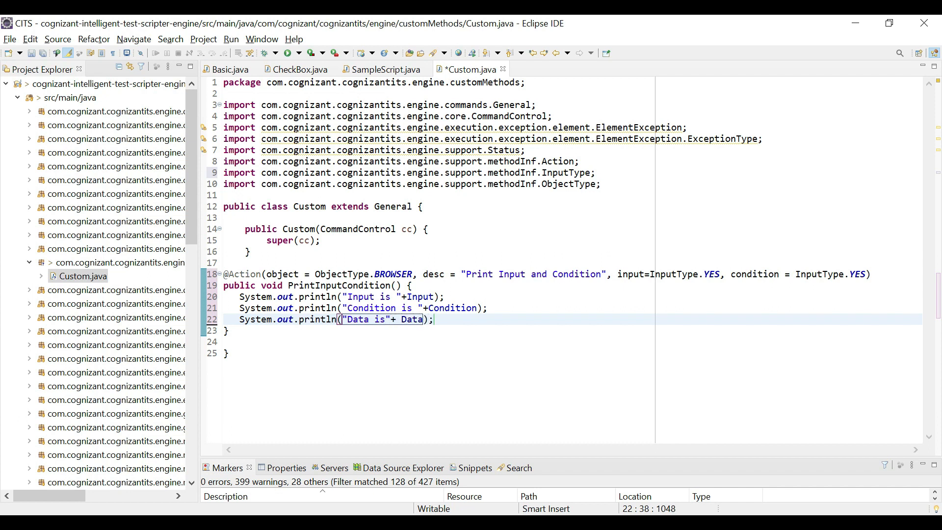
Step: Tidy the spacing around the + concatenations in the Input, Condition and Data print lines
double_click(425, 296)
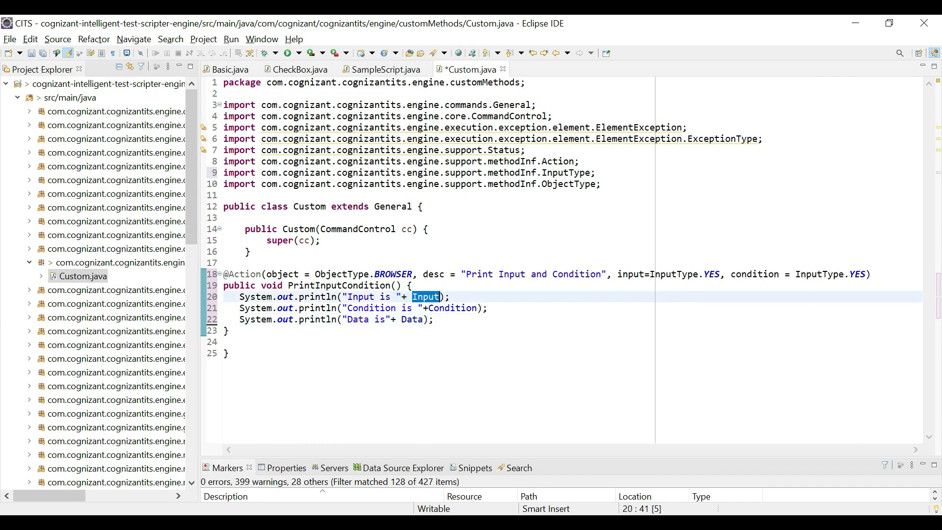
double_click(452, 308)
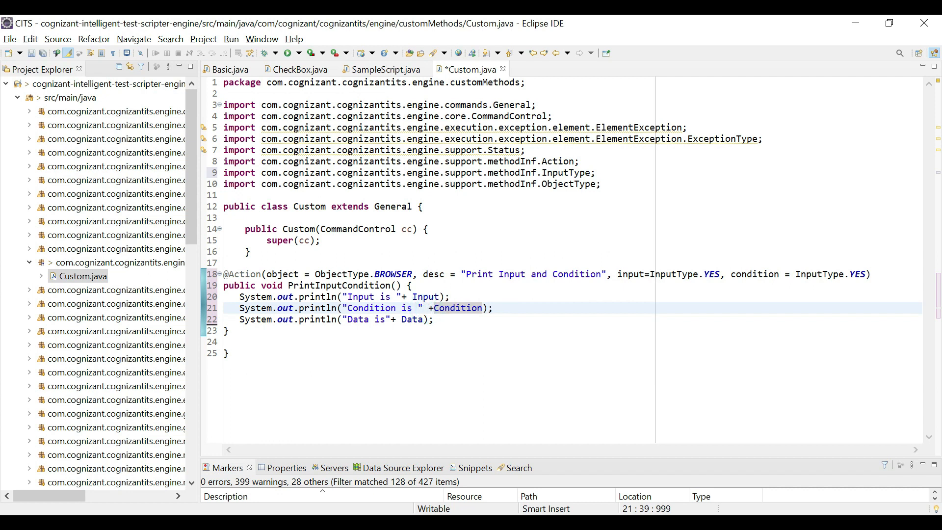
double_click(410, 319)
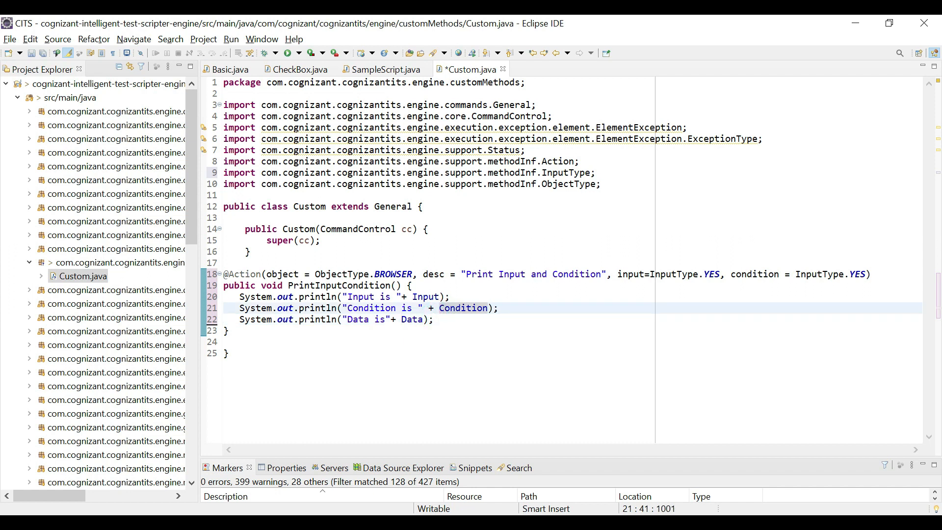
left_click(389, 319)
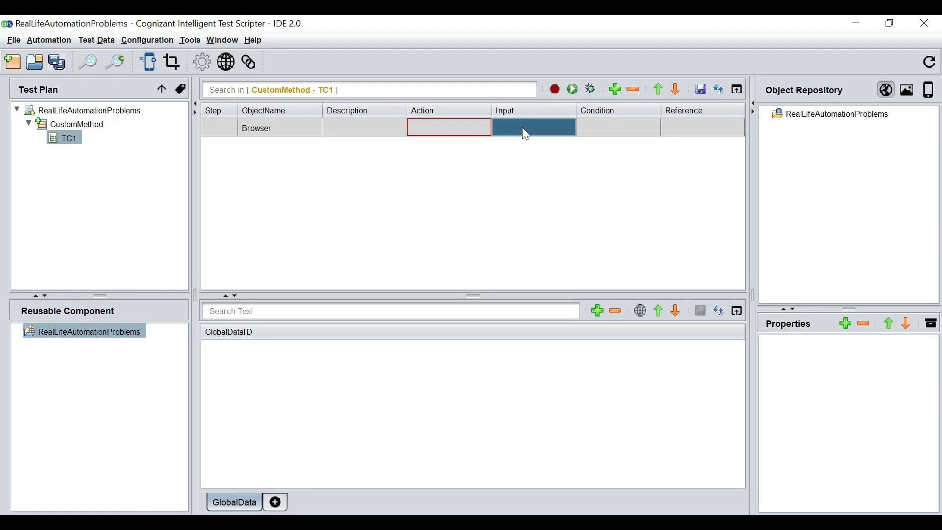
mouse_move(516, 132)
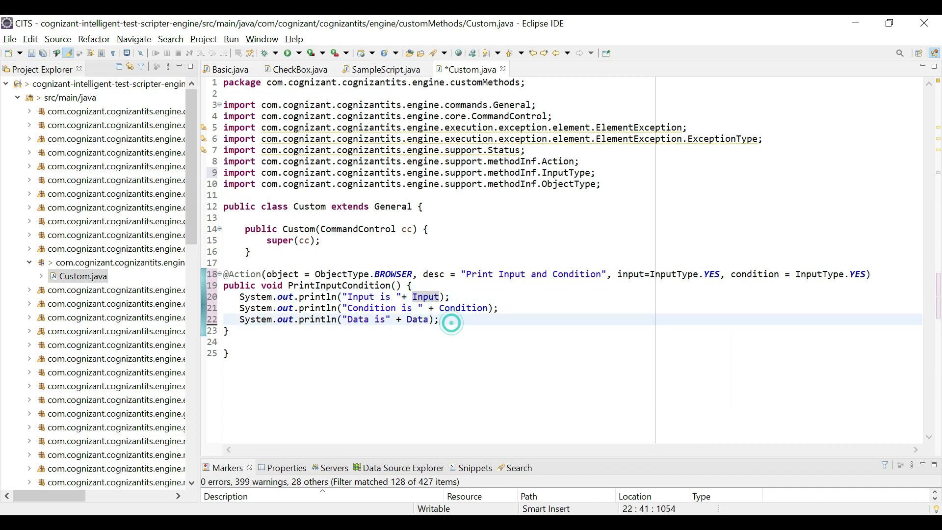
Step: Insert Report.updateTestLog(Action, Description, null) below the print lines and select Description
key("enter")
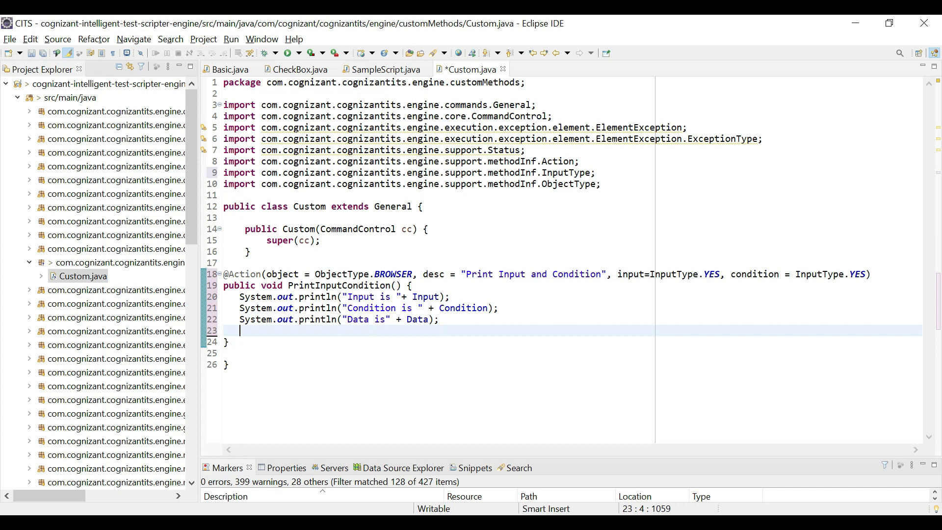
type("Report.")
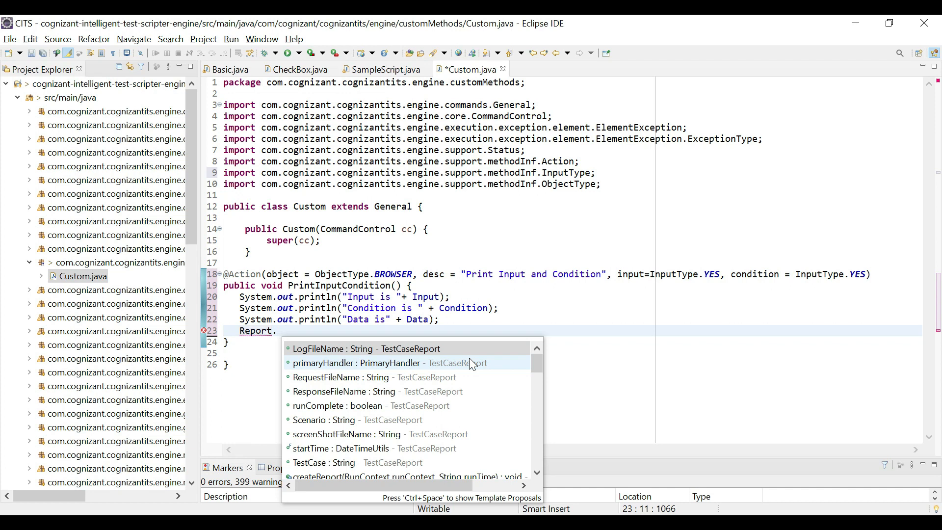
type("upda")
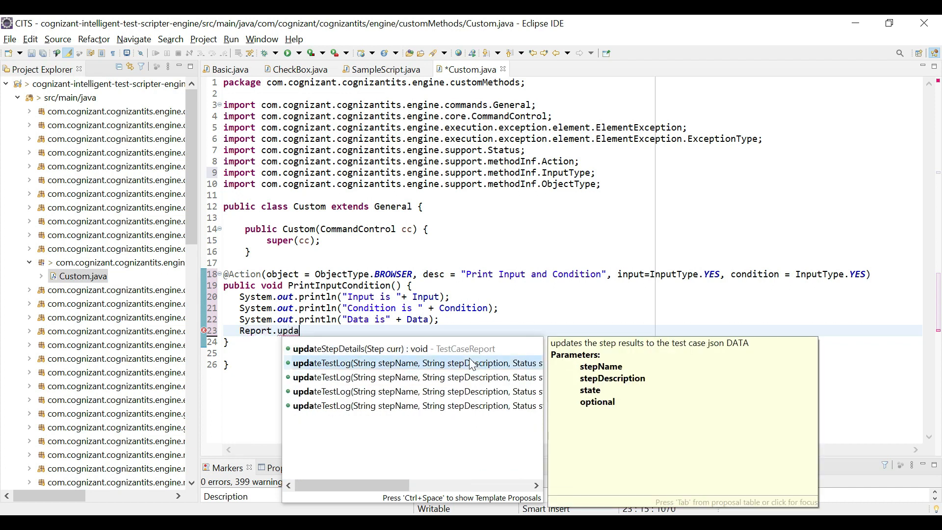
key("Escape")
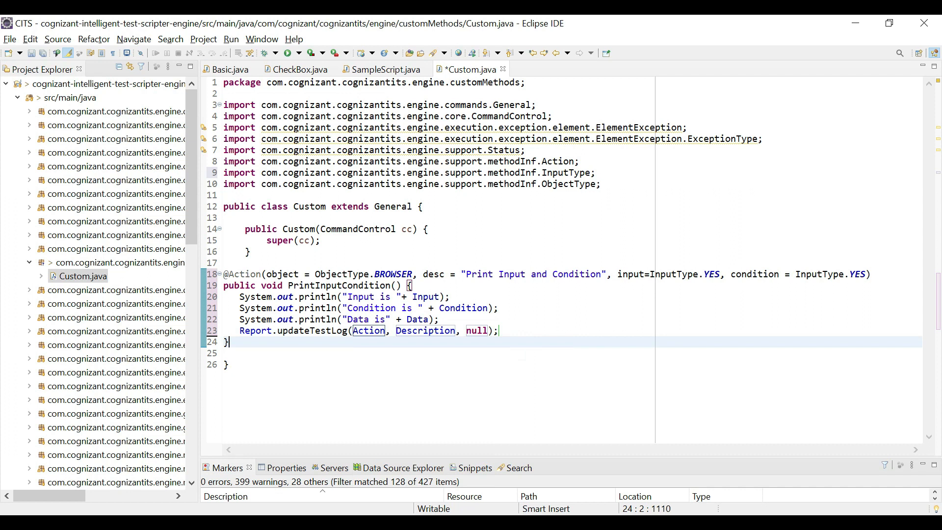
double_click(338, 285)
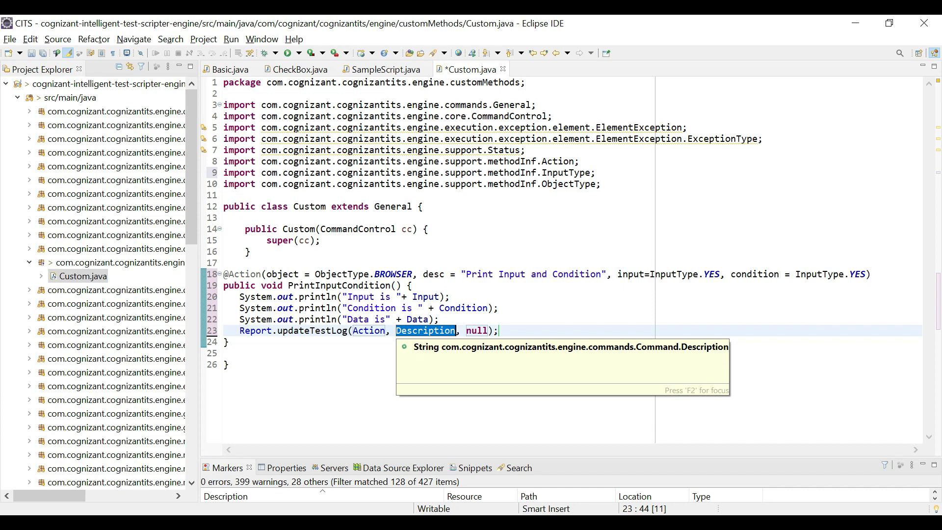
Step: Replace Description with "["+Input+"]" as the first bracketed part of the log description
type("Inpu")
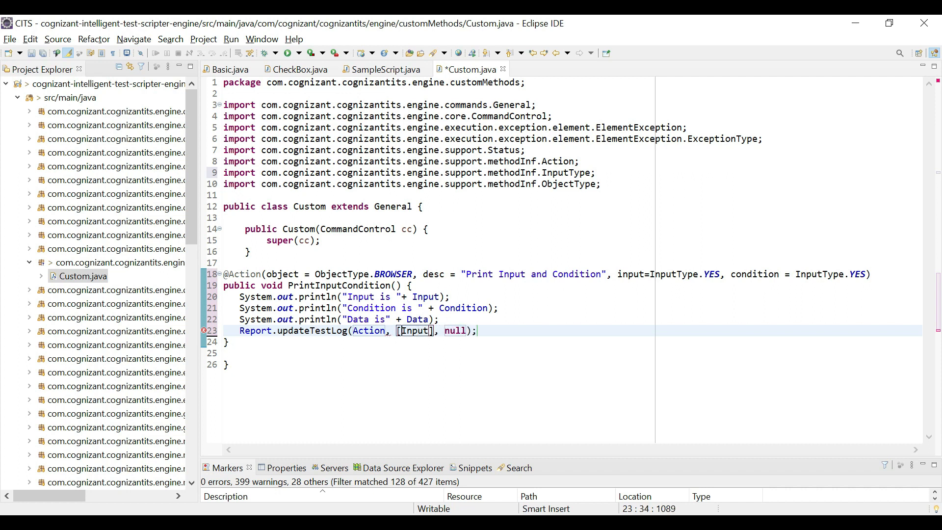
type("\"")
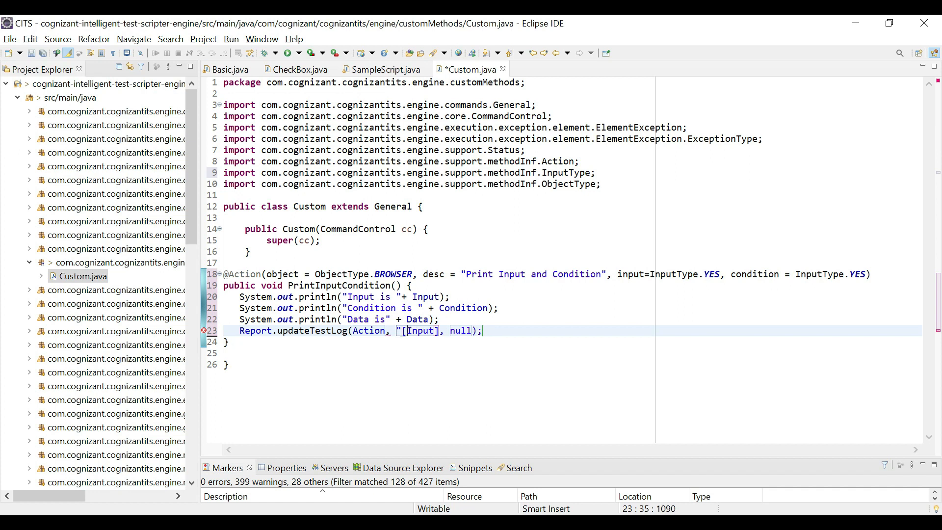
type("\"")
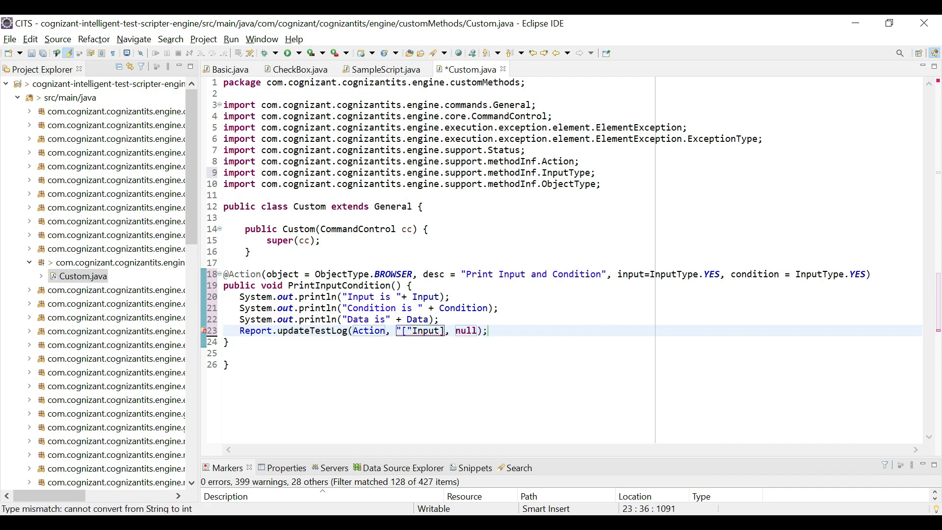
type("+")
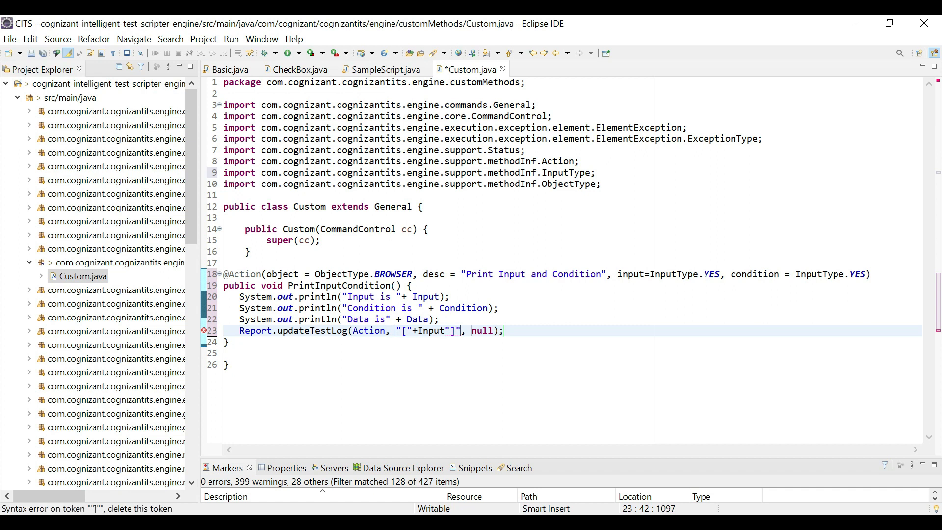
type("+")
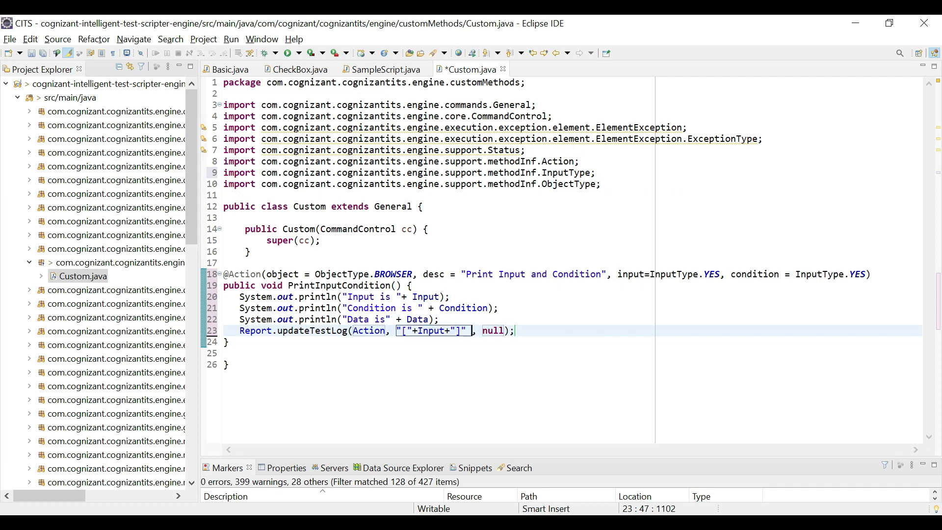
type("\"[\"+Input+\"]\"")
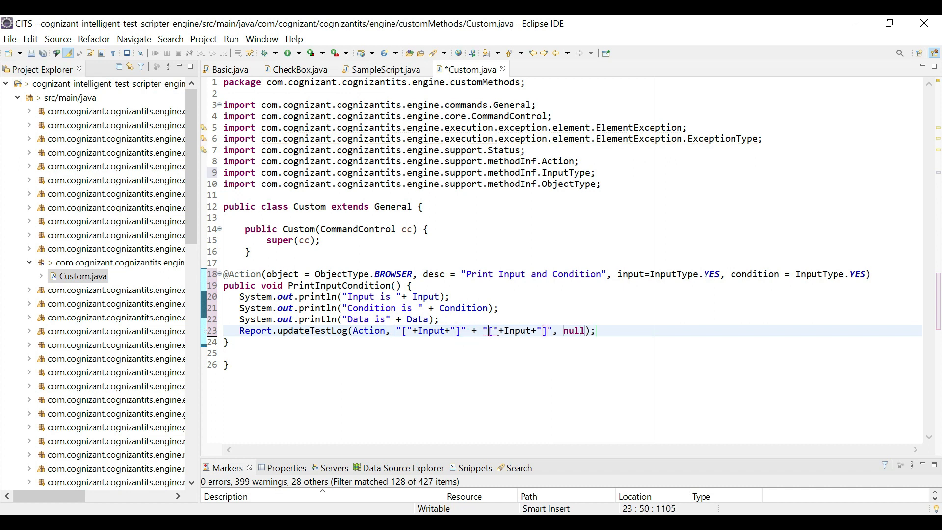
type(",")
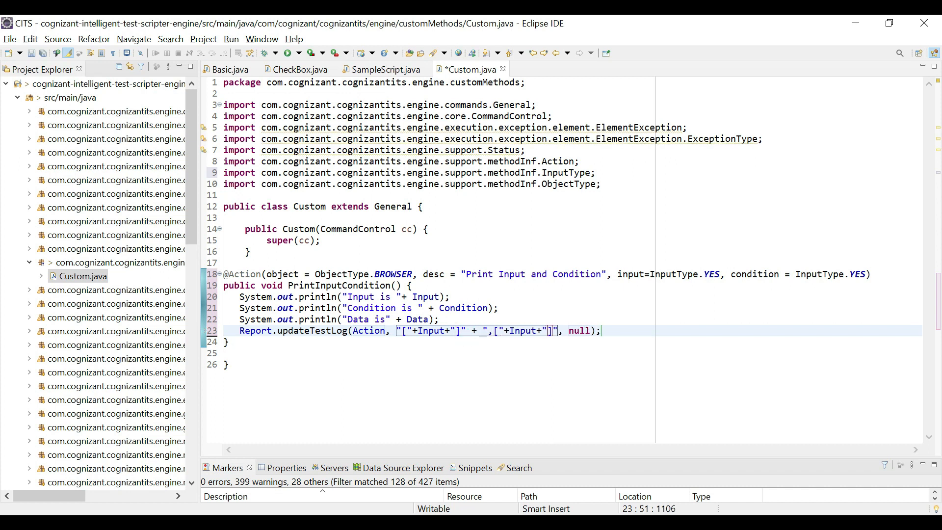
Step: Append bracketed Data and Condition parts to the log description
double_click(521, 330)
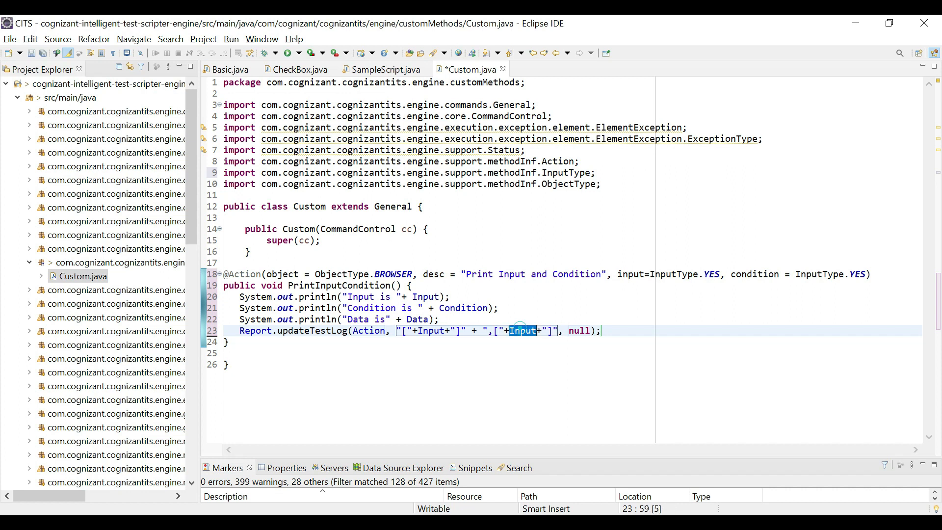
type("Data")
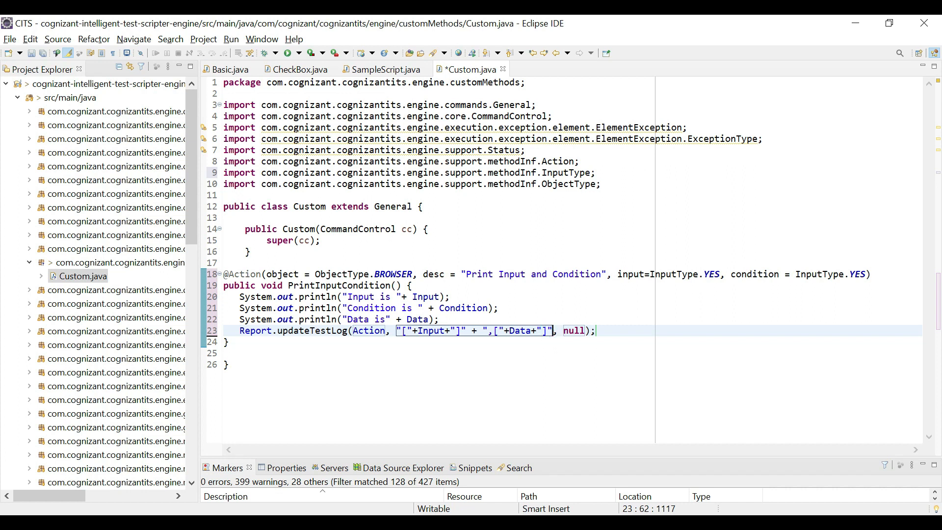
type("+ \",[\"+Input+\"")
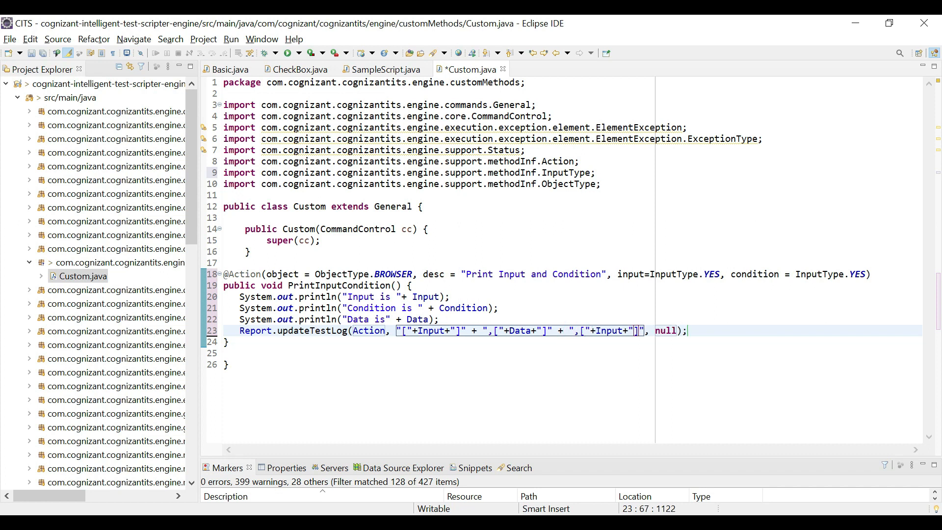
type("Co")
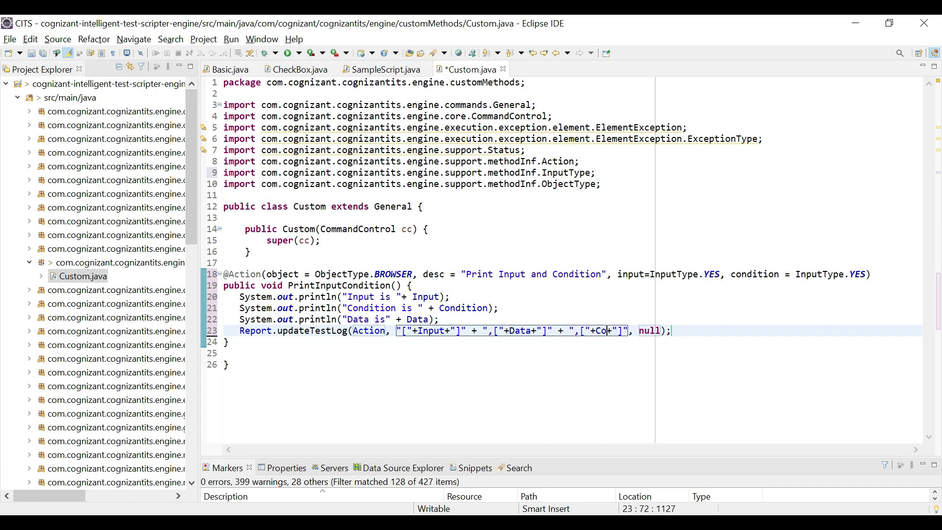
type("ndition")
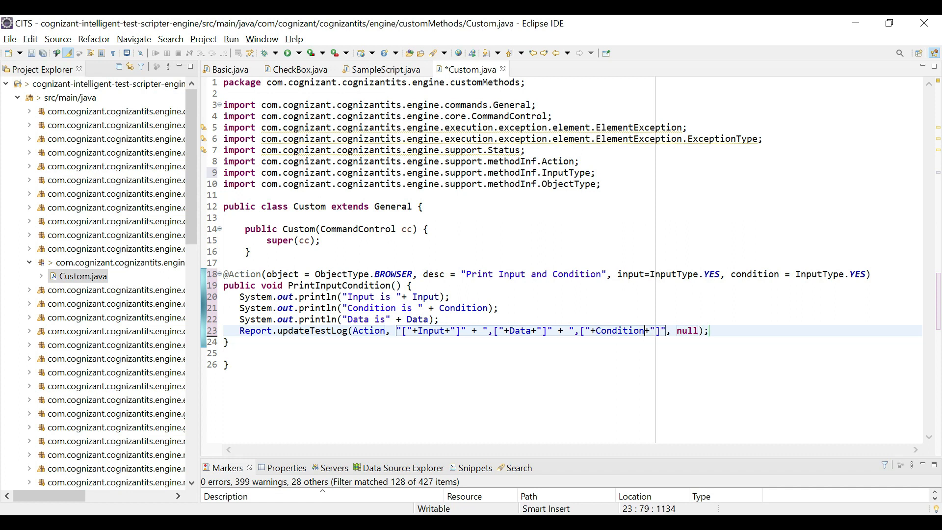
double_click(687, 330)
type("Status.")
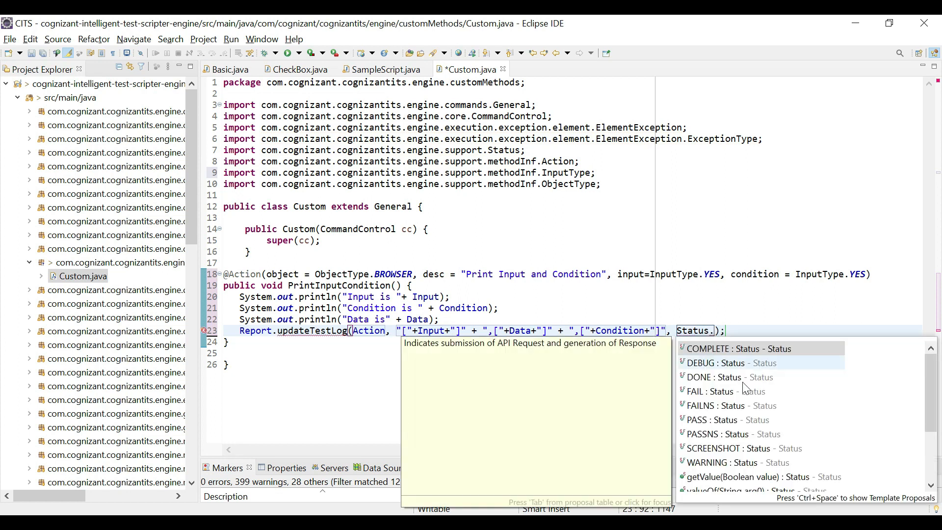
mouse_move(721, 391)
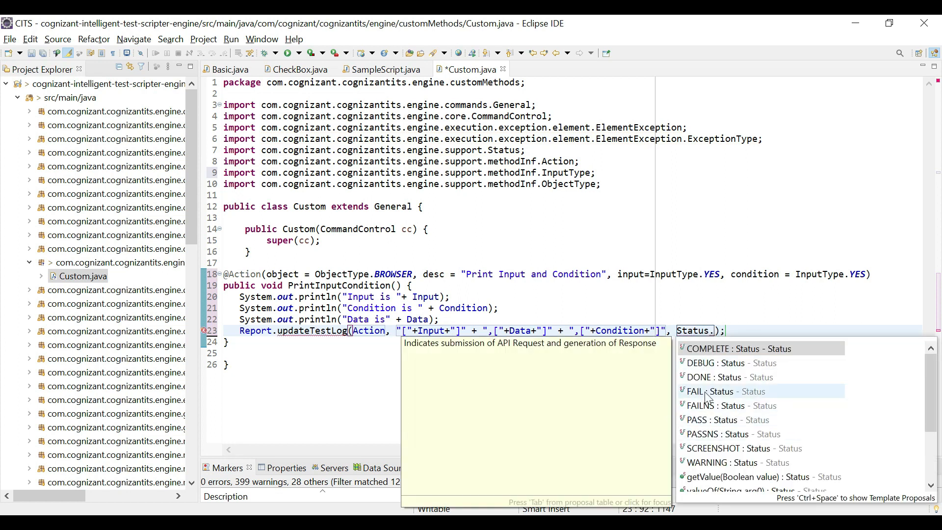
mouse_move(691, 411)
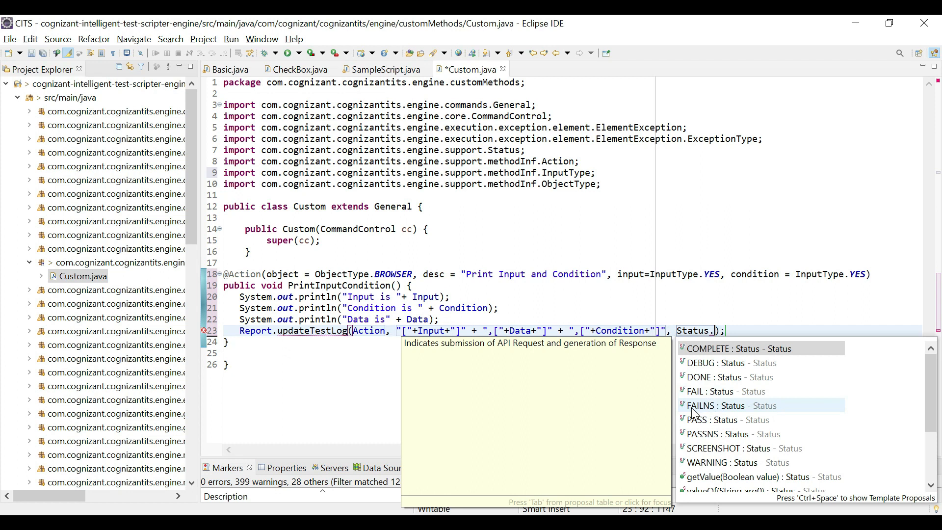
mouse_move(718, 412)
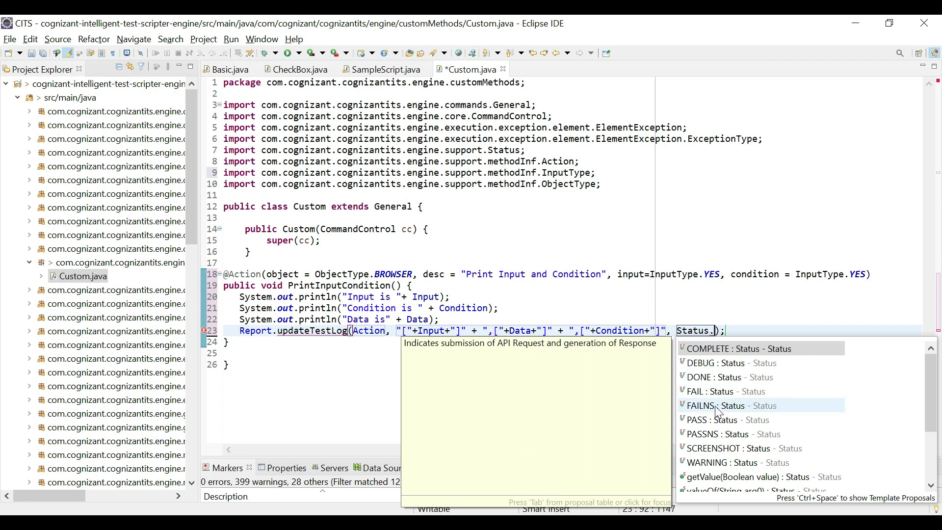
mouse_move(717, 420)
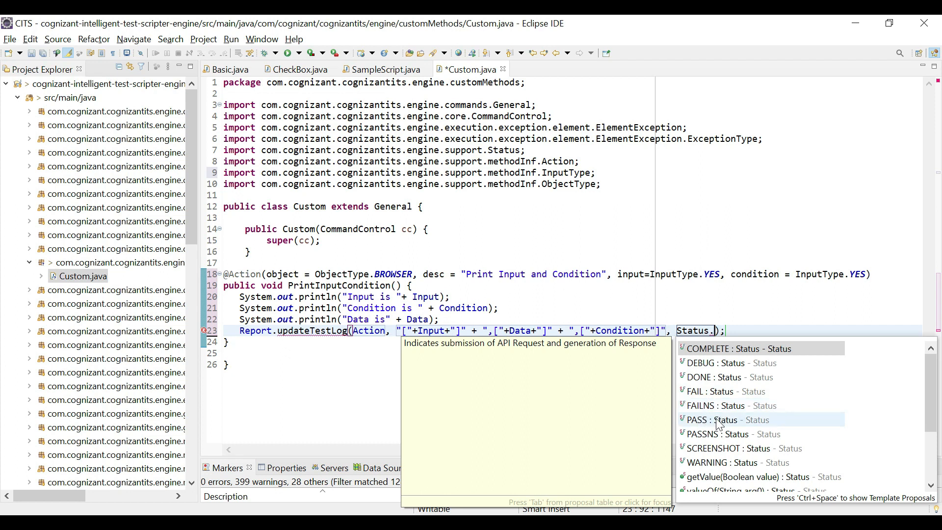
mouse_move(712, 433)
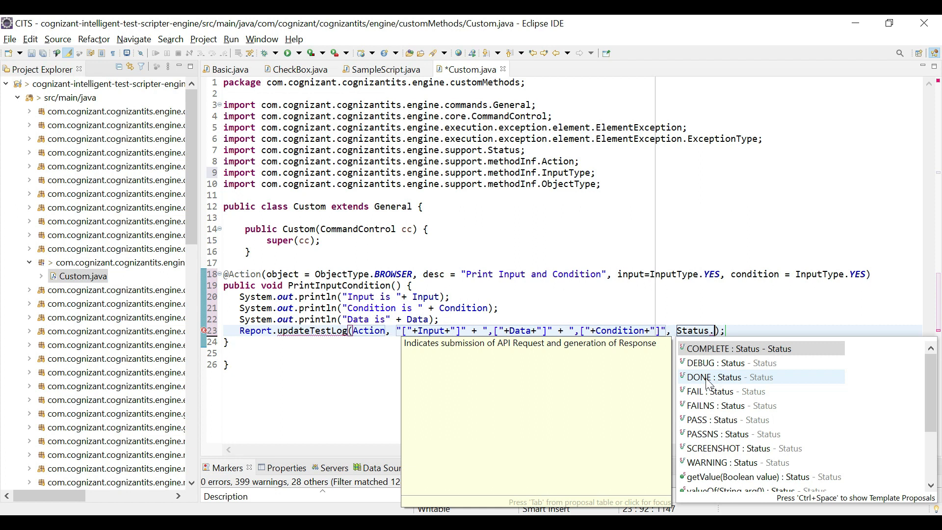
mouse_move(690, 374)
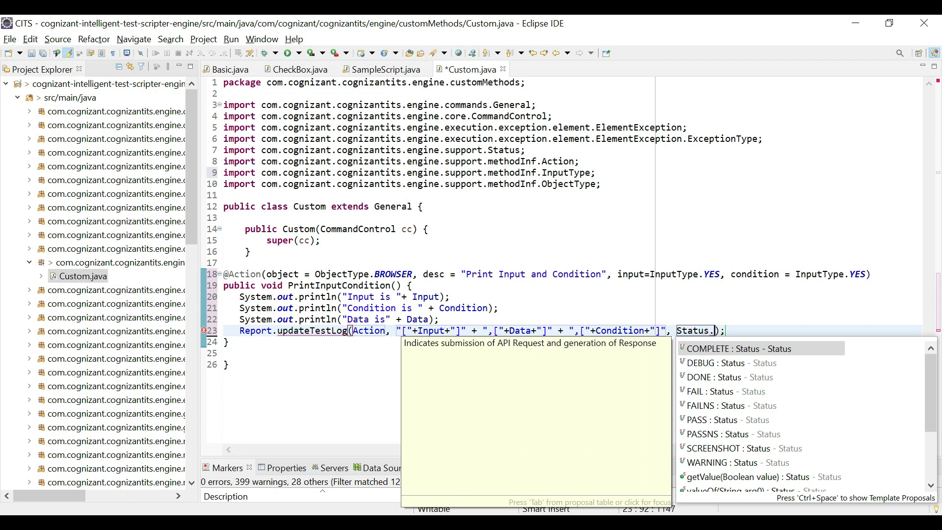
mouse_move(752, 377)
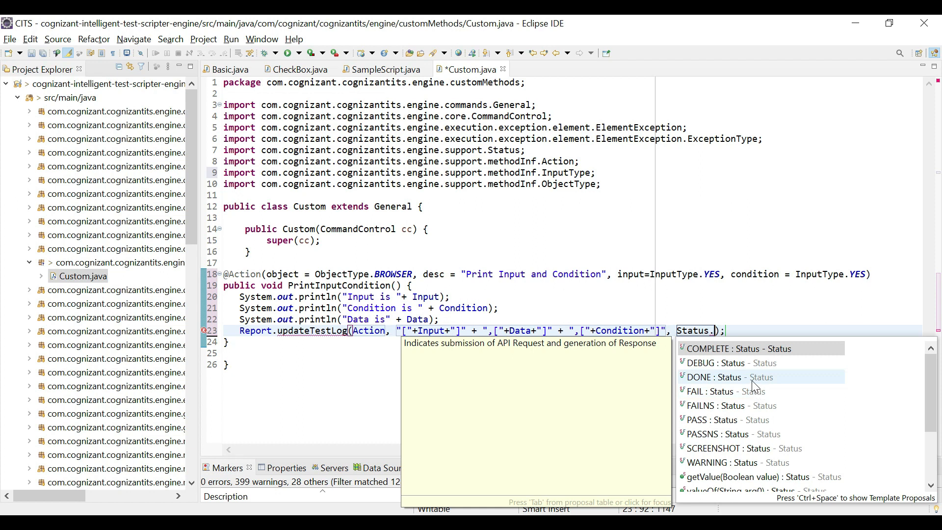
mouse_move(704, 383)
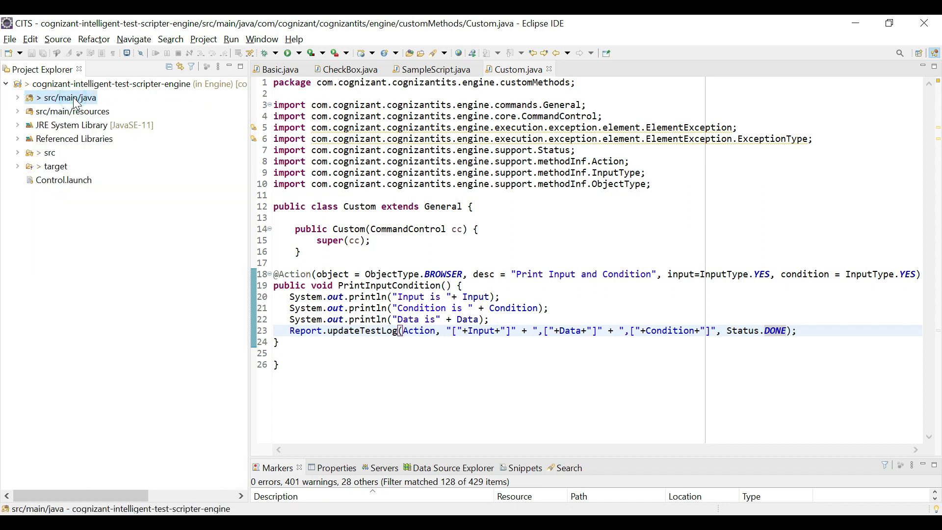
Step: Export src/main/java and src/main/resources as a JAR file, reaching the specification page
left_click(72, 111)
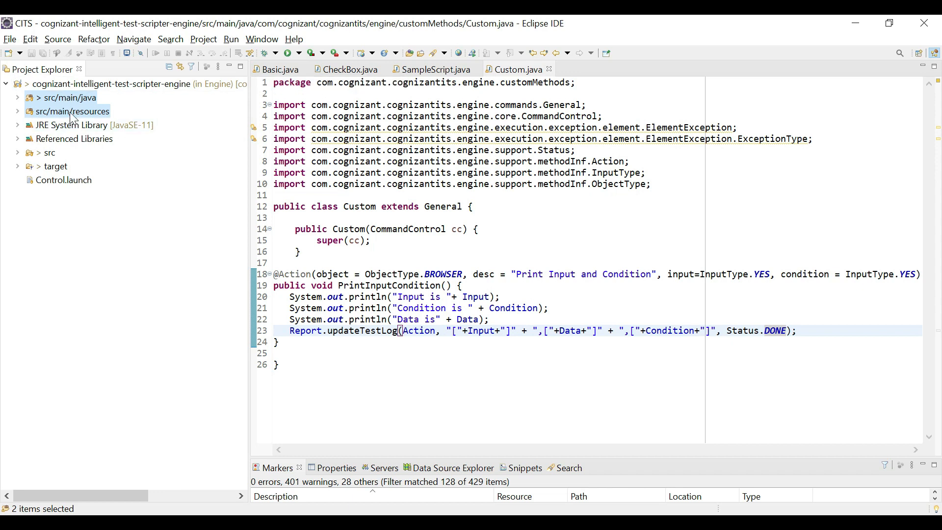
right_click(74, 112)
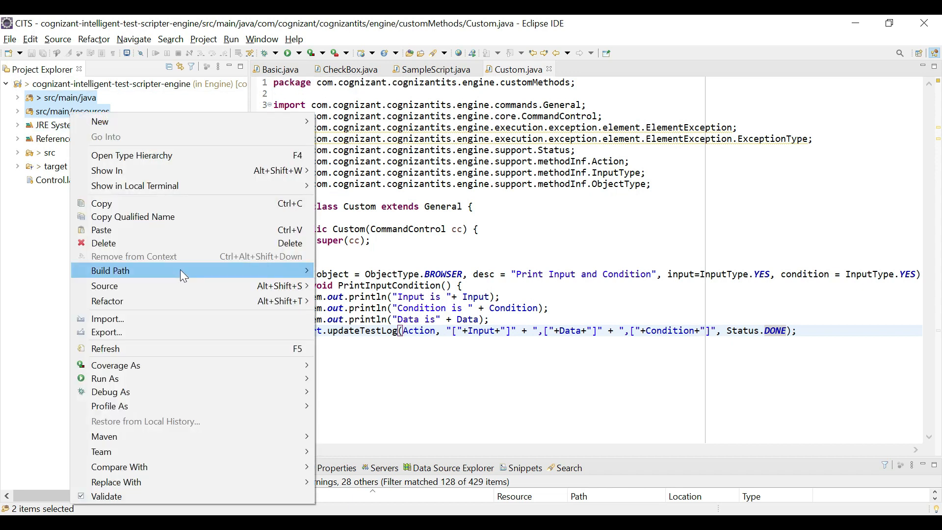
left_click(106, 332)
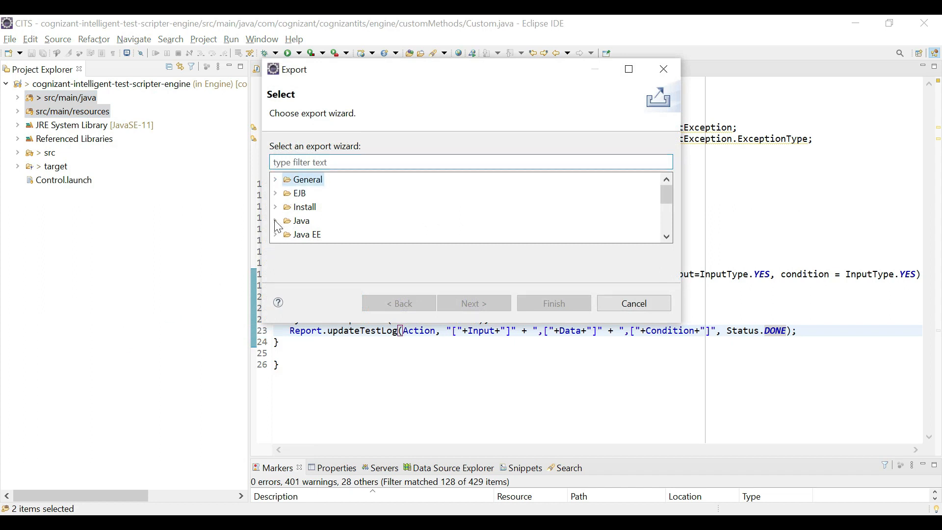
left_click(275, 220)
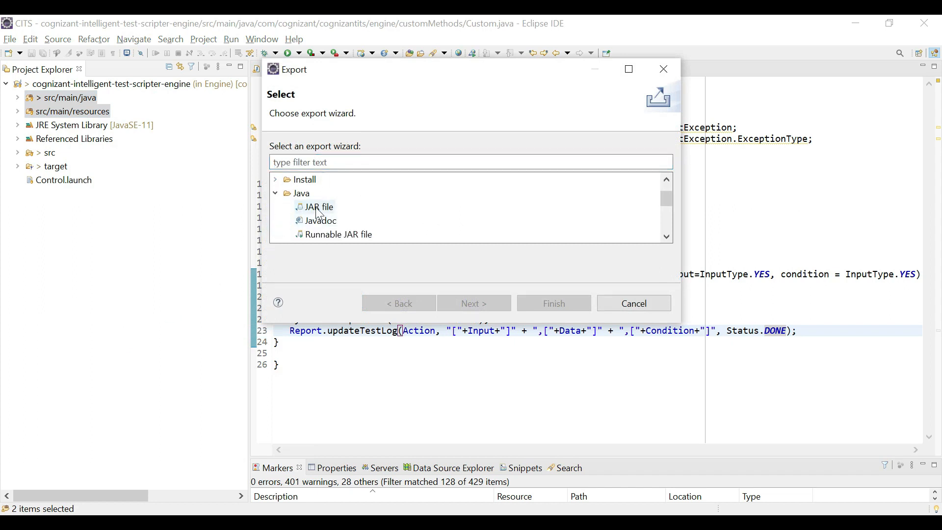
left_click(319, 207)
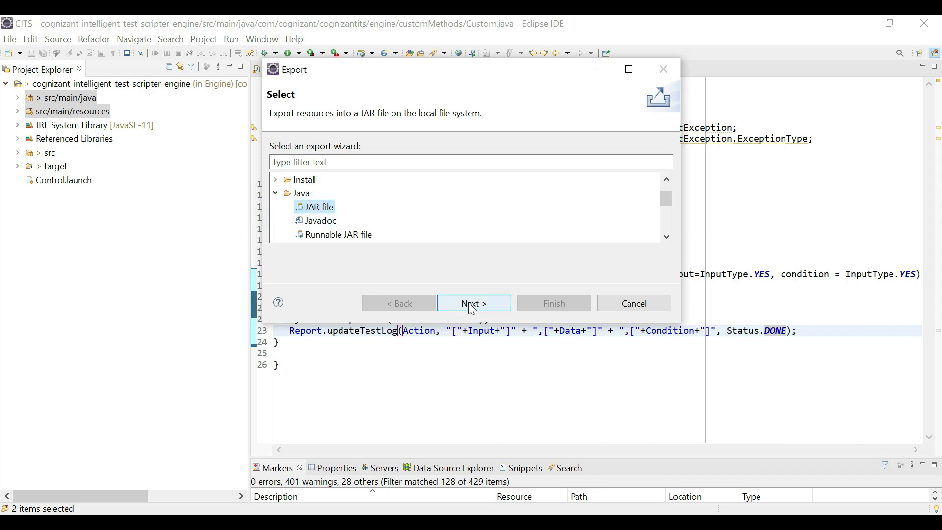
left_click(473, 303)
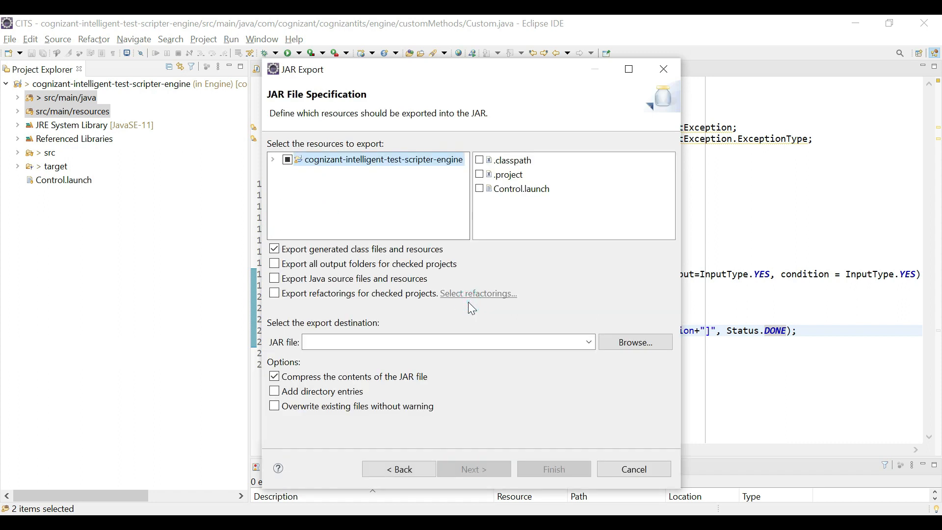
Step: Verify both source folders are checked in the export tree, then browse for the JAR location
left_click(272, 160)
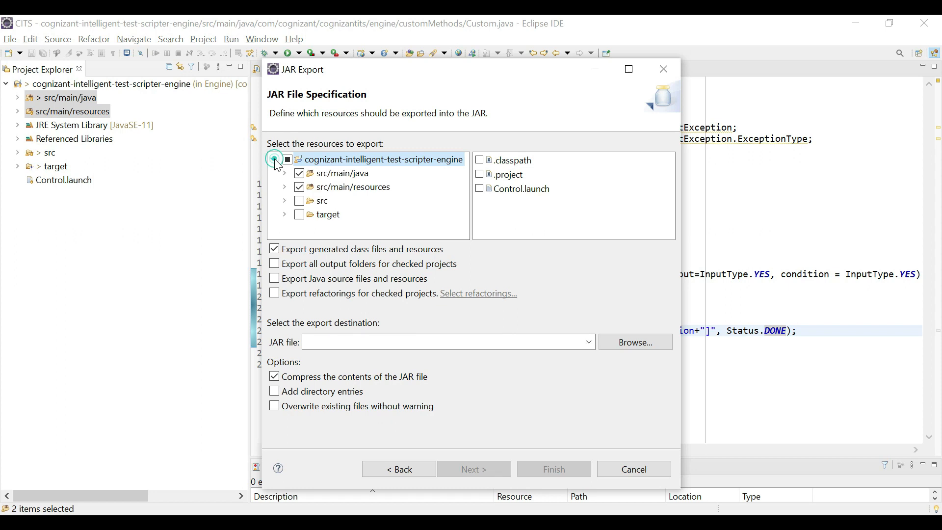
left_click(273, 159)
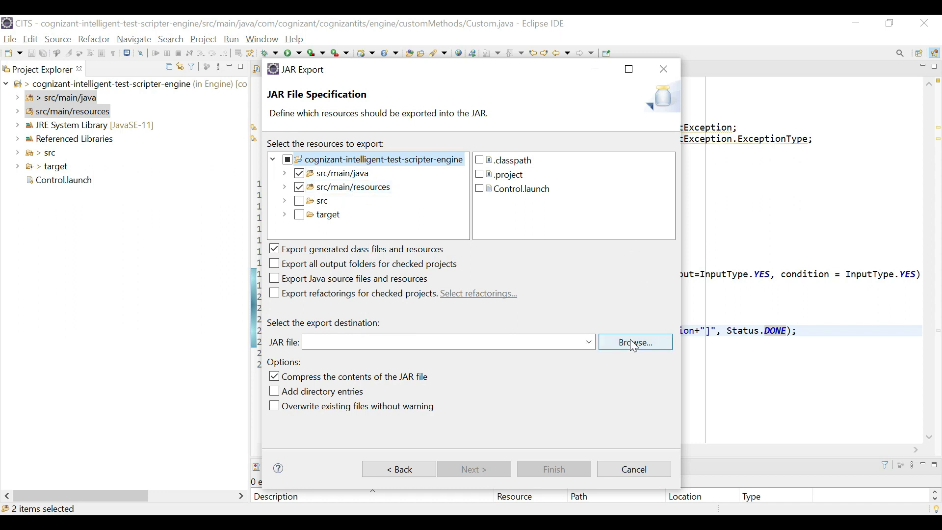
left_click(635, 342)
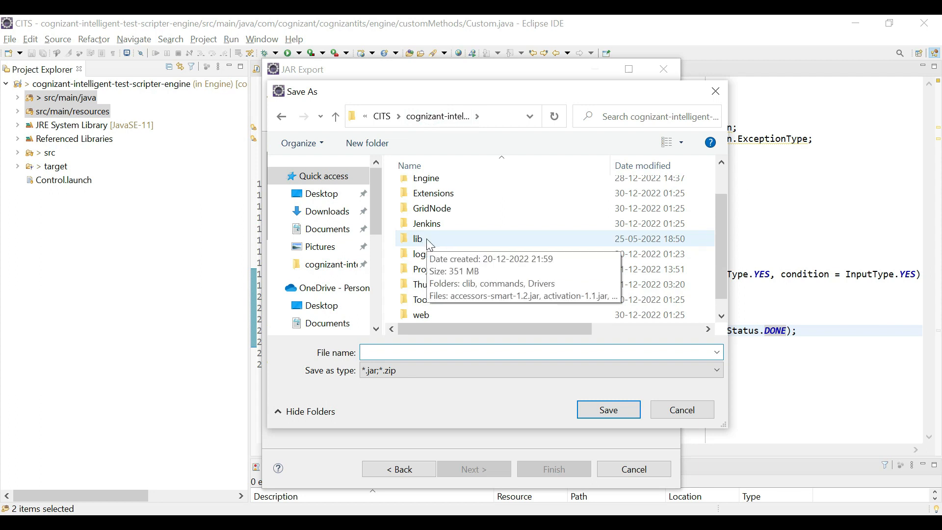
Step: Target cognizant-intelligent-test-scripter-engine-2.0.jar in the CITS lib folder, confirming replacement
double_click(417, 239)
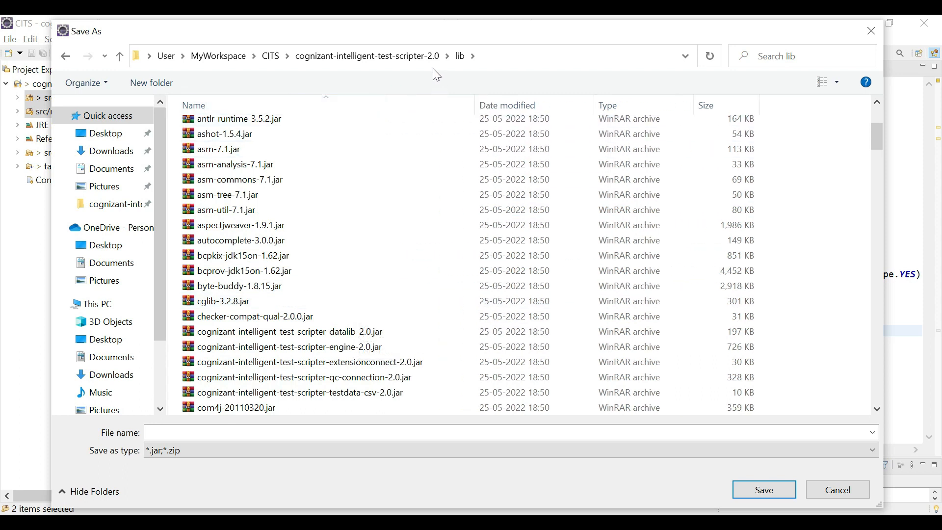
left_click(290, 347)
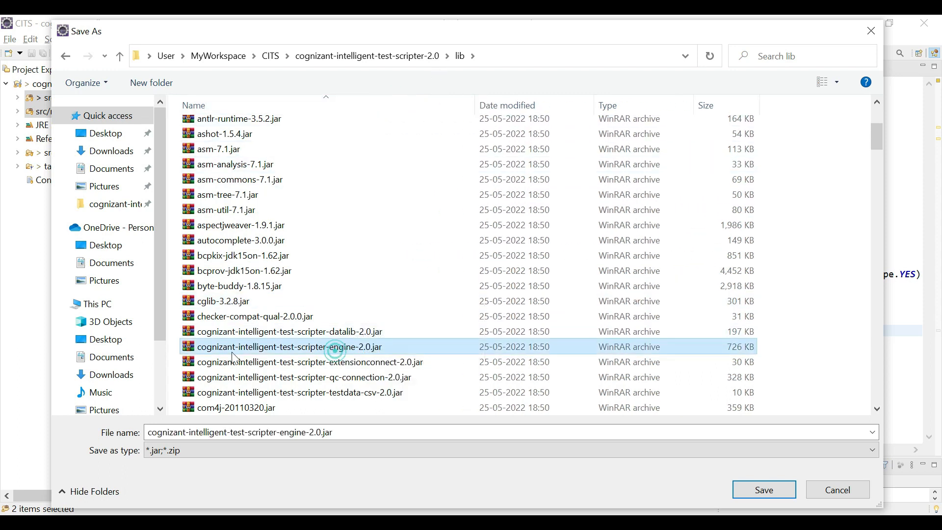
mouse_move(367, 349)
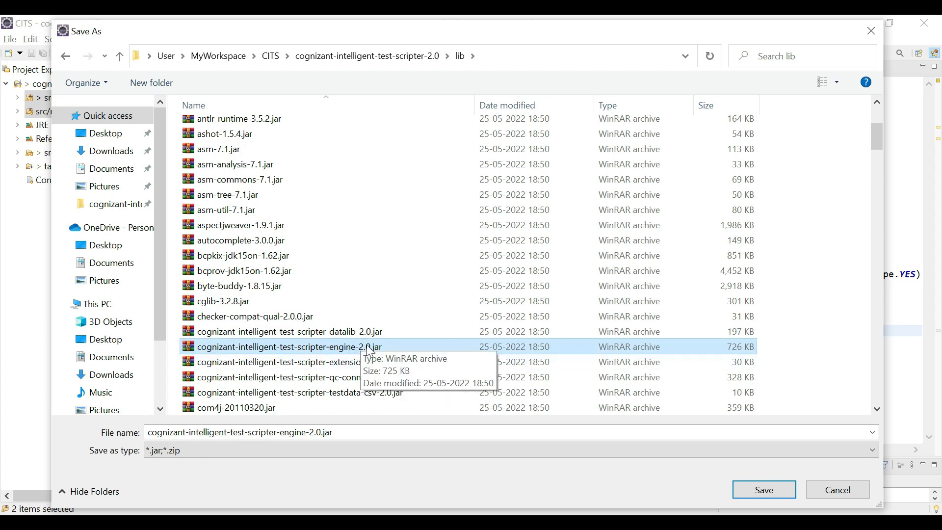
mouse_move(310, 352)
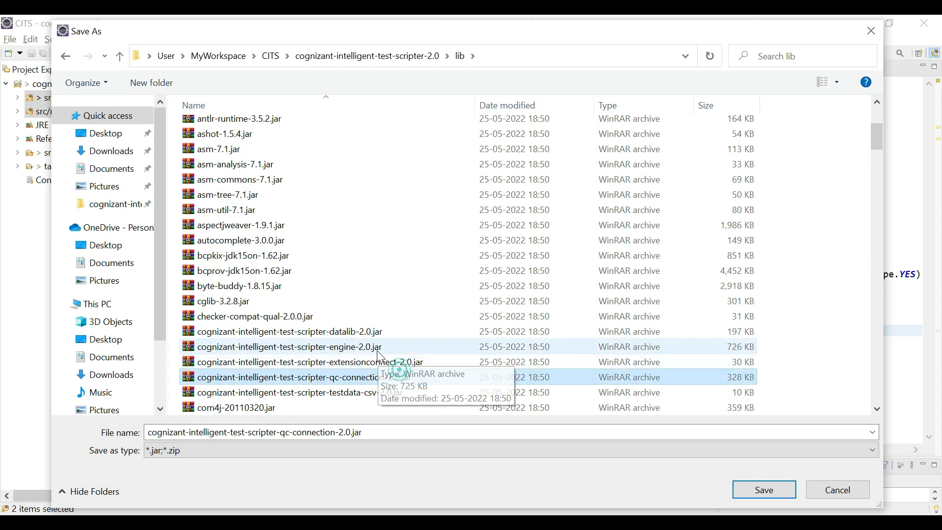
left_click(288, 346)
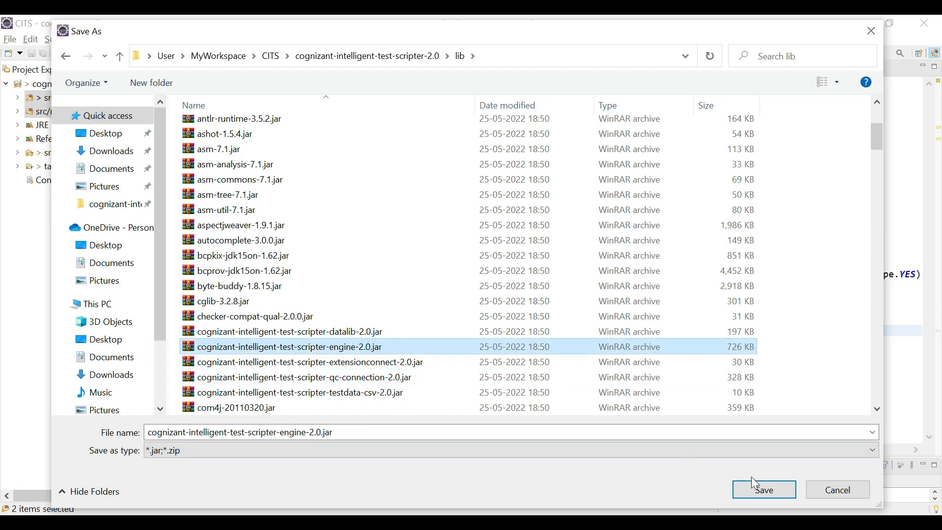
left_click(762, 489)
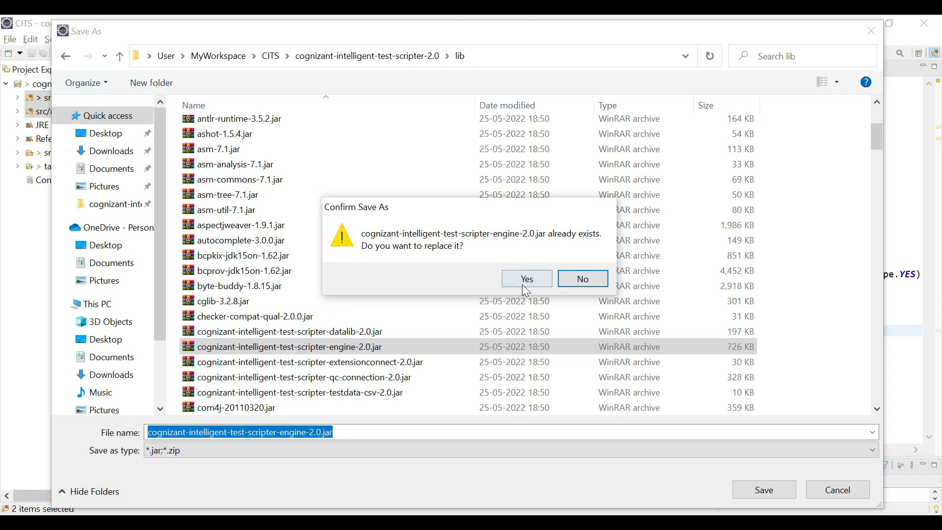
left_click(525, 278)
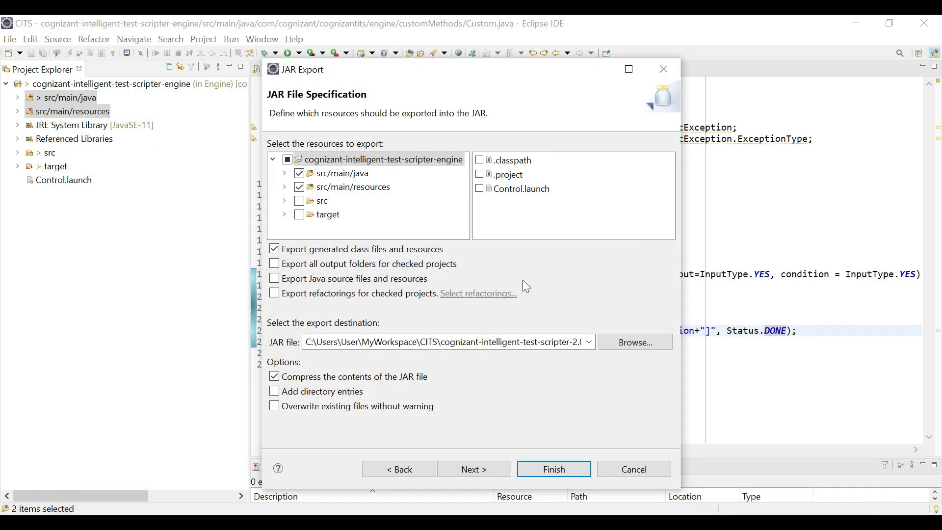
Step: Finish the JAR export, confirm overwriting, and dismiss the finished-with-warnings message
left_click(552, 469)
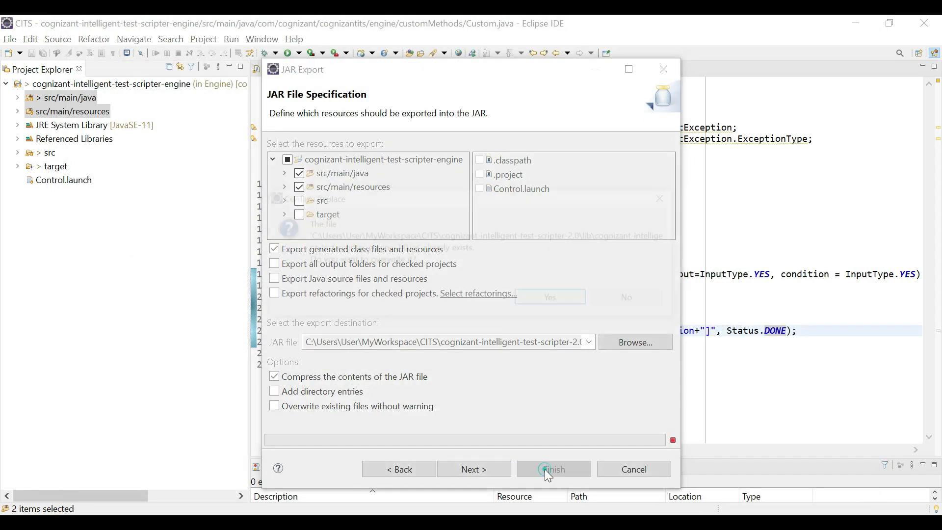
left_click(552, 469)
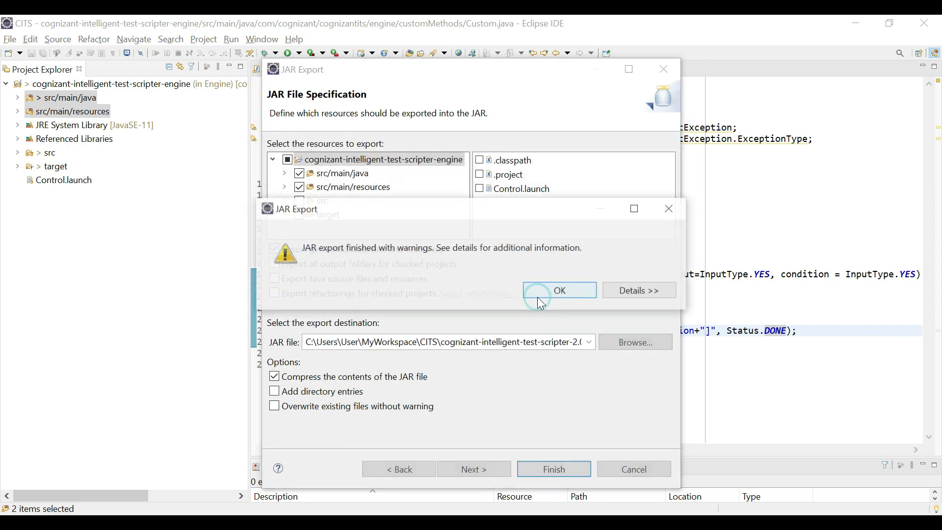
left_click(558, 290)
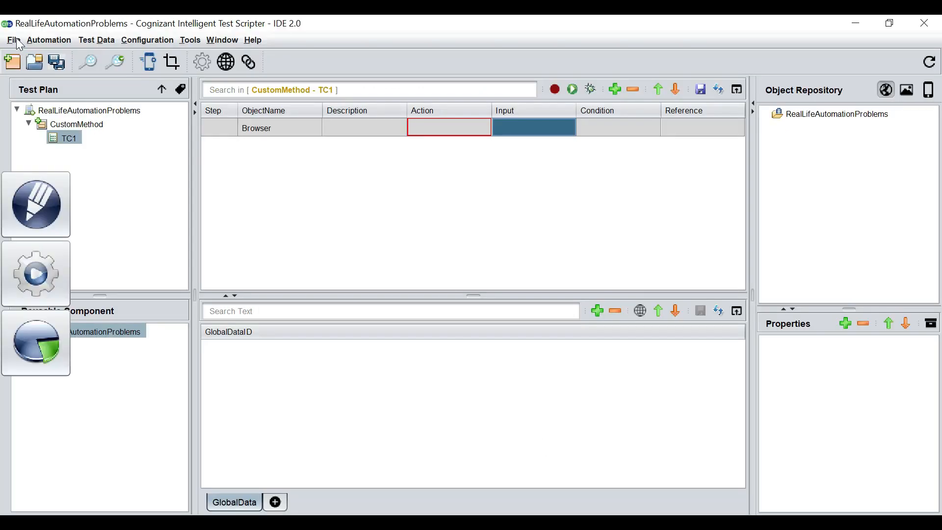
Step: Restart the CITS IDE from the File menu, saving the project first
left_click(13, 40)
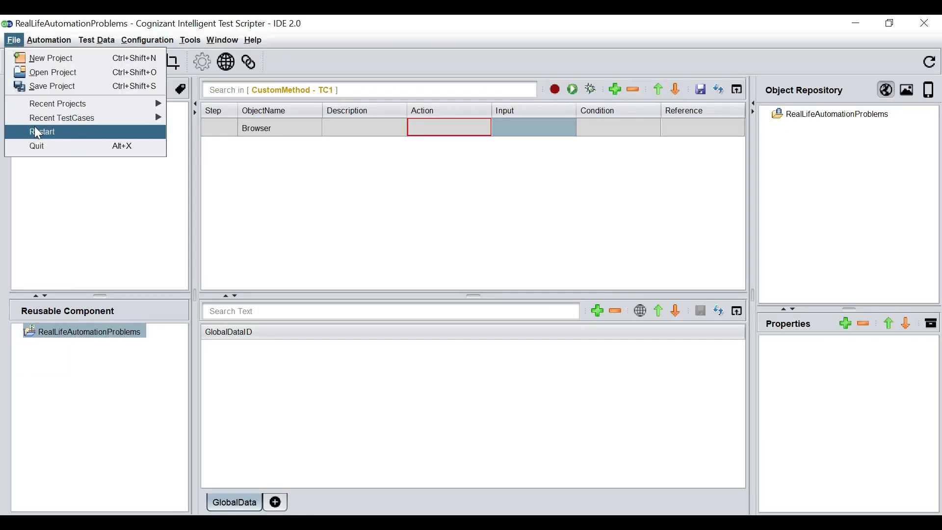
left_click(36, 146)
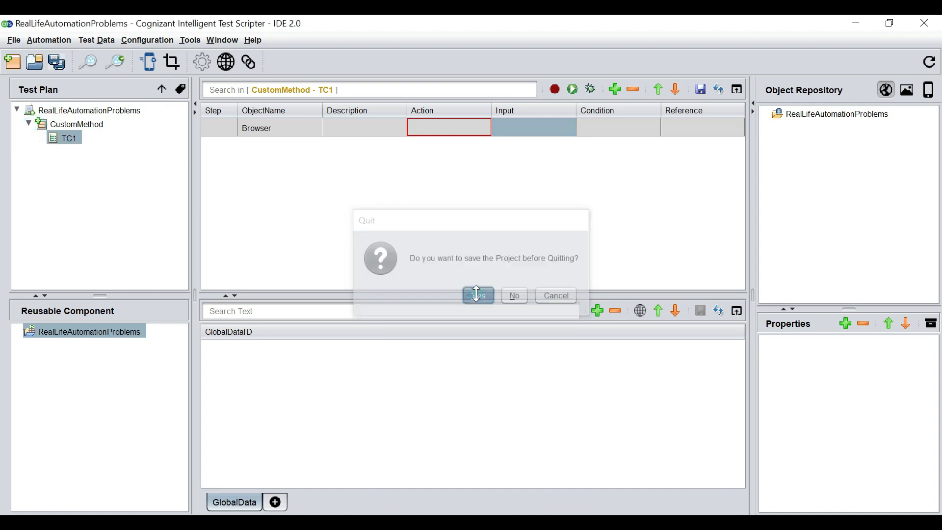
left_click(477, 295)
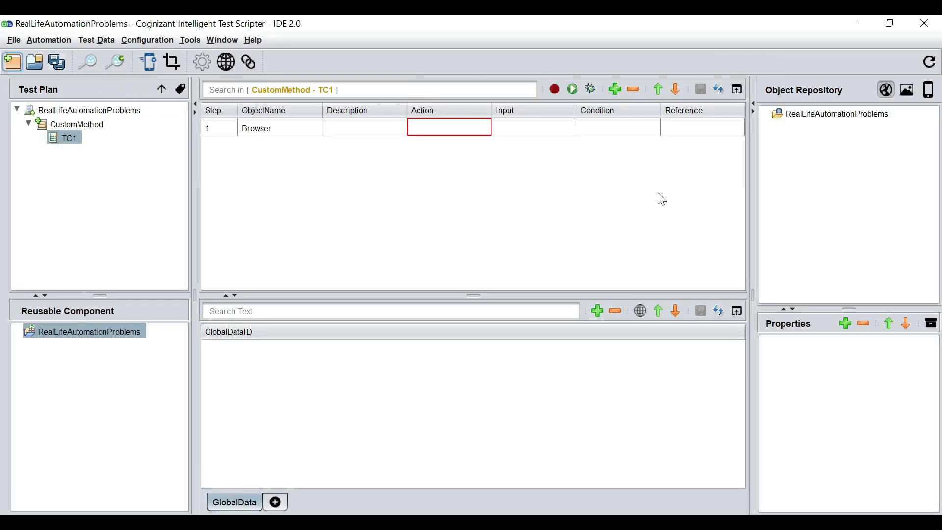
mouse_move(366, 191)
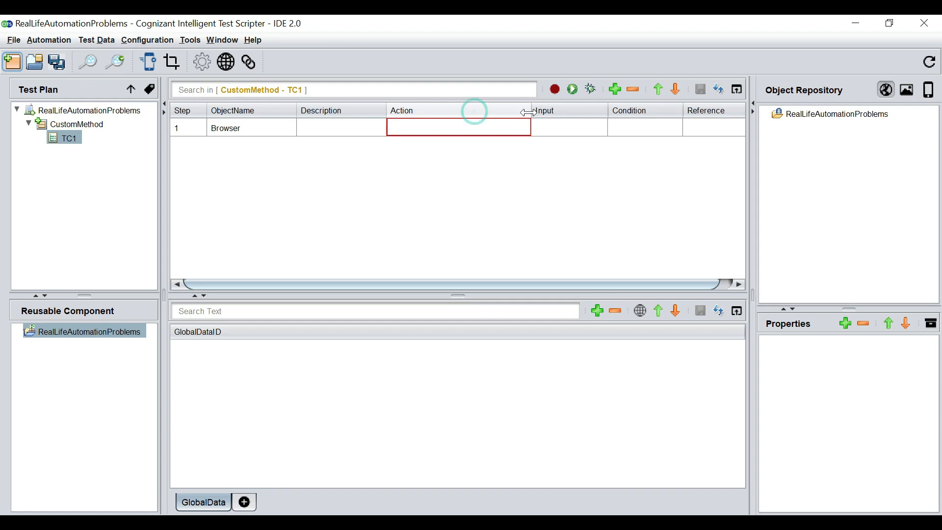
Step: Set step 1's action to PrintInputCondition with description 'Print Input and Condition'
left_click(457, 126)
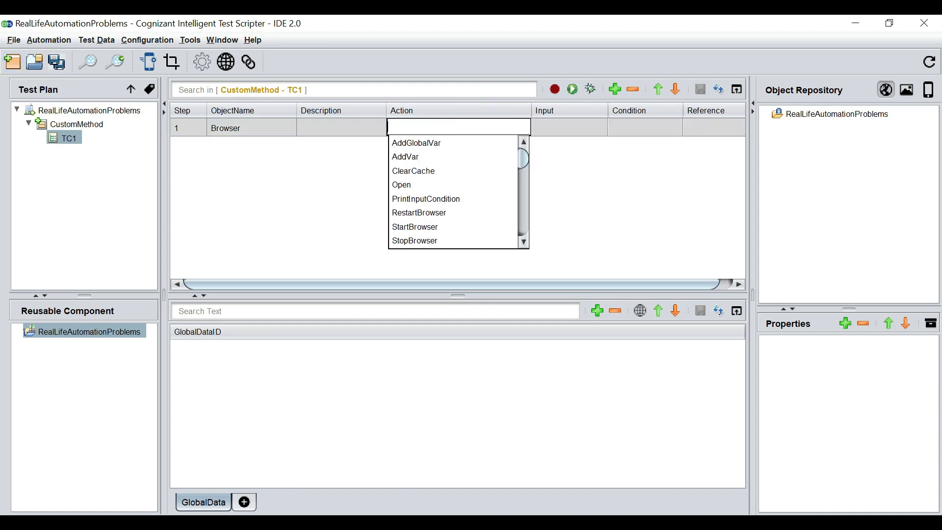
type("pr")
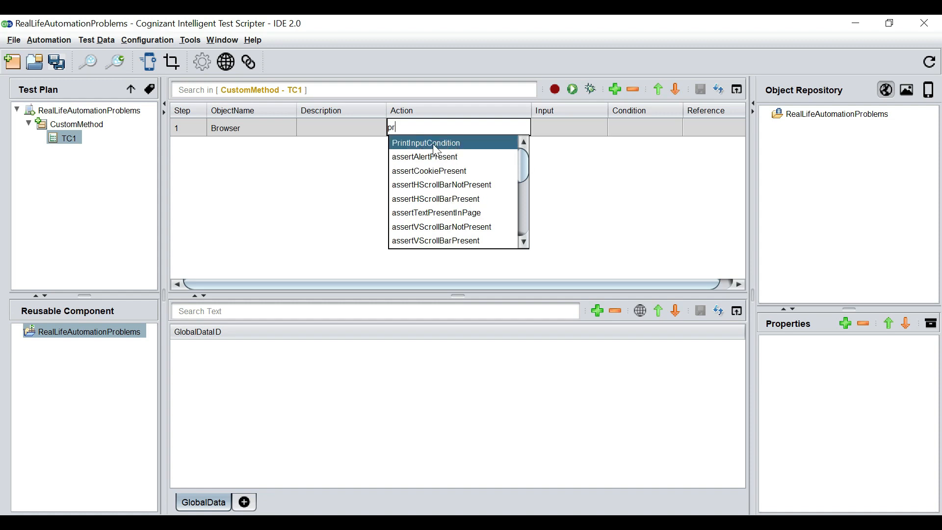
left_click(426, 142)
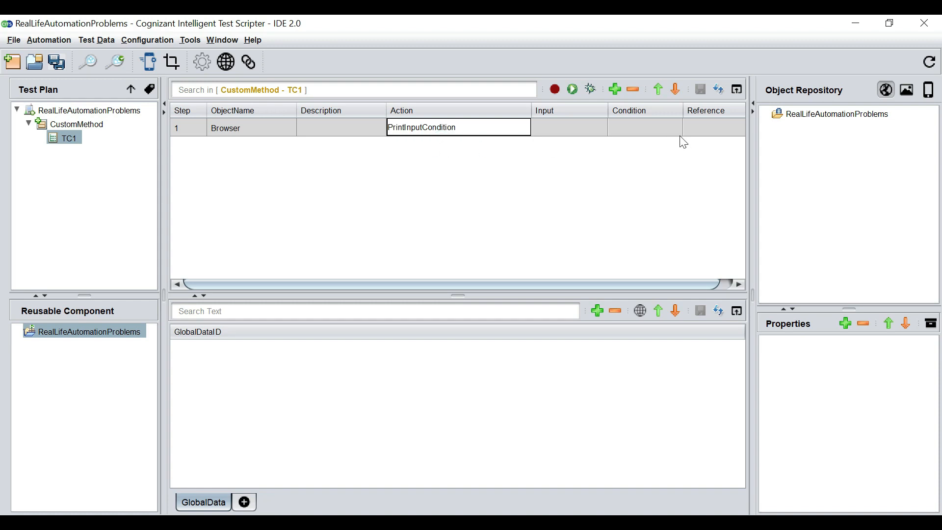
type("Print Input and Condition")
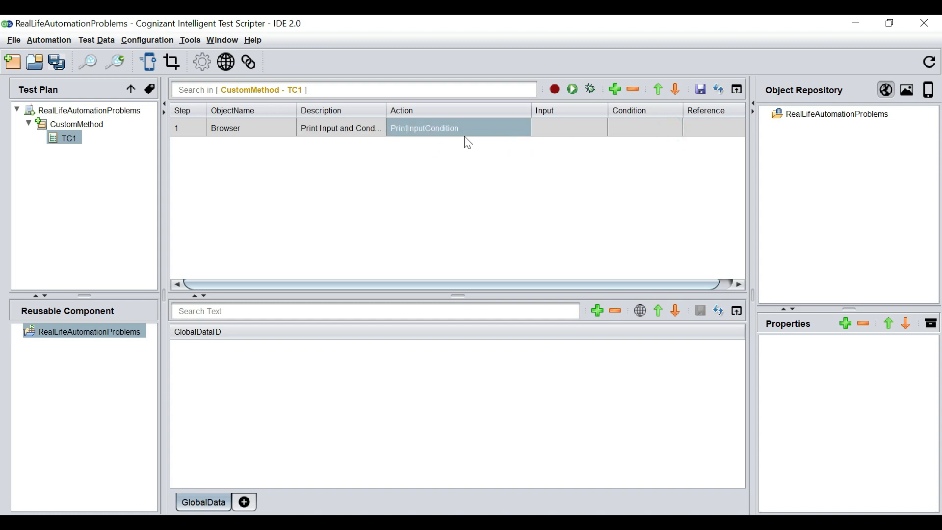
left_click(718, 89)
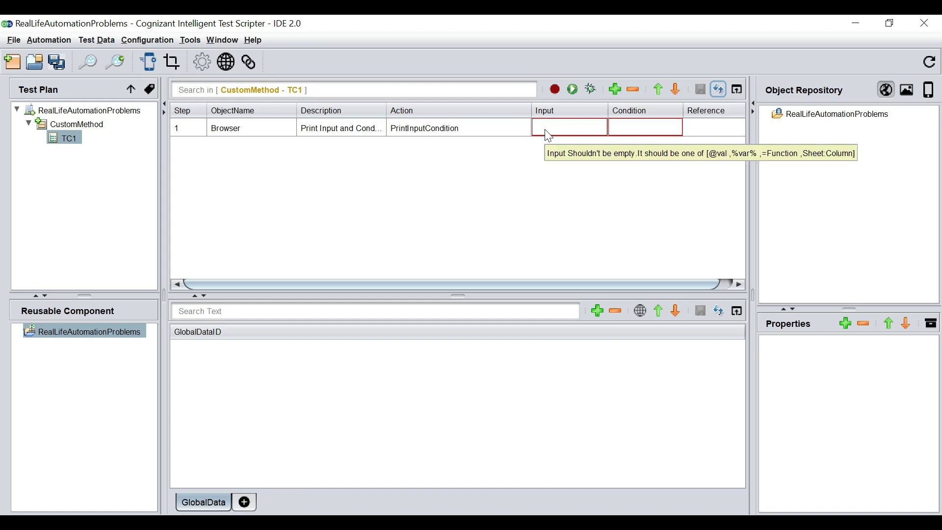
mouse_move(635, 131)
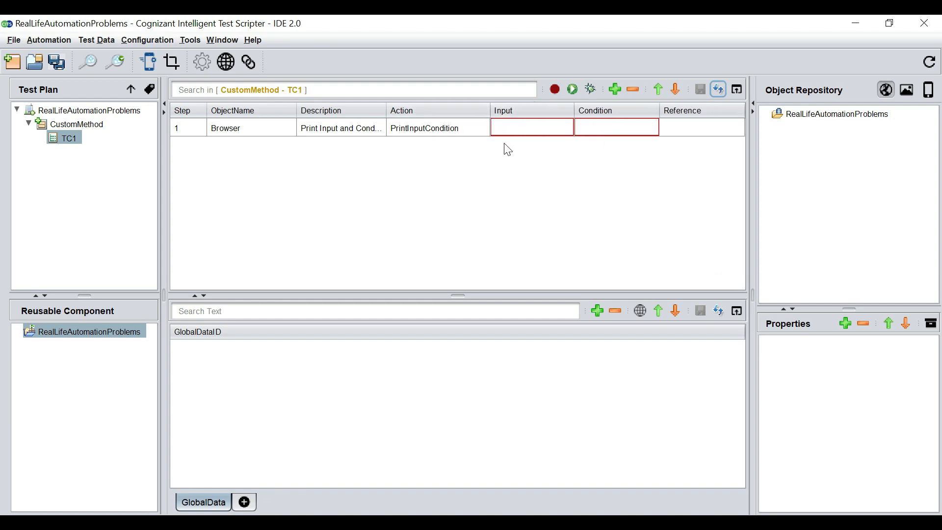
Step: Add DataSheet1 with a Name column holding Ashish, remove Data2, and save
left_click(243, 502)
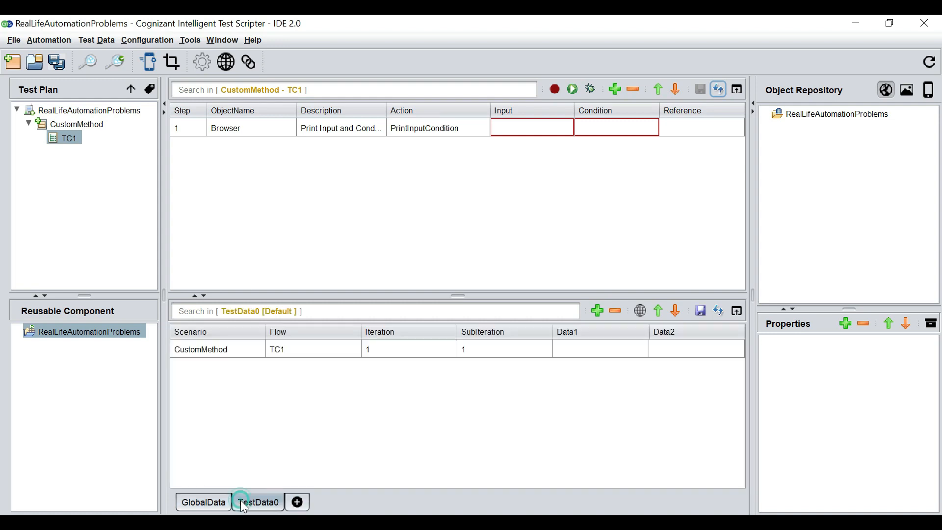
double_click(257, 501)
type("Data")
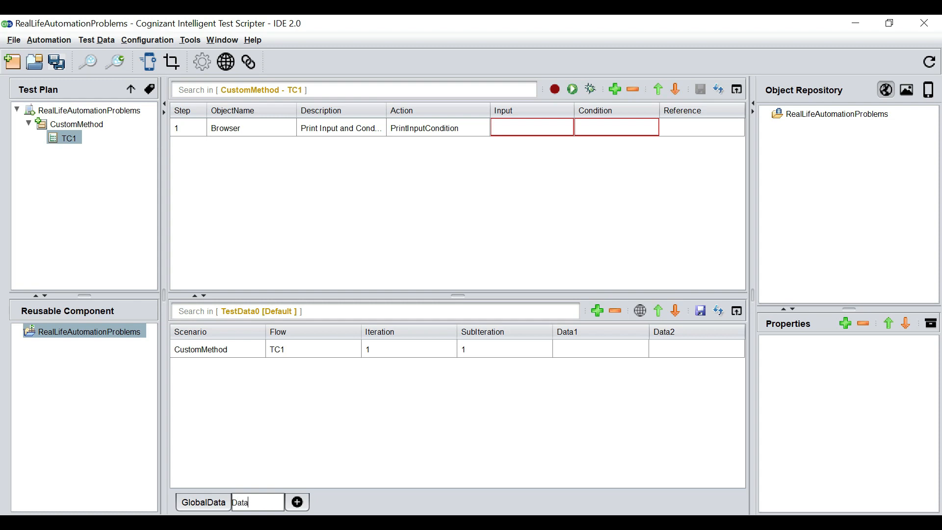
type("Sheet1")
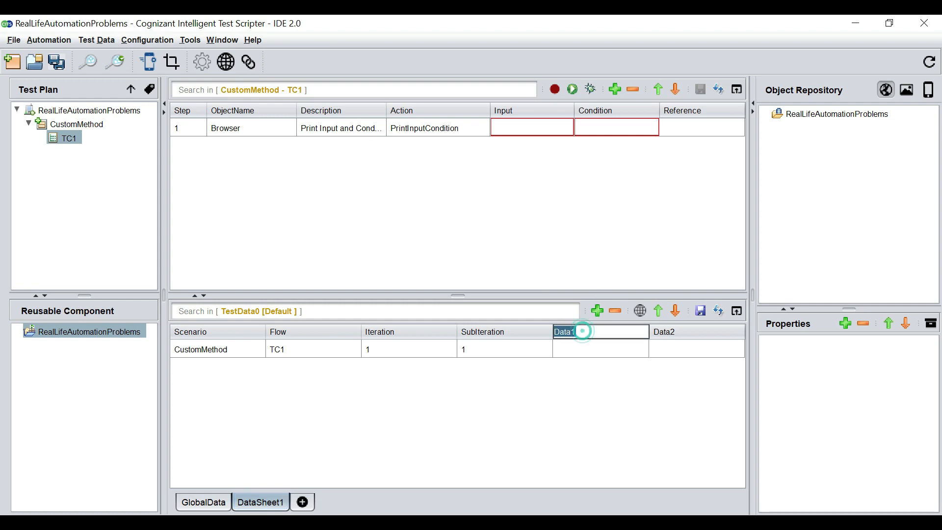
type("Name")
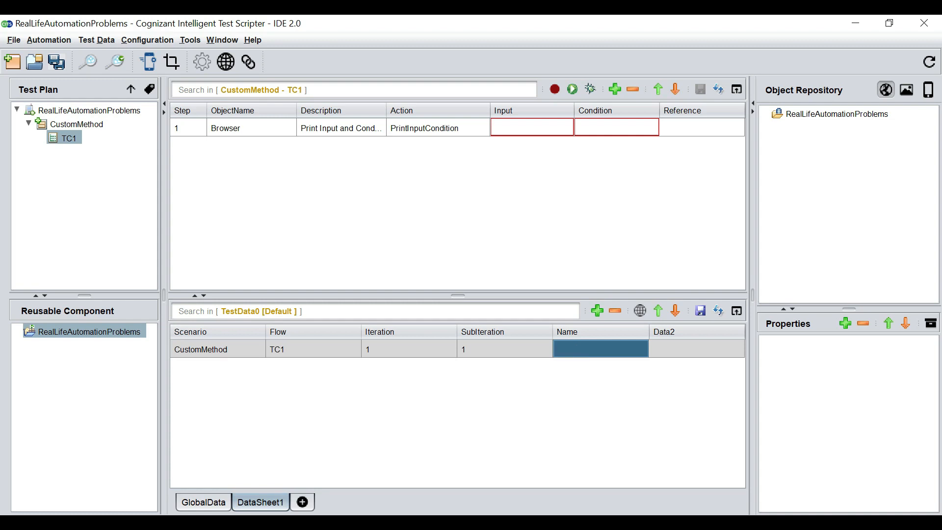
type("Ashish")
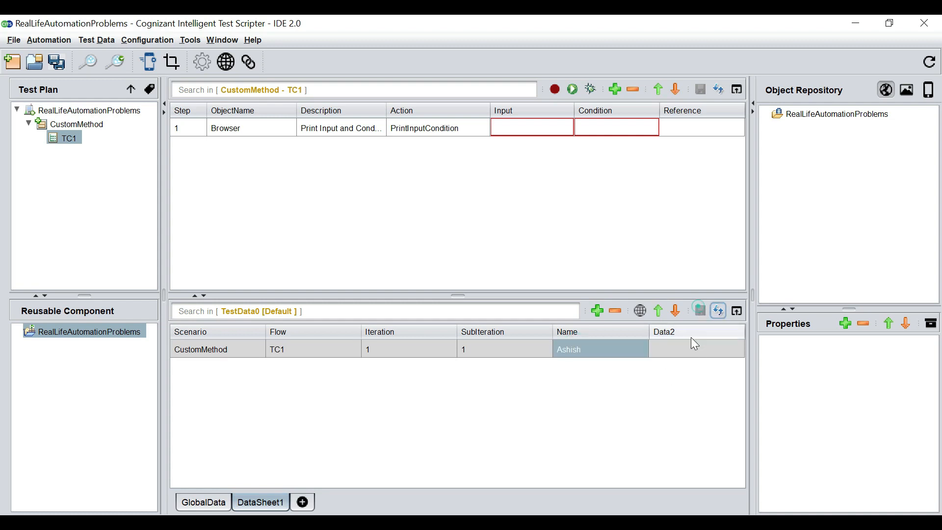
left_click(613, 310)
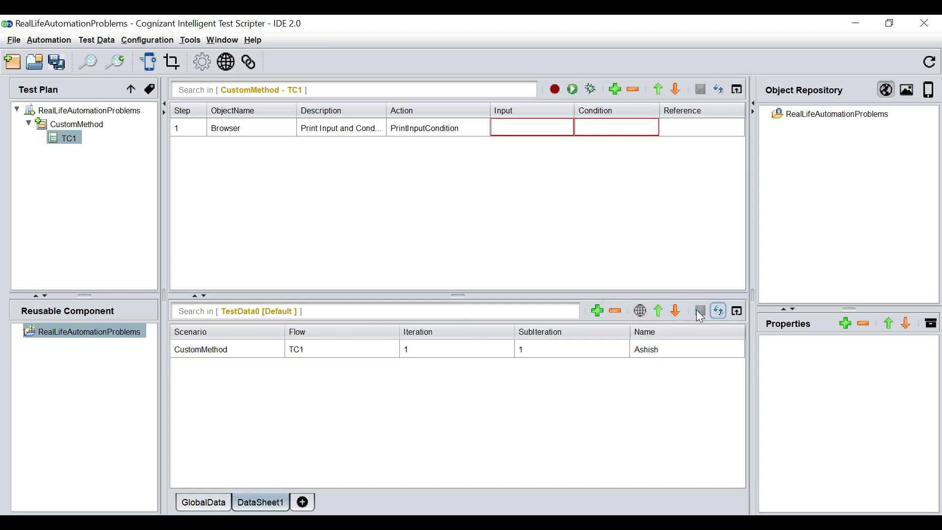
left_click(669, 349)
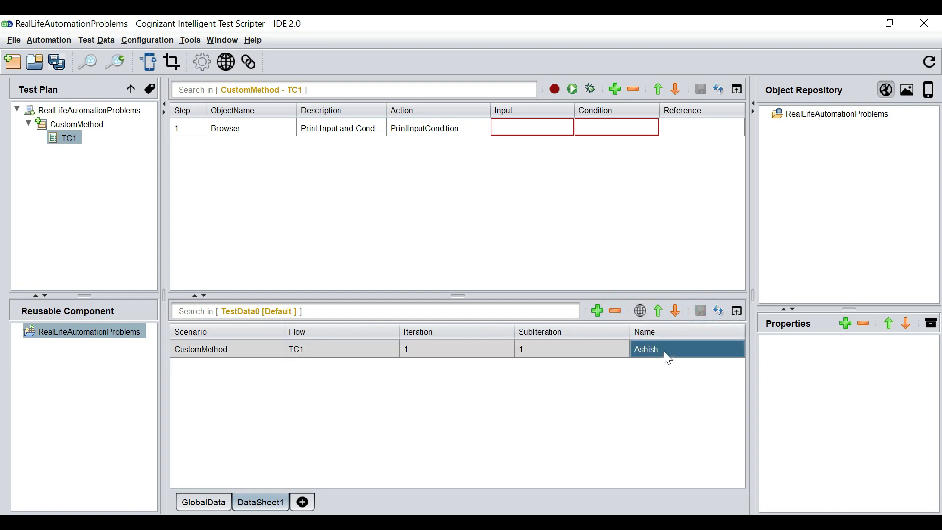
mouse_move(675, 359)
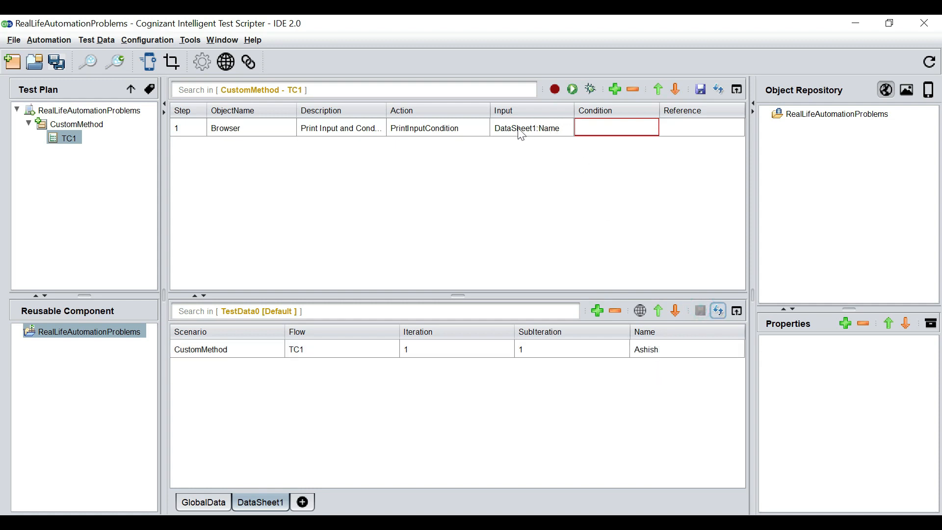
mouse_move(530, 136)
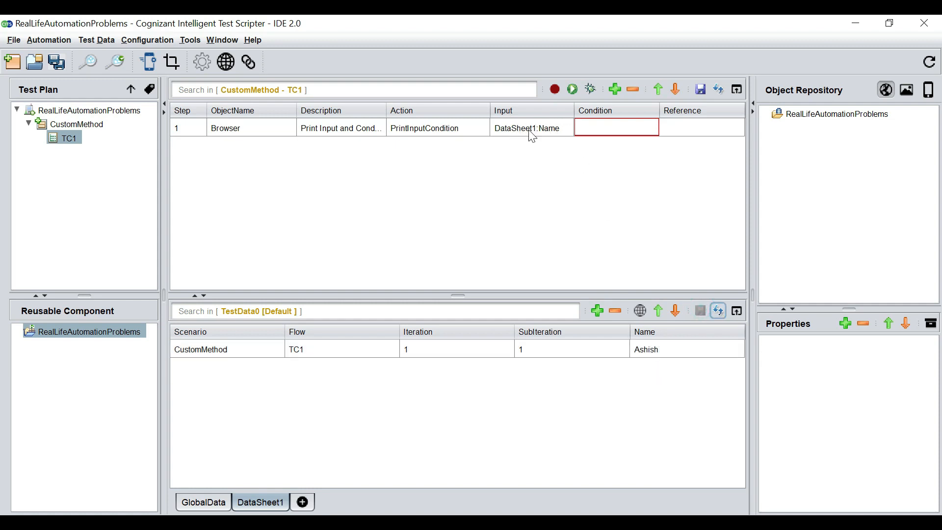
Step: Set step 1's Input to DataSheet1:Name and its Condition to Ghosh
left_click(615, 127)
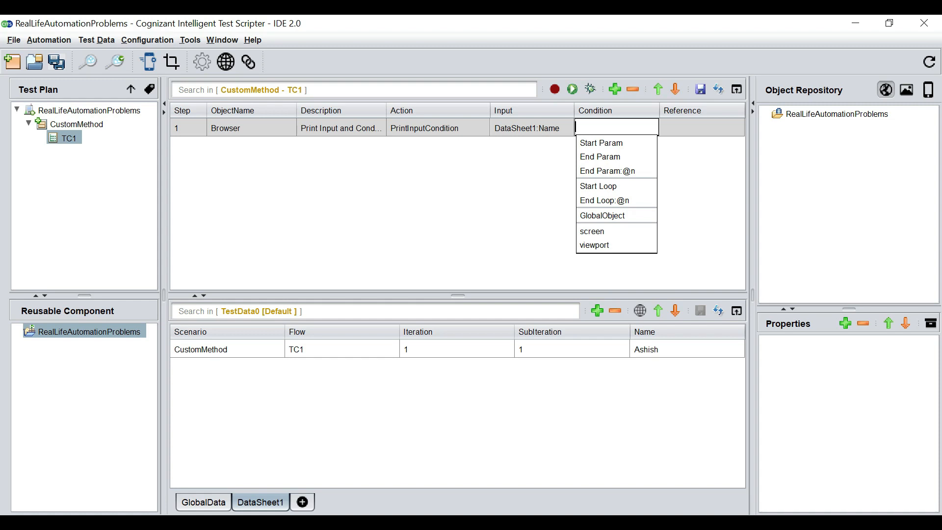
mouse_move(306, 141)
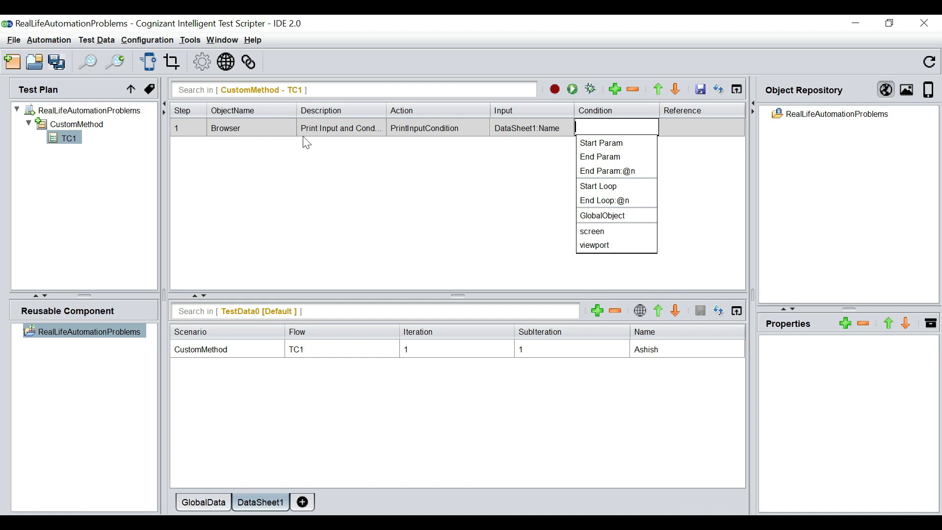
mouse_move(327, 116)
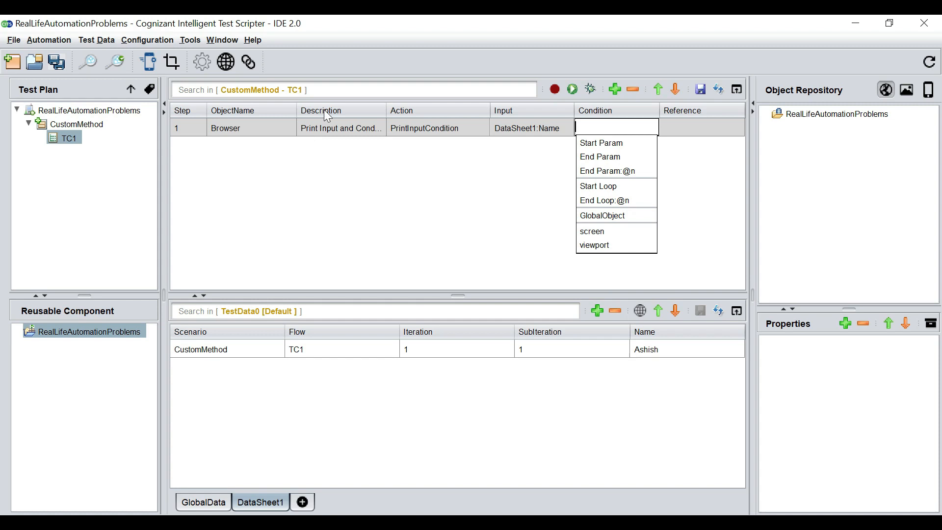
mouse_move(538, 192)
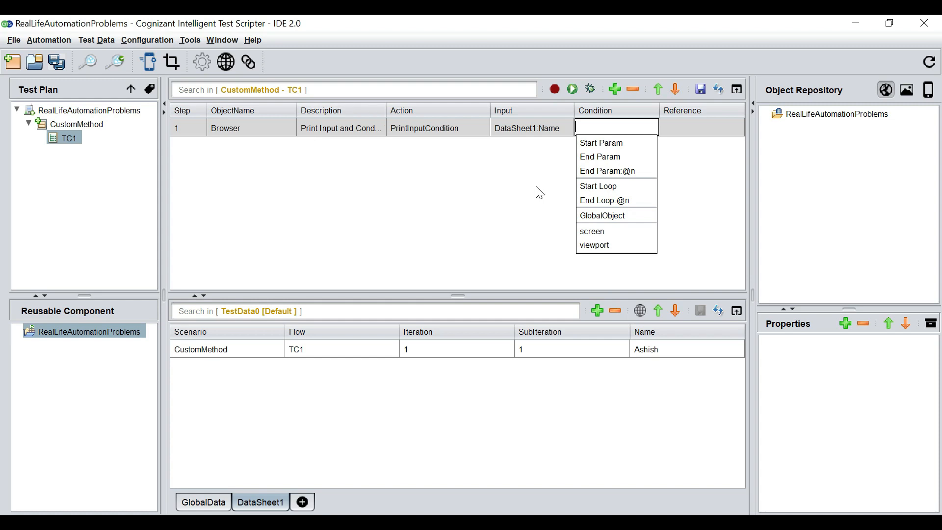
type("Ghosh")
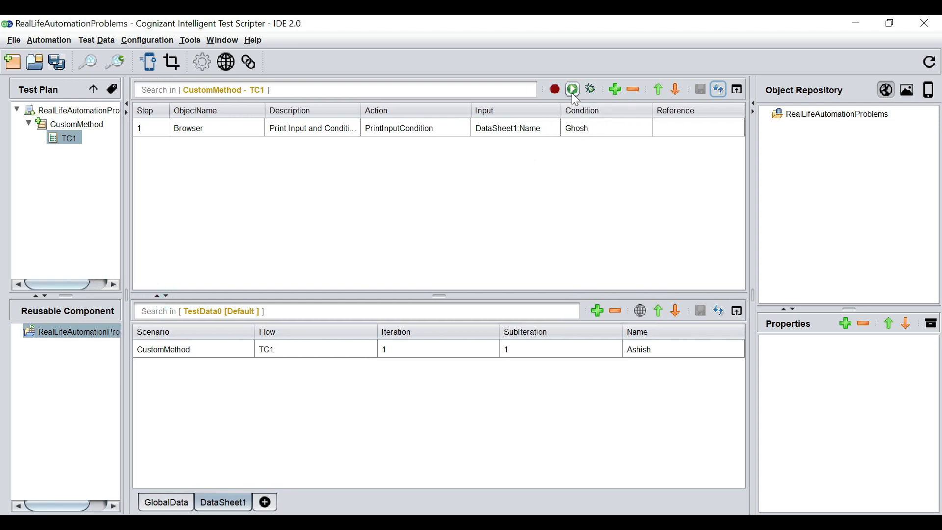
Step: Run TC1 so its HTML report shows one passed test
left_click(570, 89)
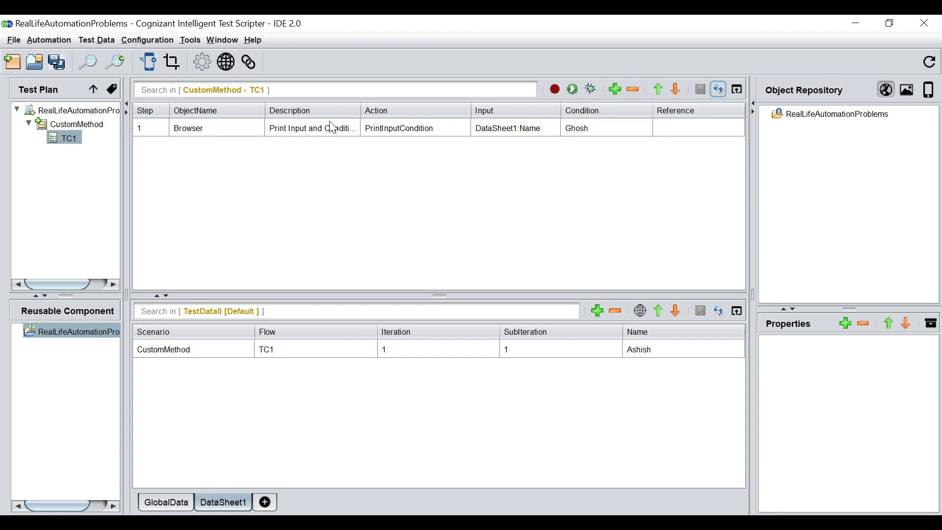
mouse_move(266, 223)
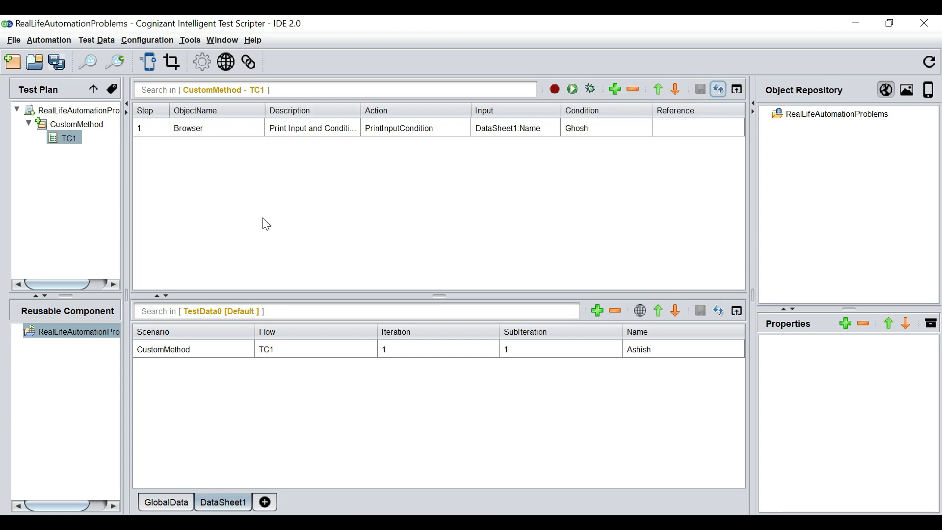
mouse_move(468, 78)
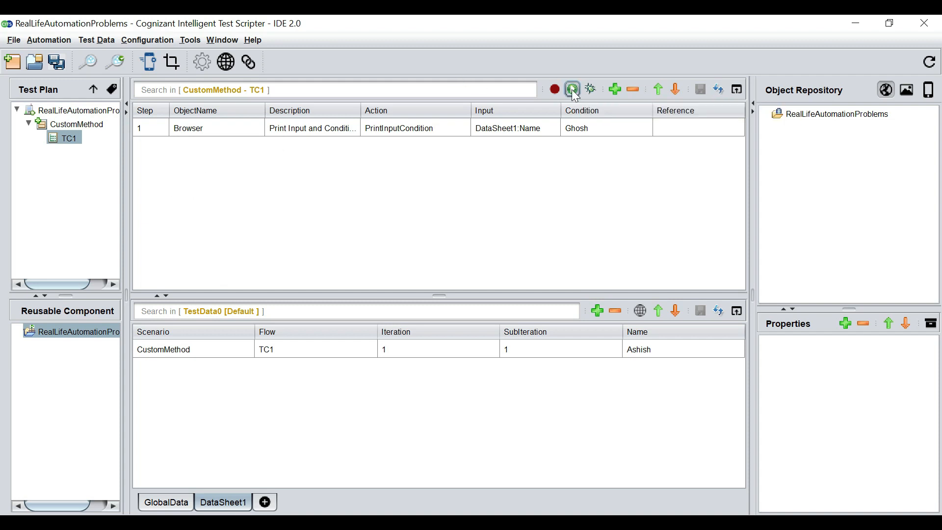
left_click(572, 89)
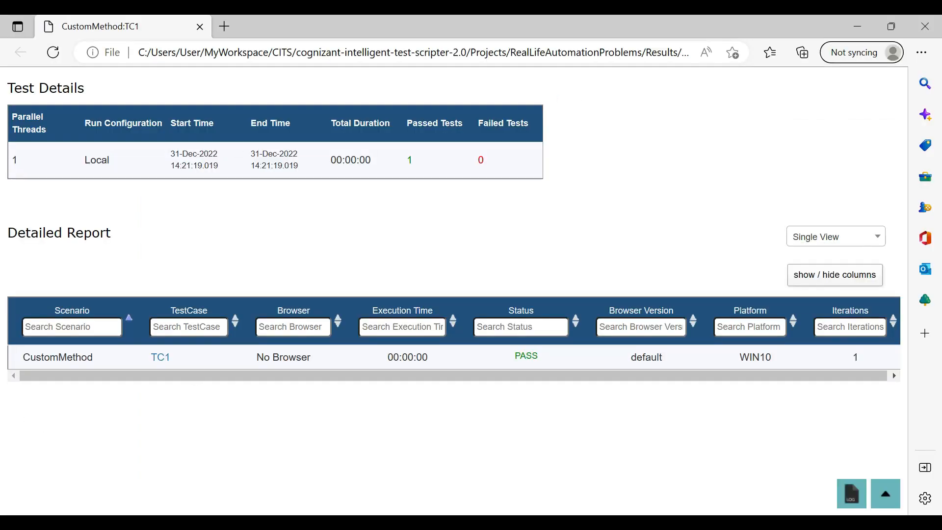
mouse_move(487, 371)
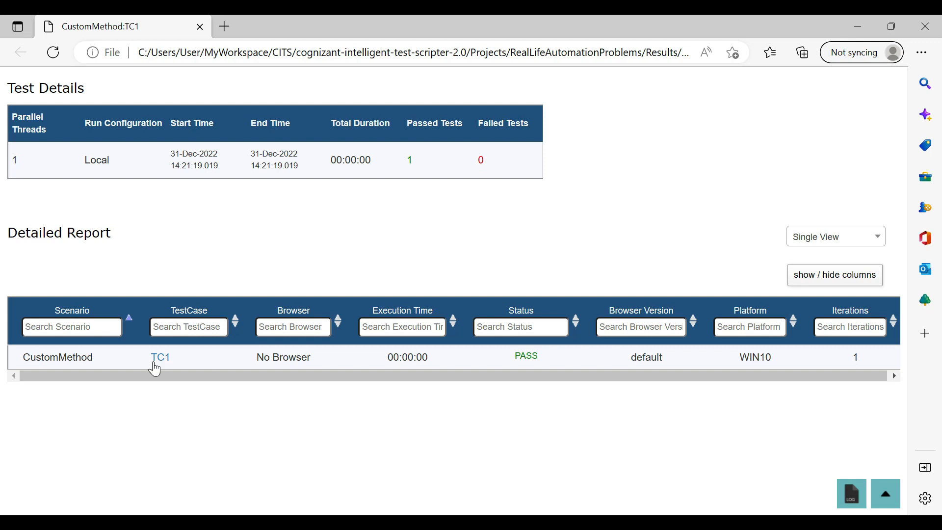
Step: Open TC1's step log from the Detailed Report's TestCase column
left_click(160, 357)
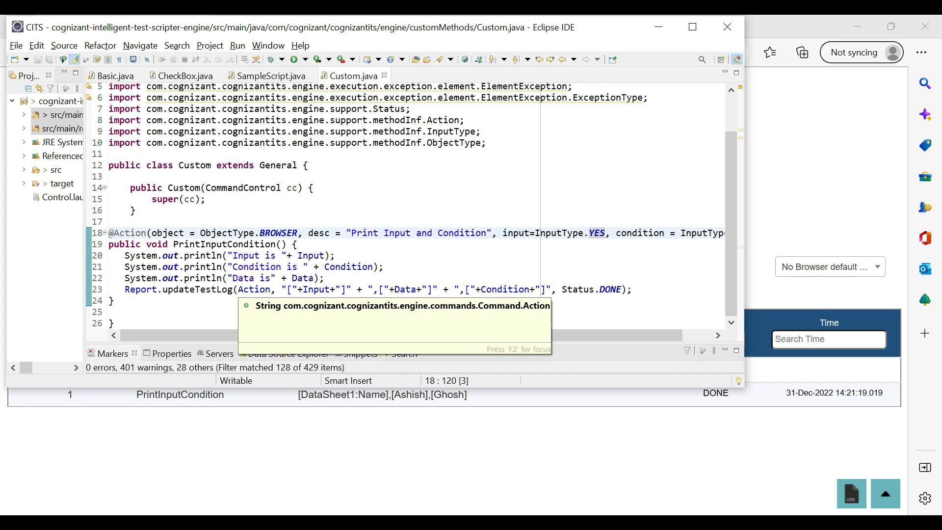
Step: Highlight Action and Input in Custom.java's Report.updateTestLog call
double_click(253, 289)
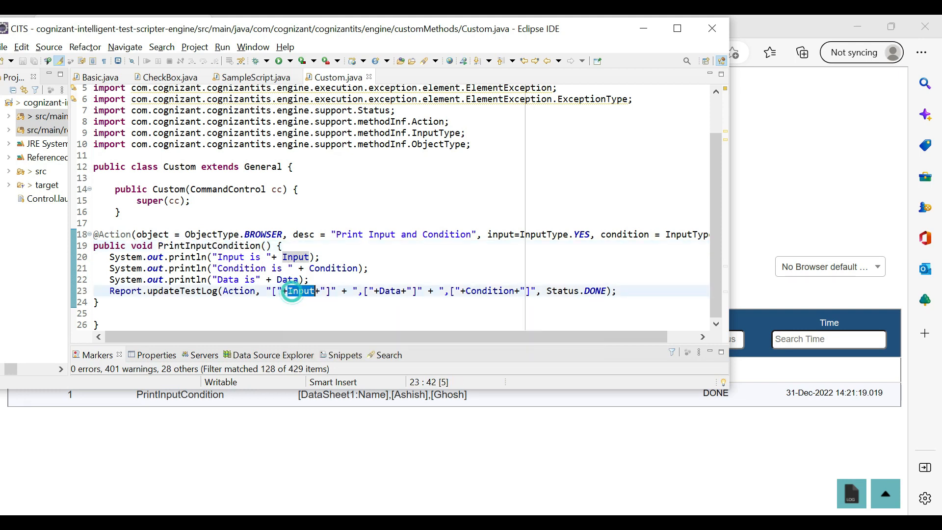
double_click(300, 291)
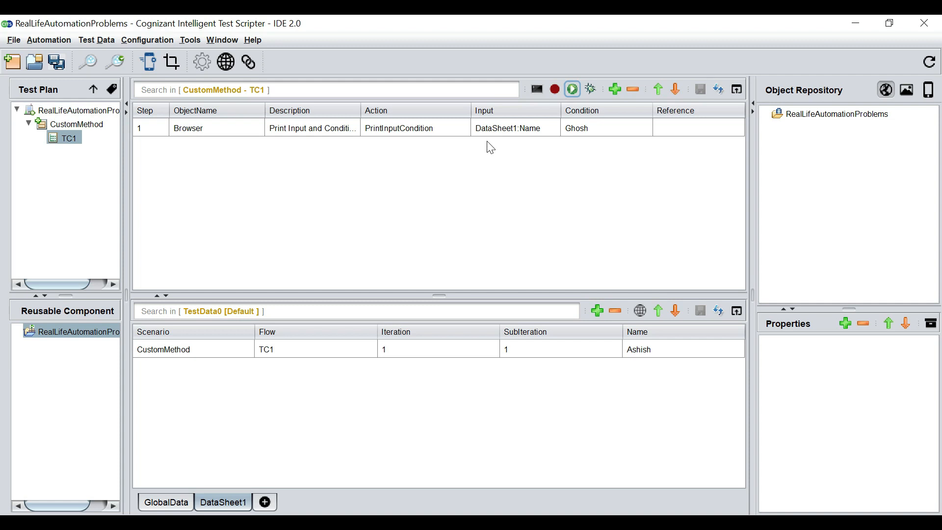
mouse_move(533, 135)
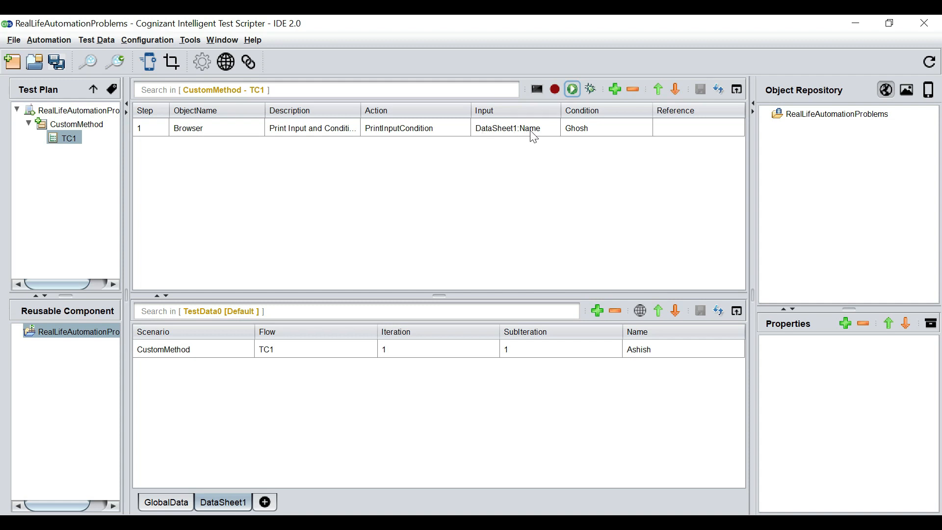
Step: Compare step 1's DataSheet1:Name input and Ghosh condition with the datasheet's Ashish value
left_click(571, 88)
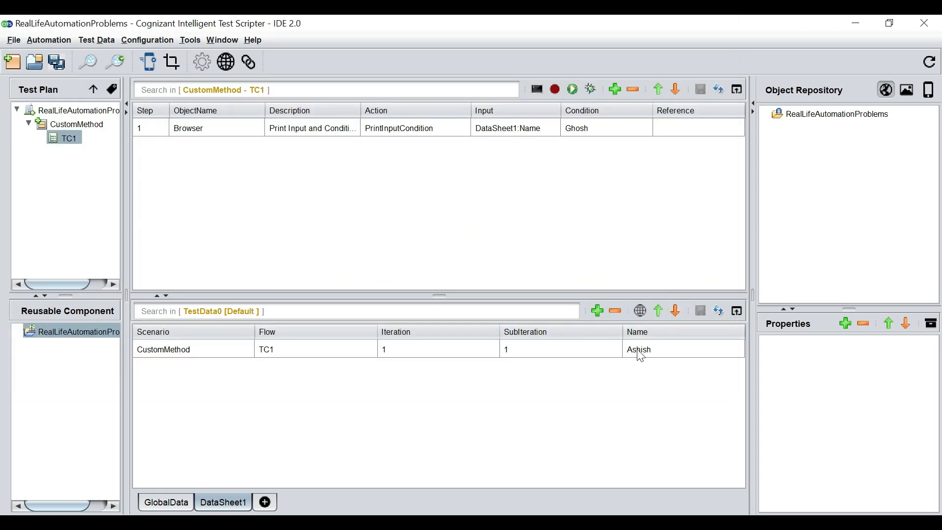
left_click(717, 310)
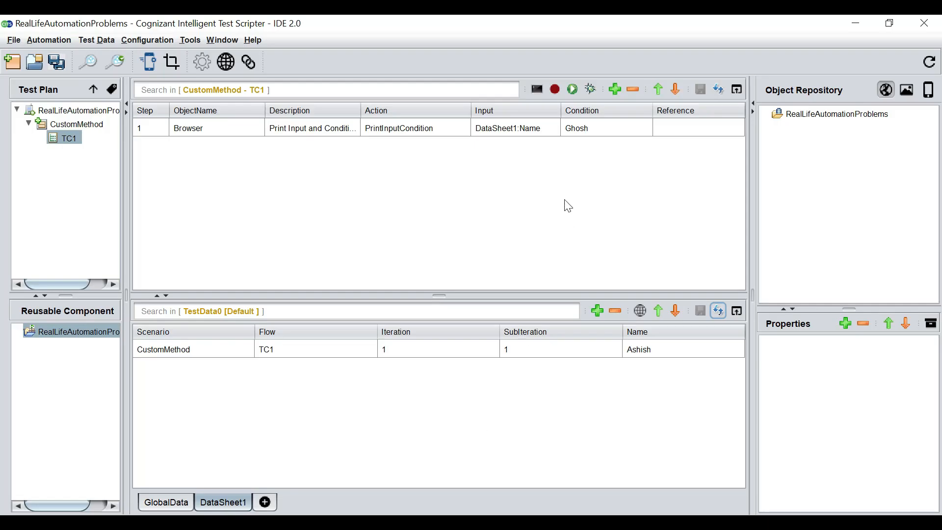
mouse_move(584, 134)
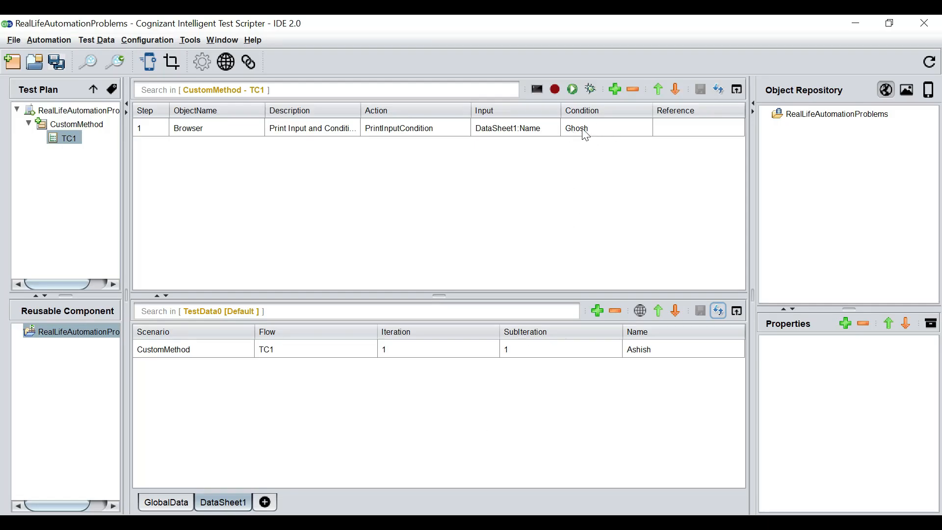
left_click(570, 89)
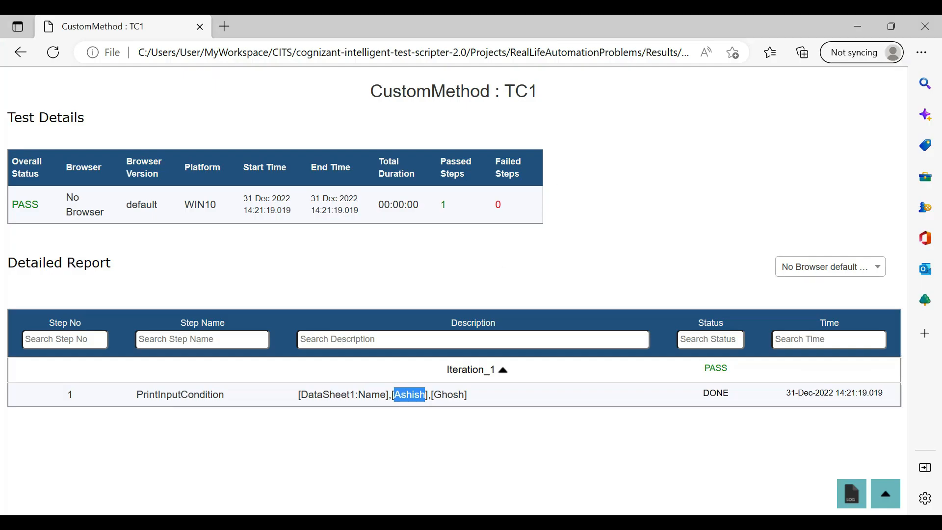